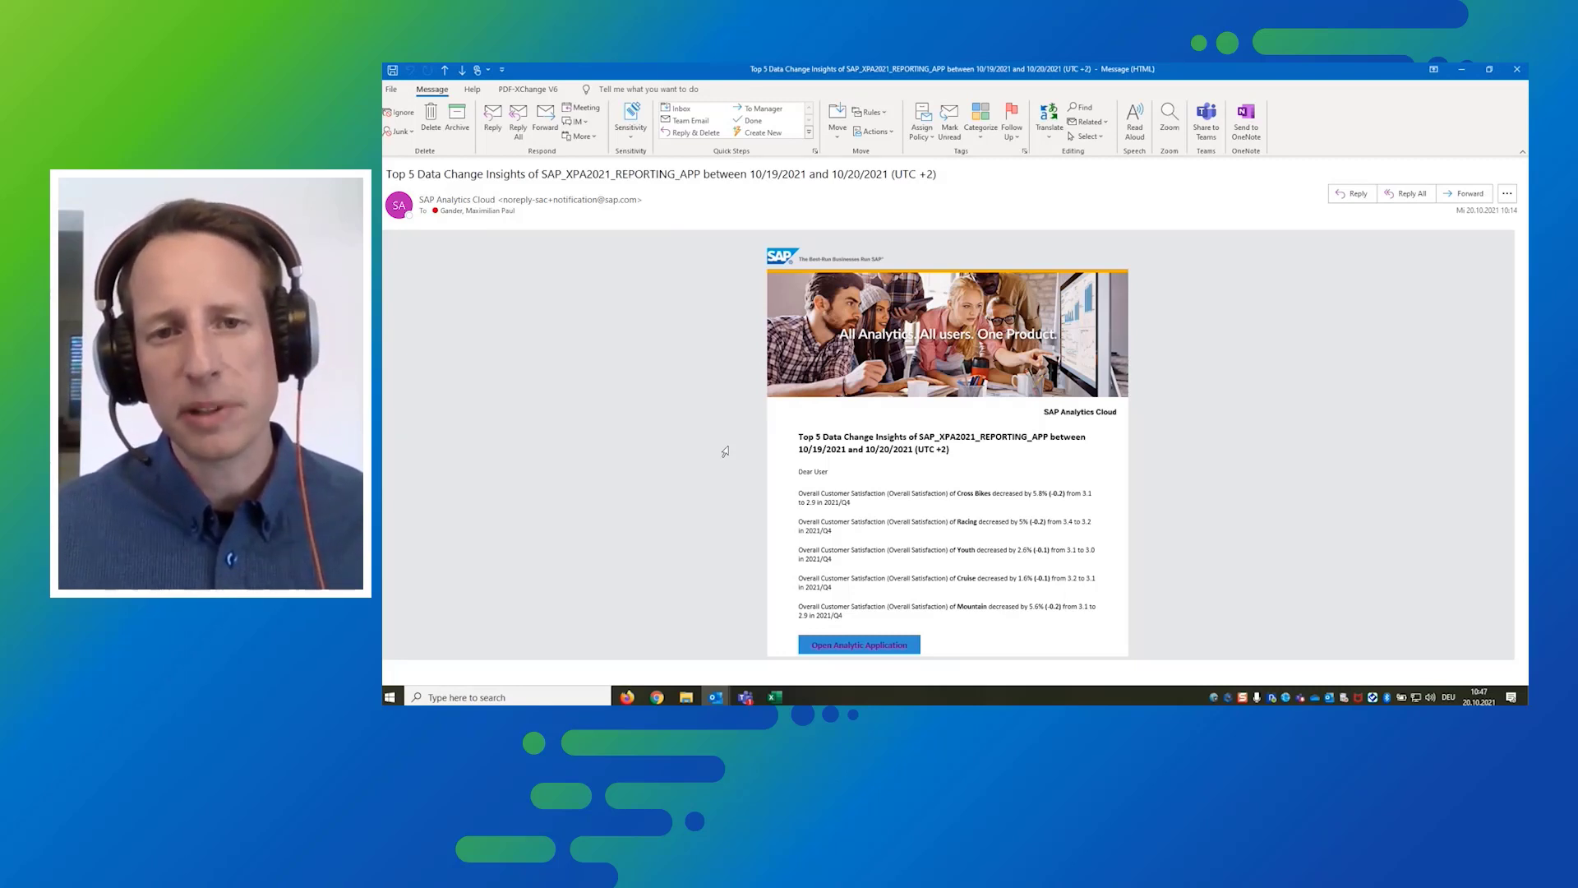
Launch the Market & Company Overview analytic application from the email link
click(1488, 69)
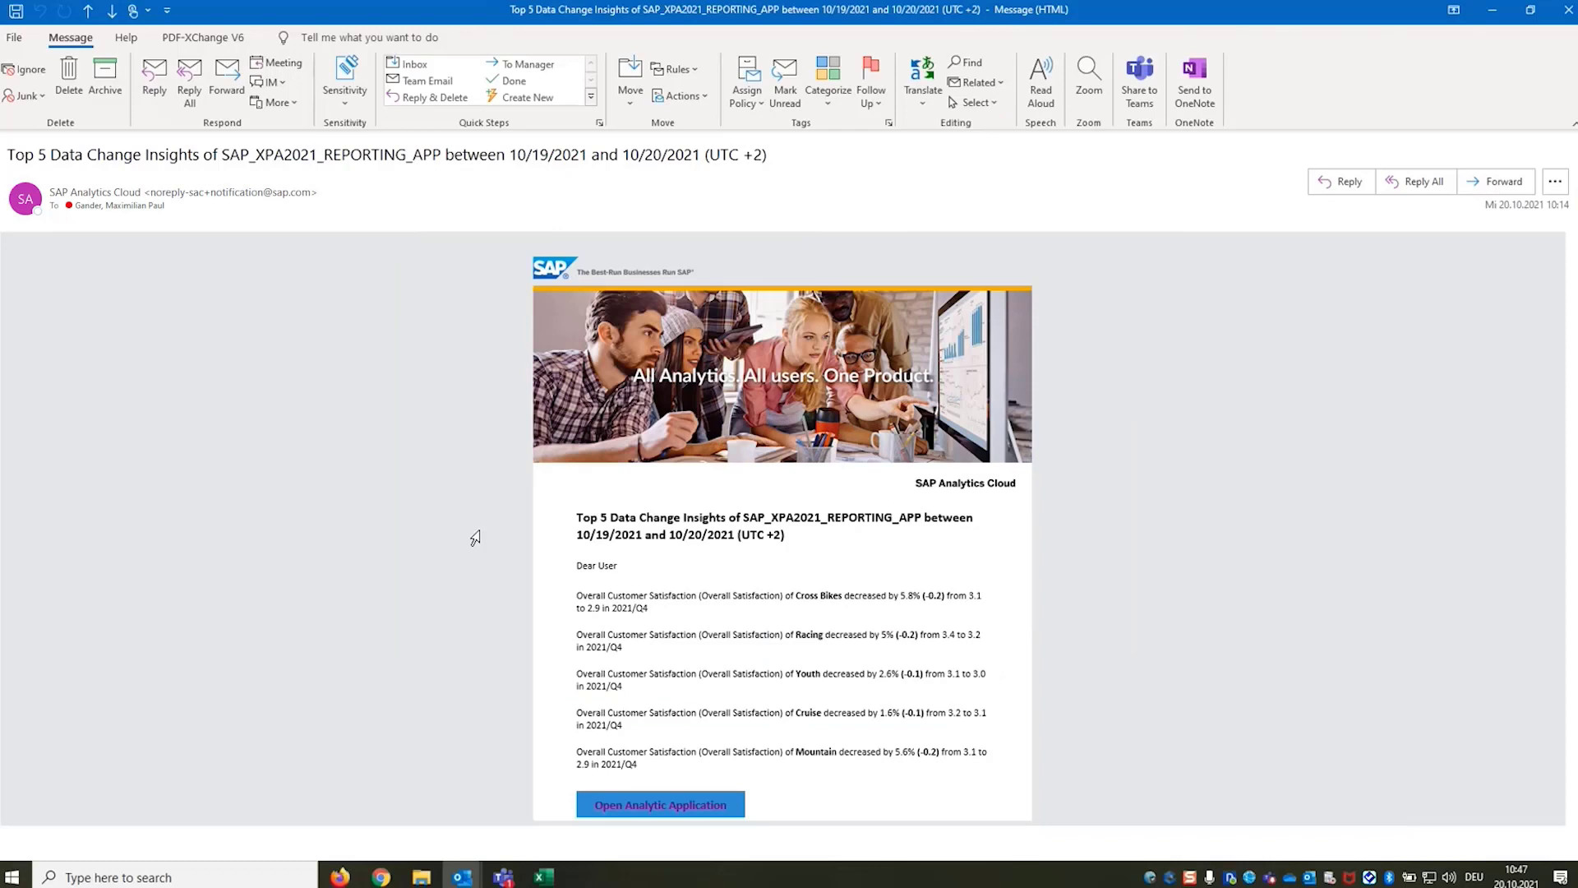
mouse_move(534, 591)
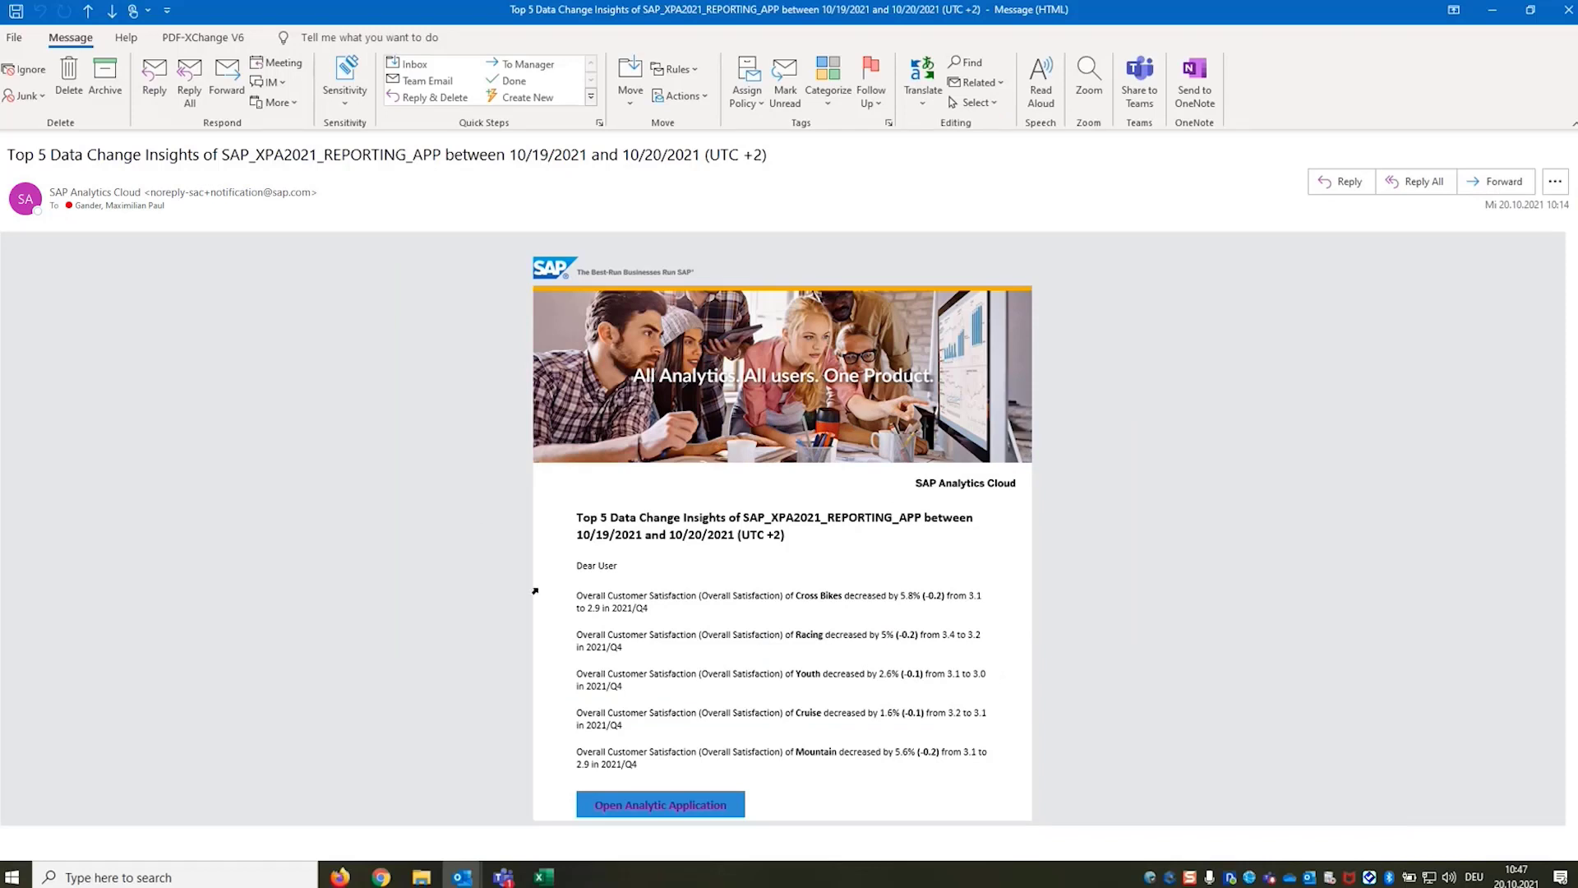
mouse_move(537, 613)
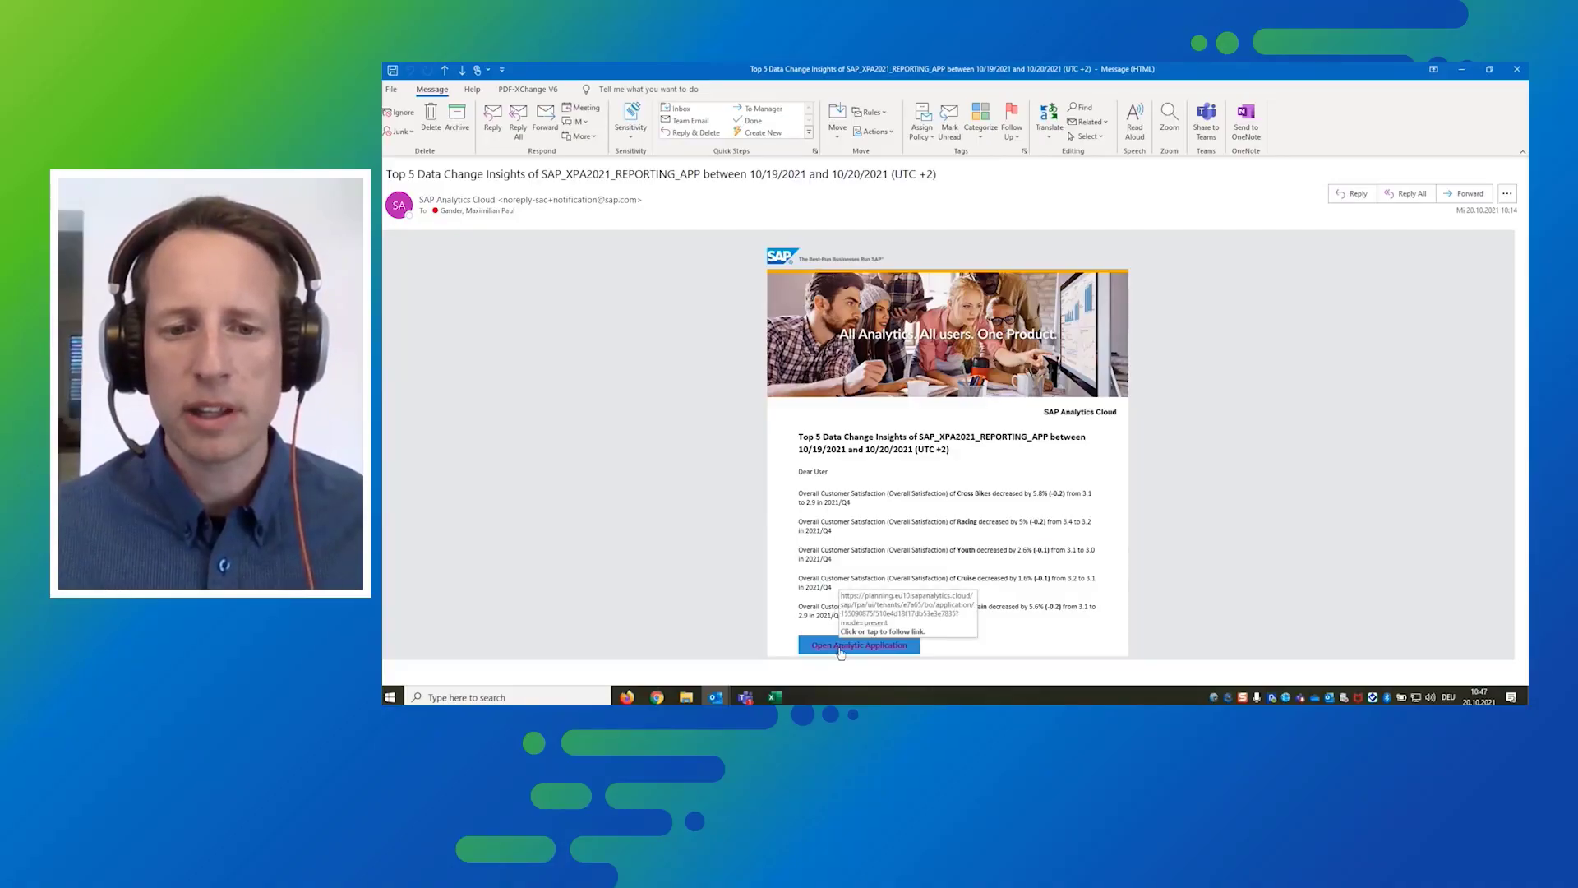
click(856, 645)
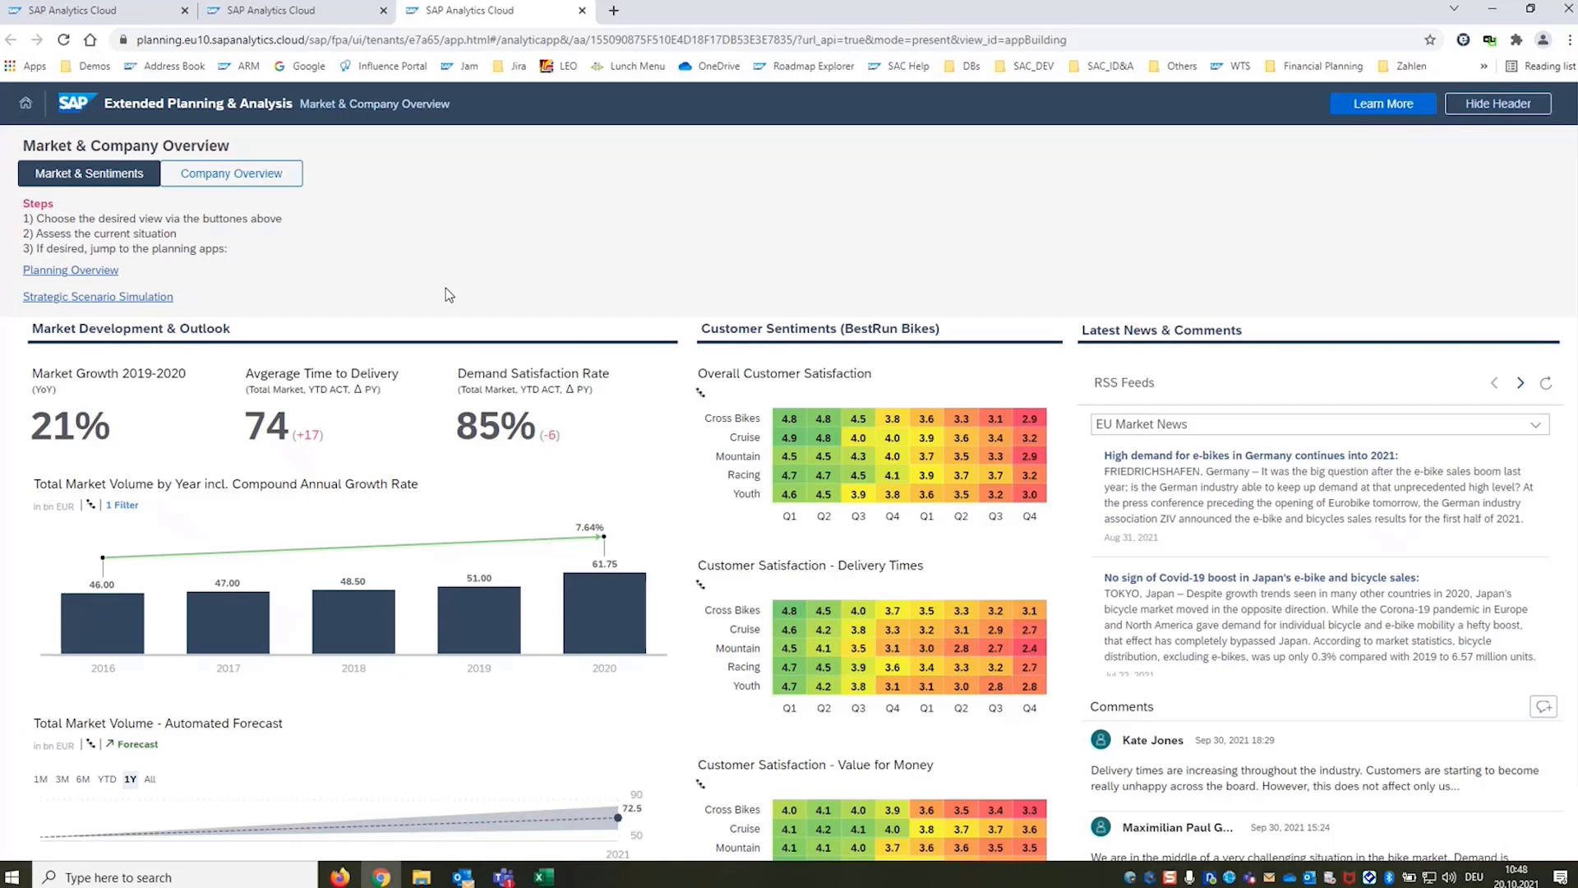
mouse_move(147, 435)
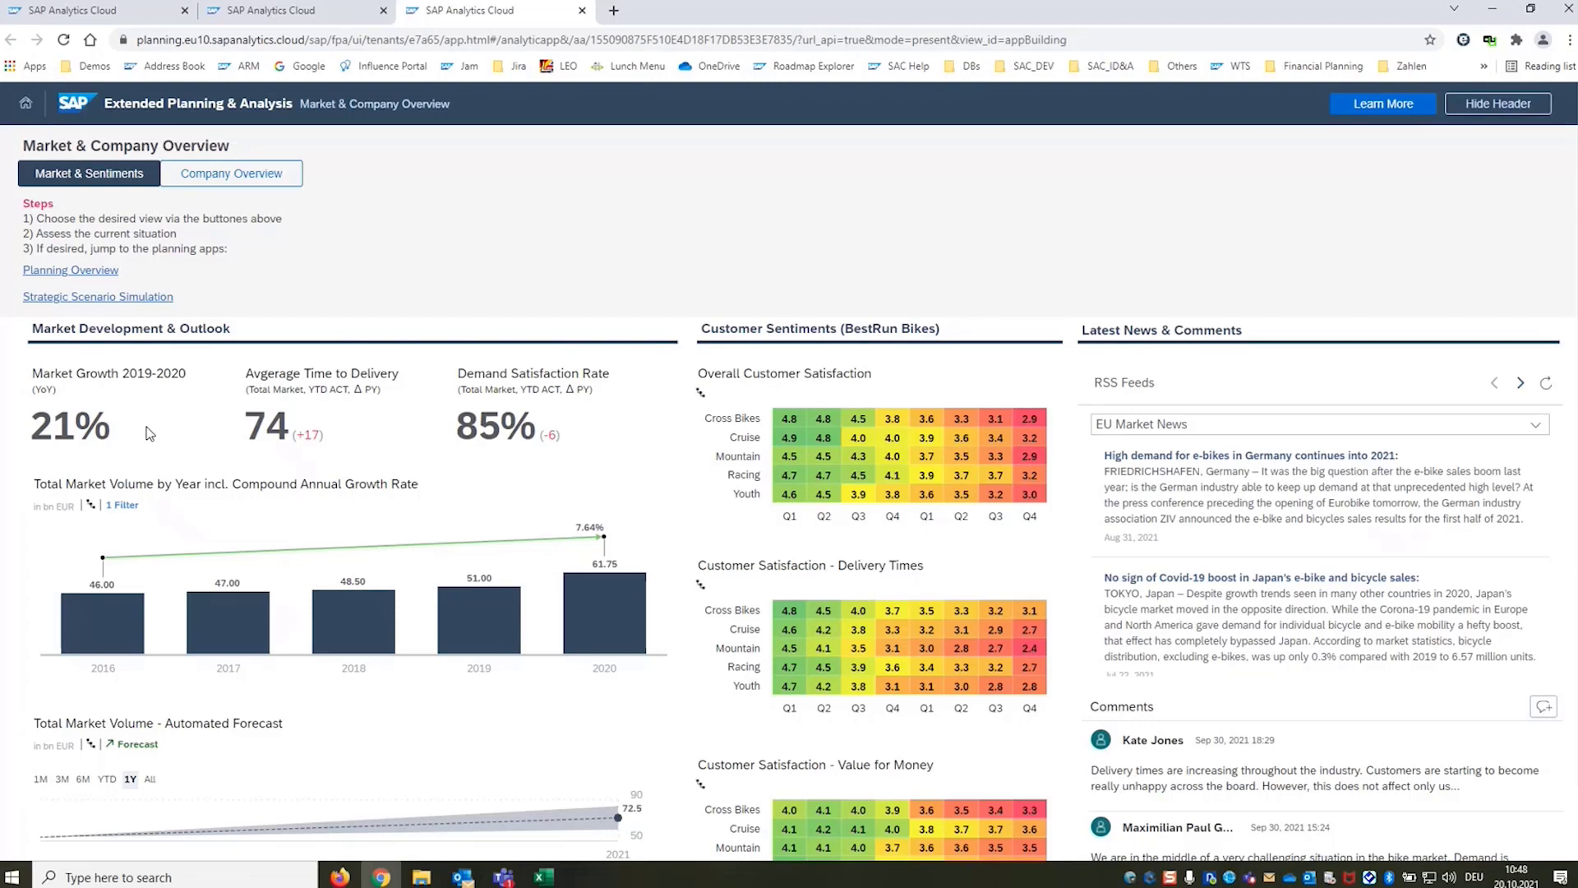
mouse_move(152, 421)
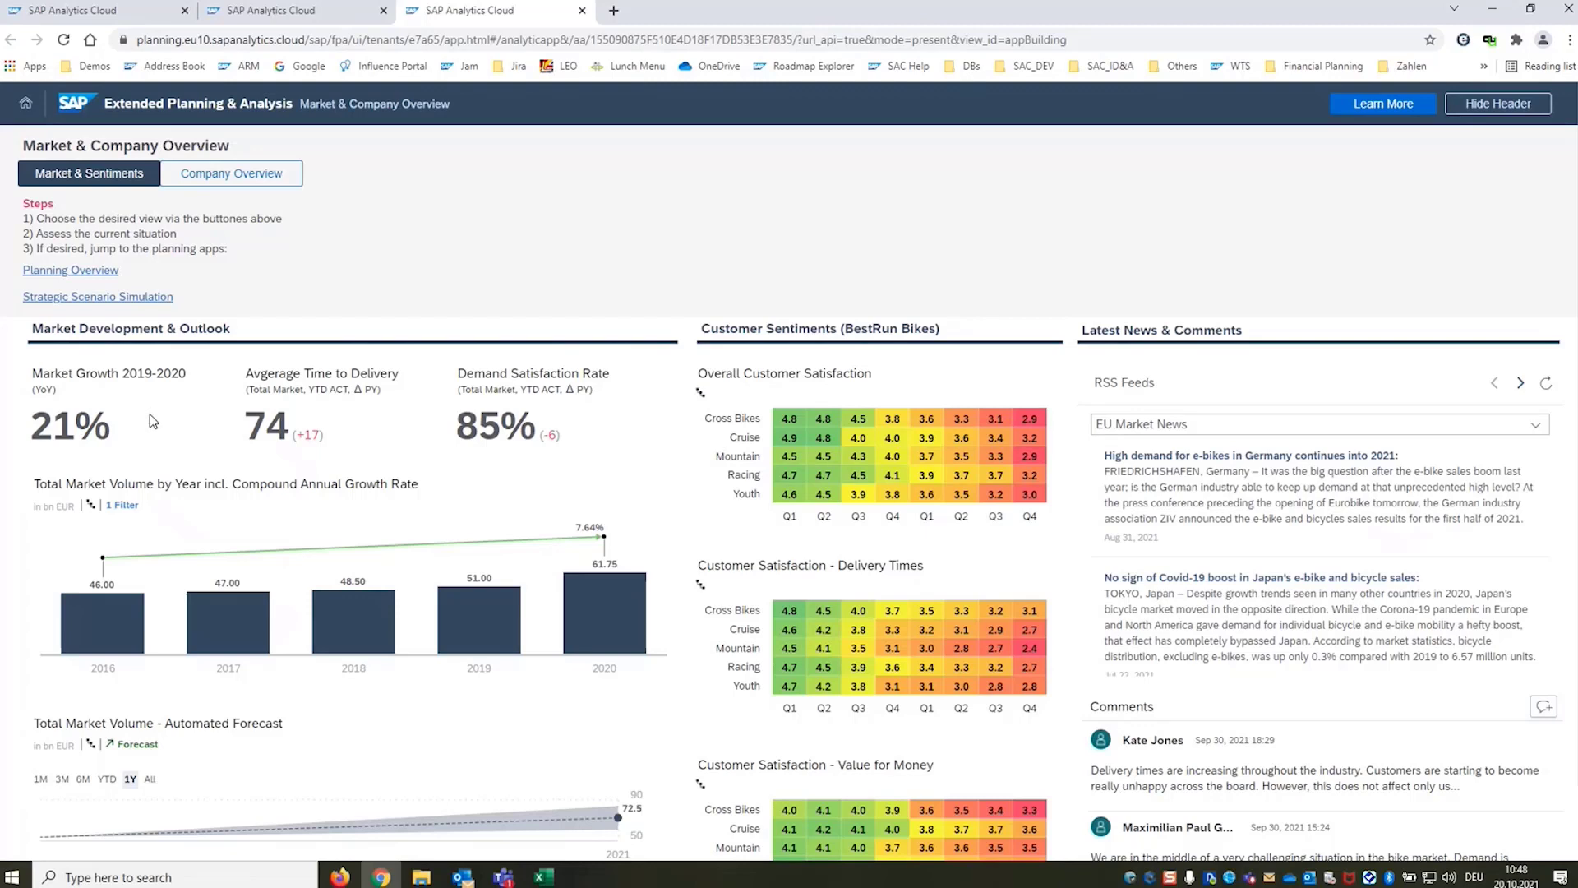
mouse_move(145, 437)
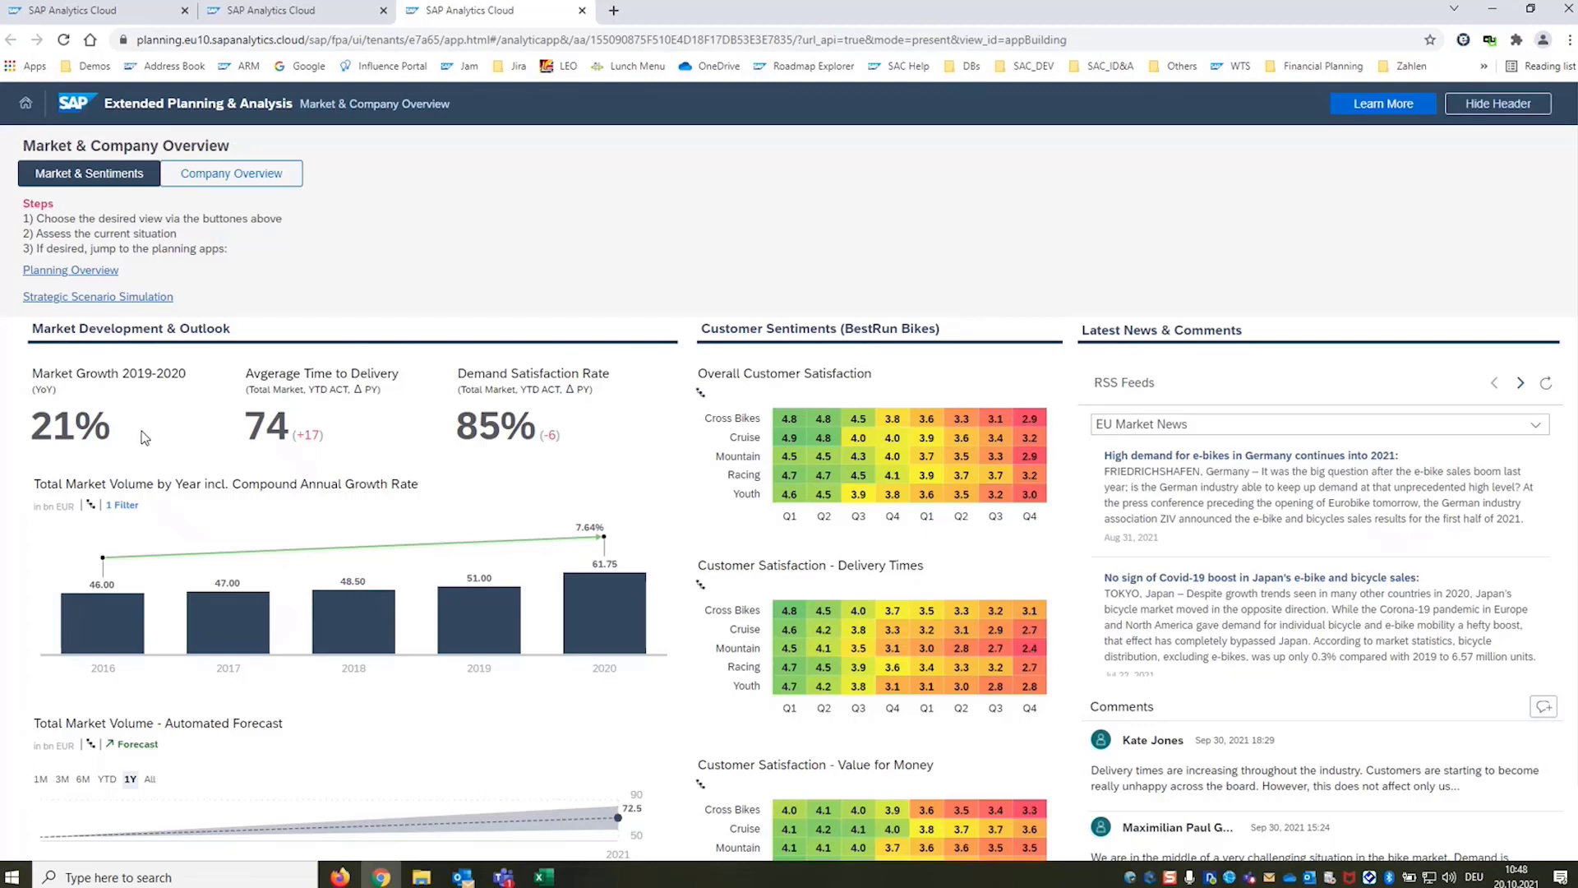
mouse_move(129, 562)
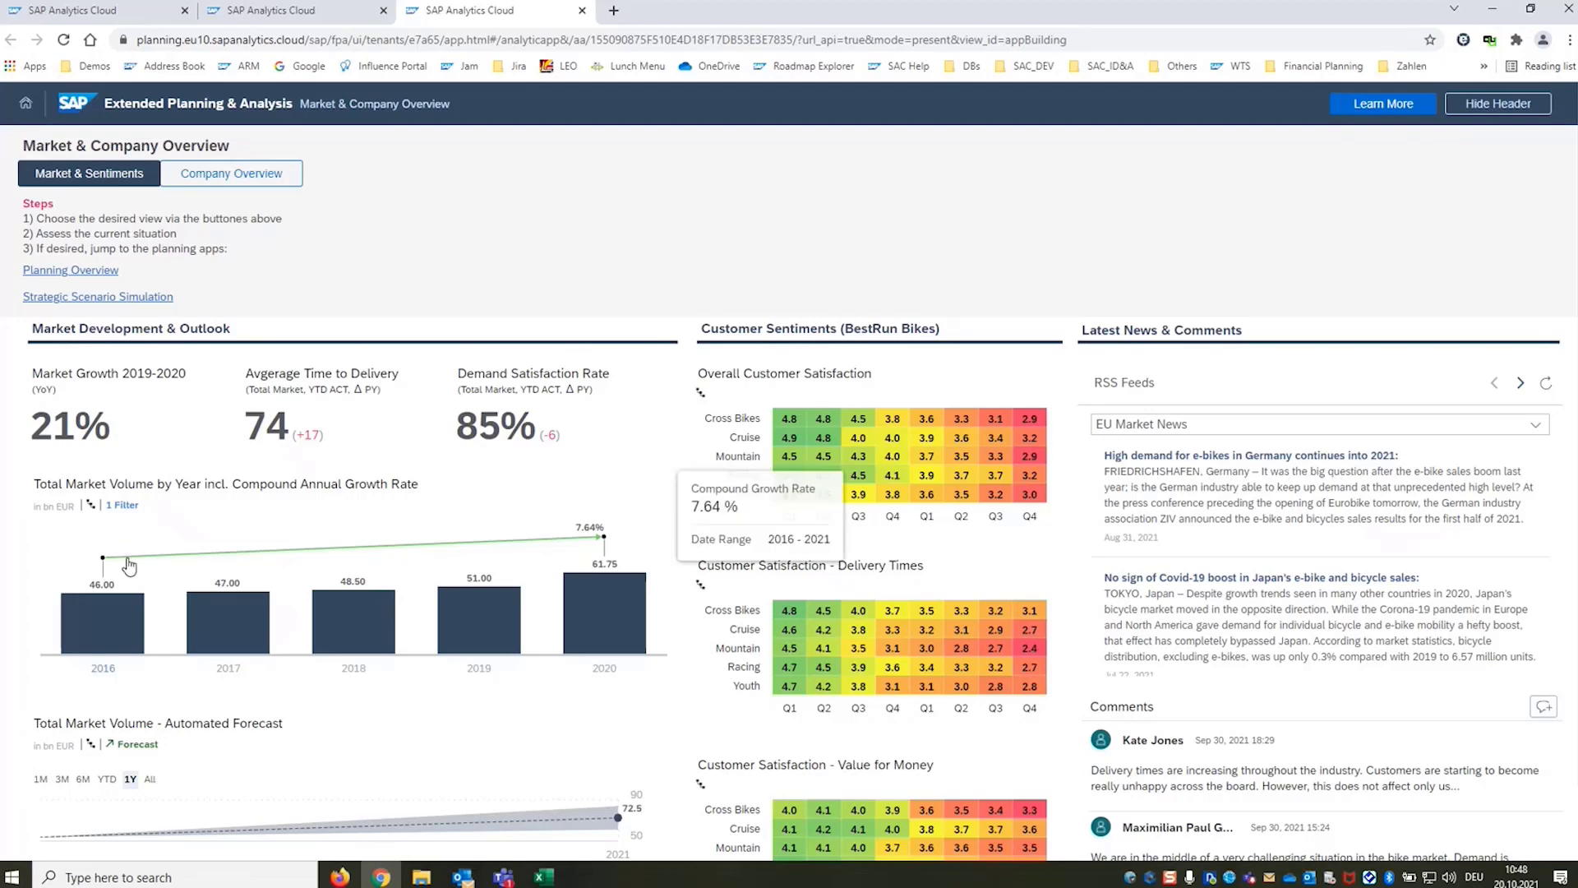
mouse_move(551, 557)
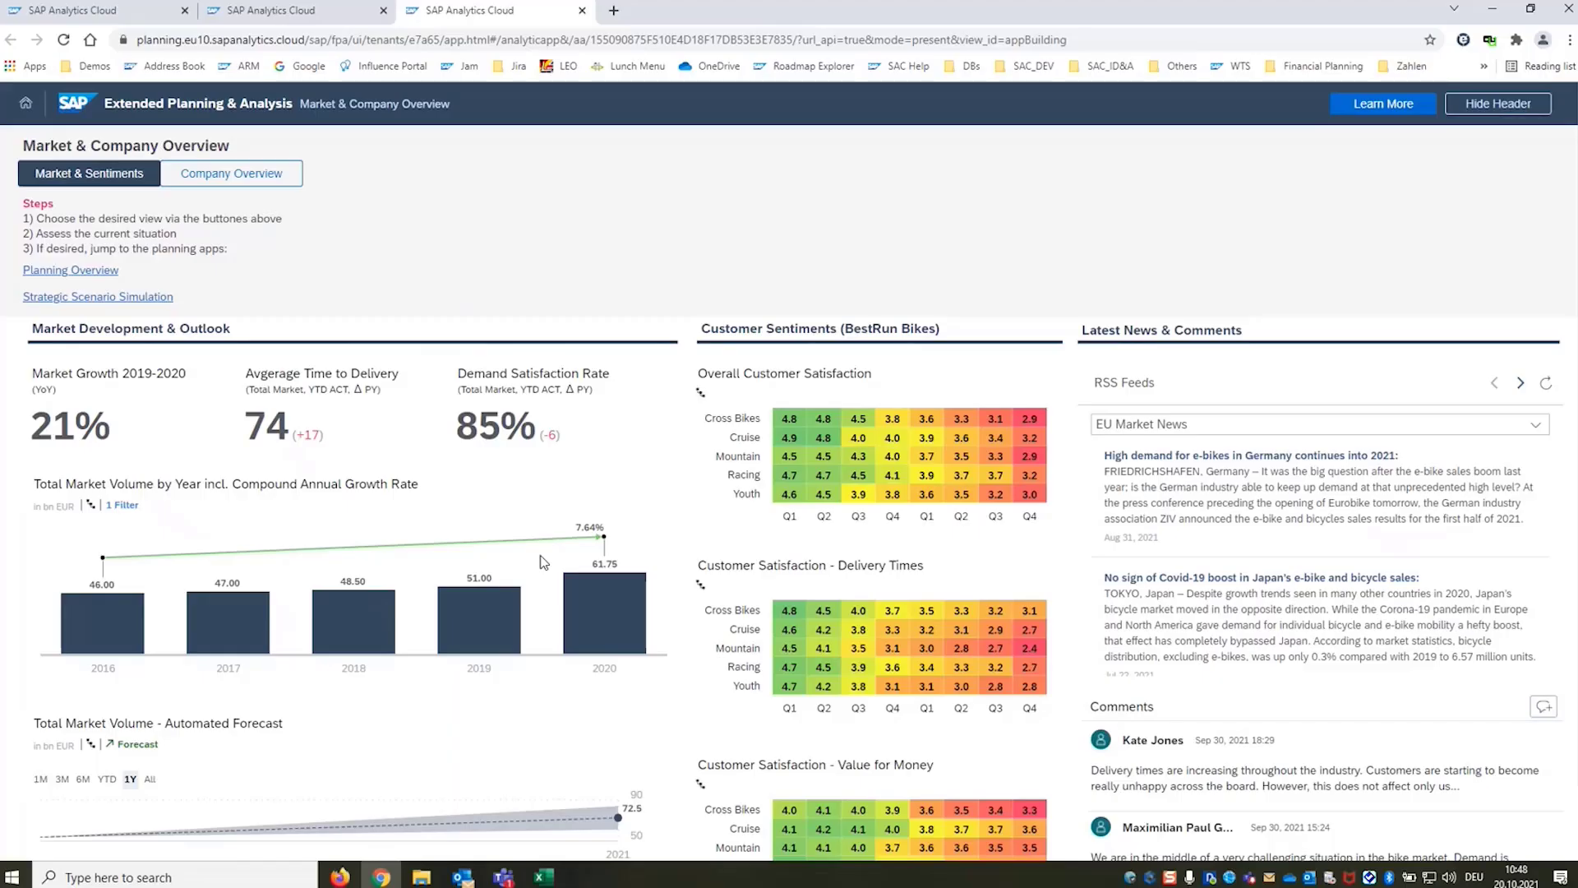
mouse_move(337, 365)
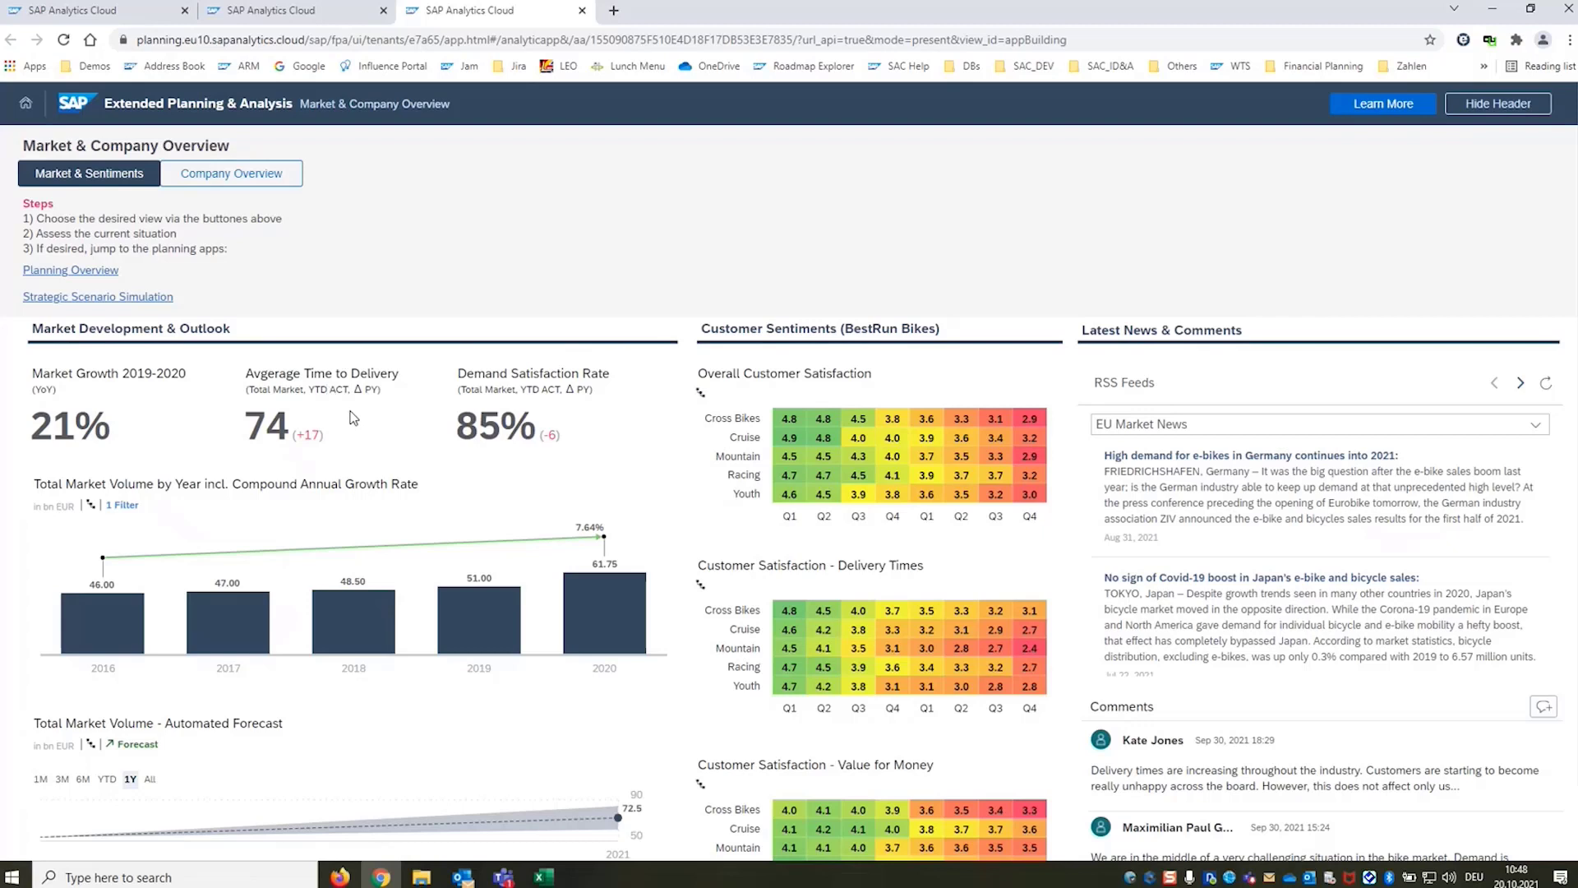
mouse_move(353, 430)
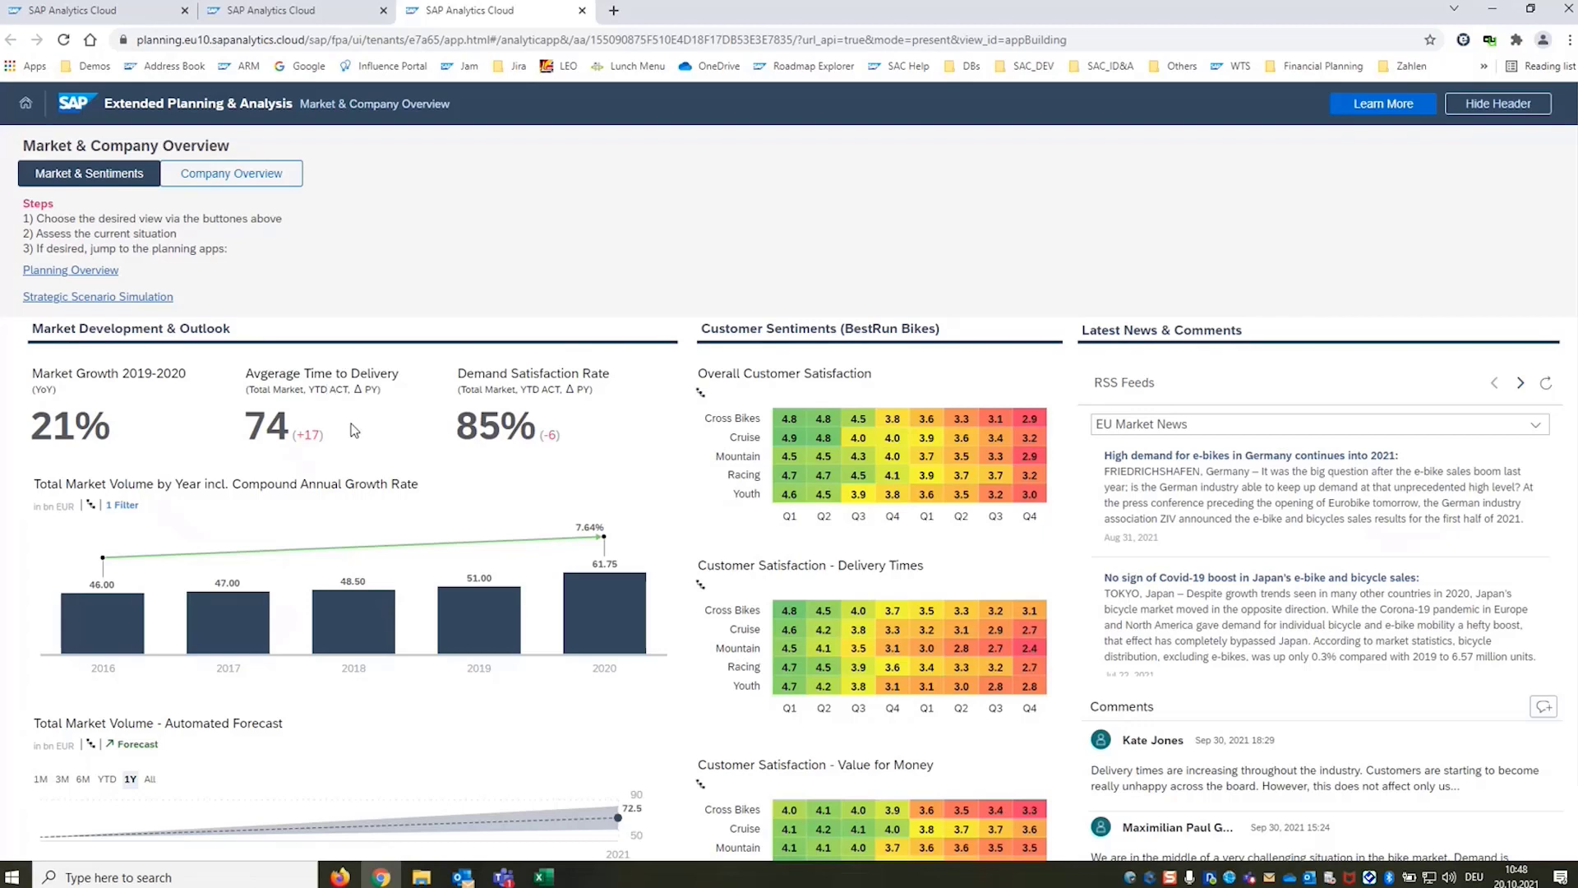
mouse_move(387, 431)
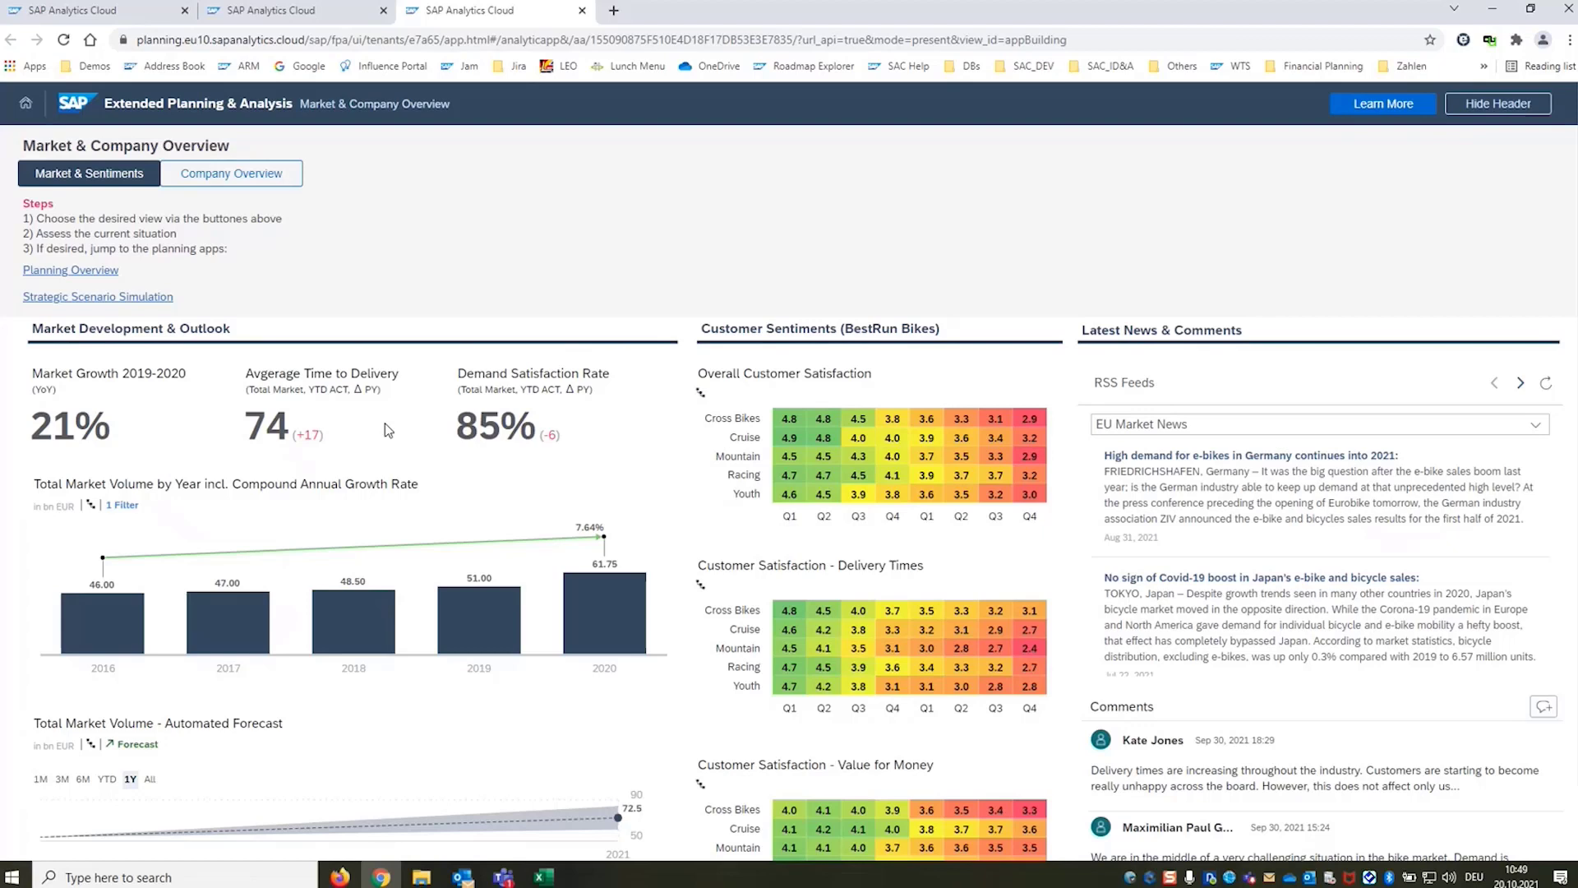
mouse_move(581, 428)
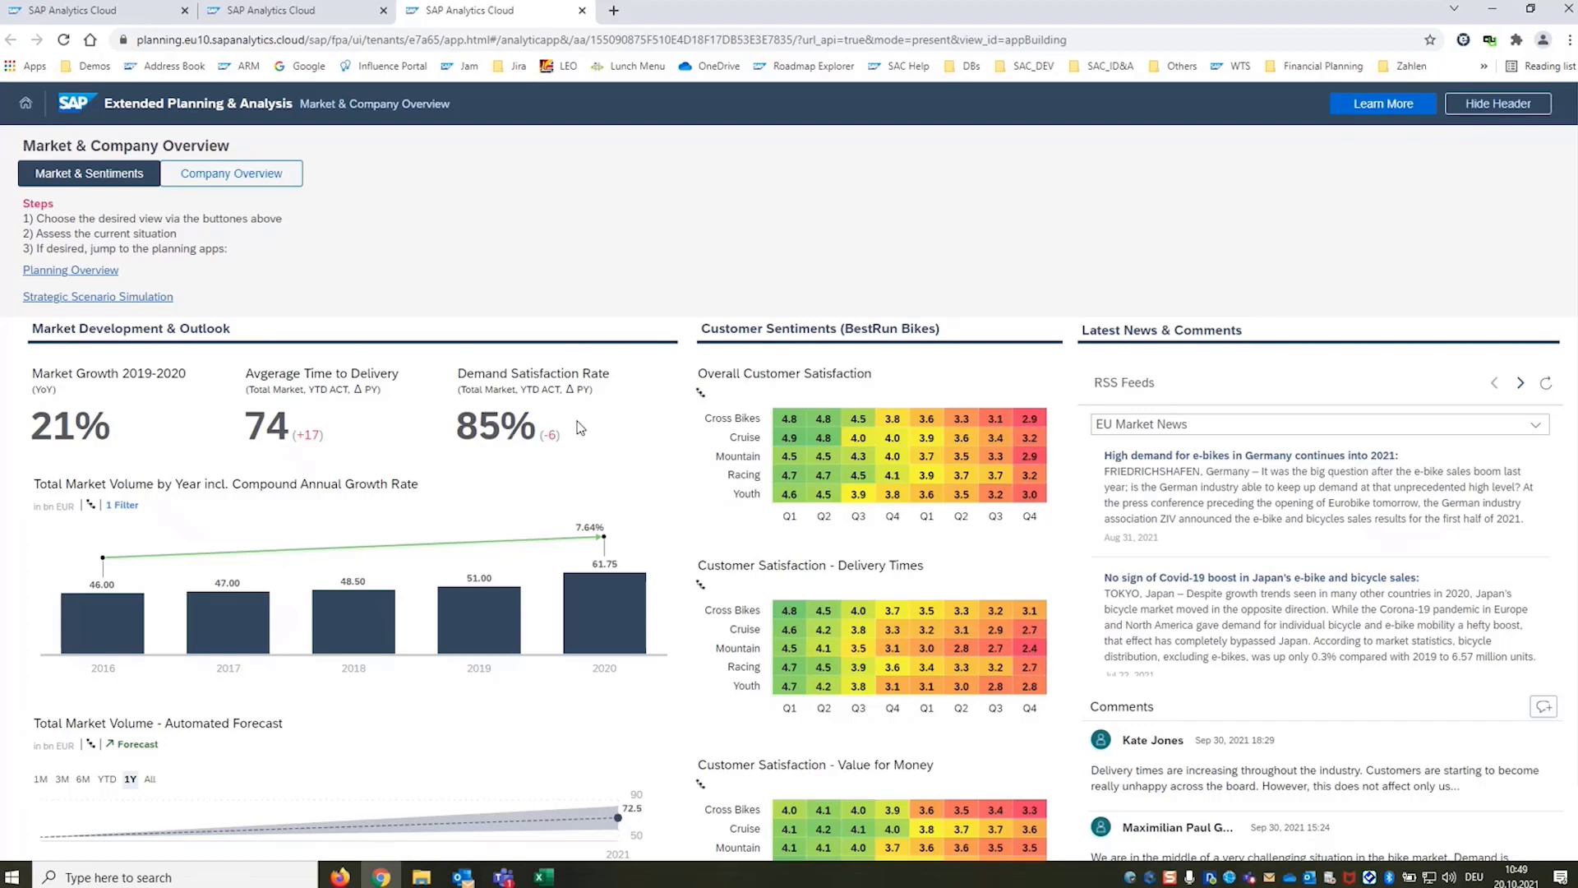
mouse_move(647, 448)
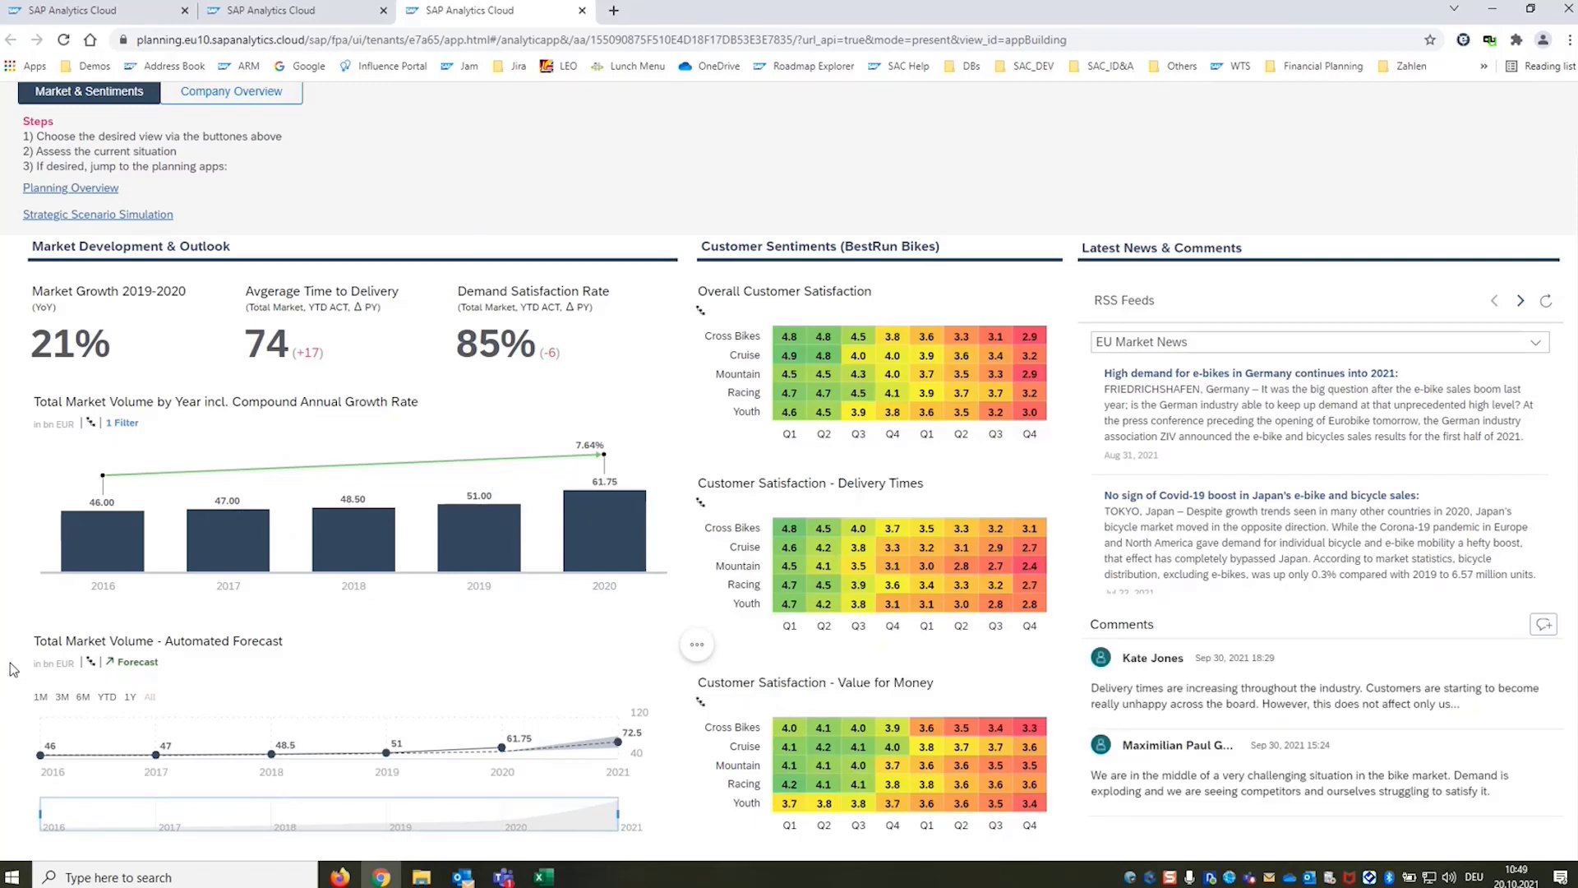
mouse_move(655, 783)
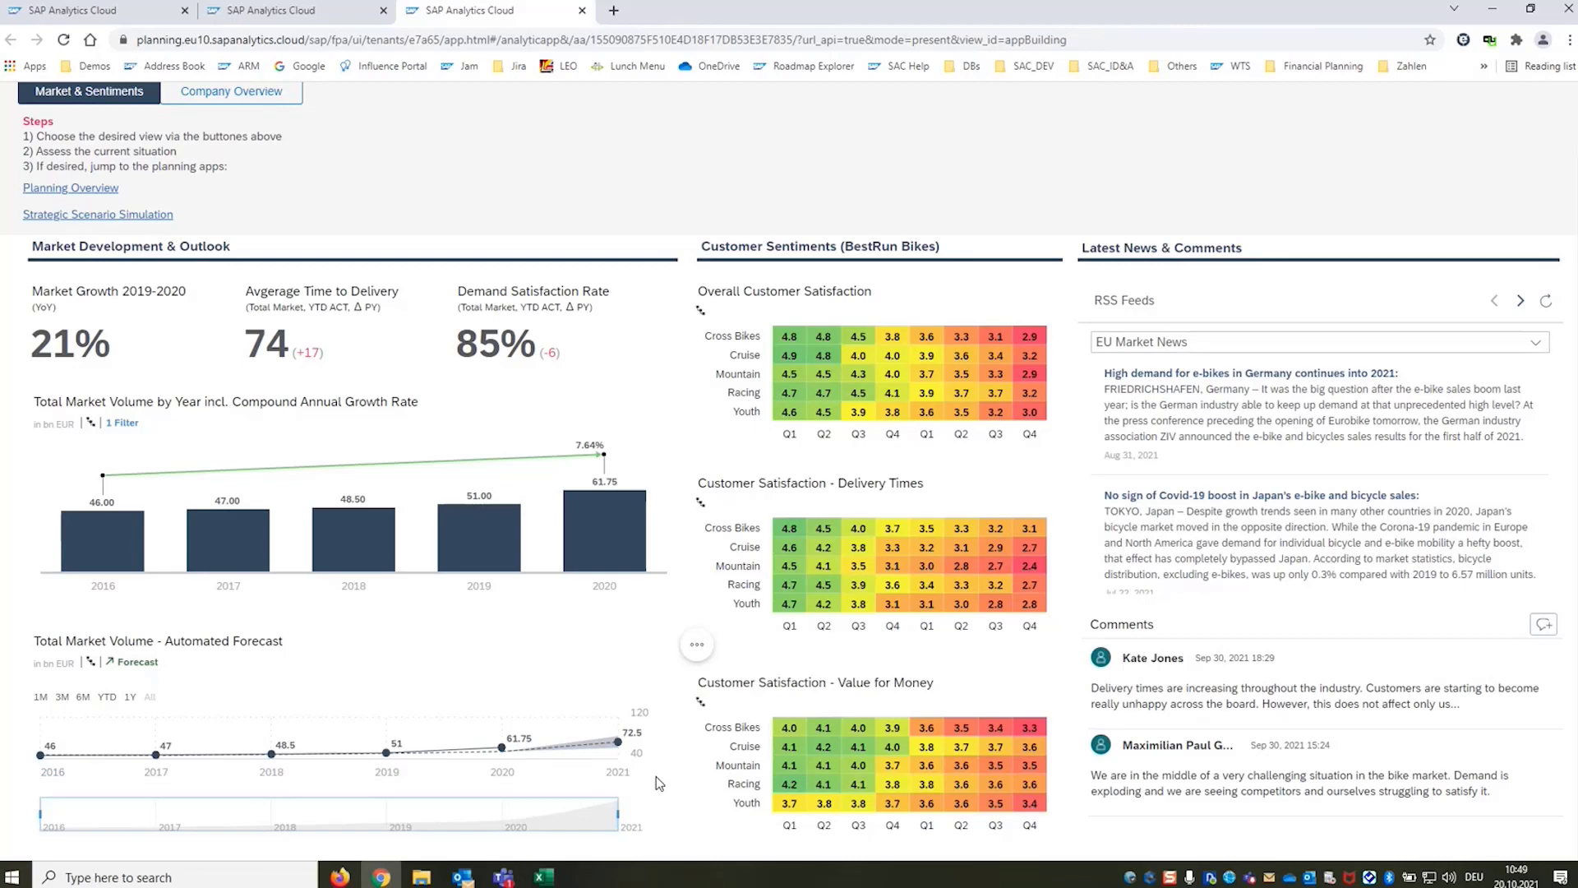
mouse_move(616, 743)
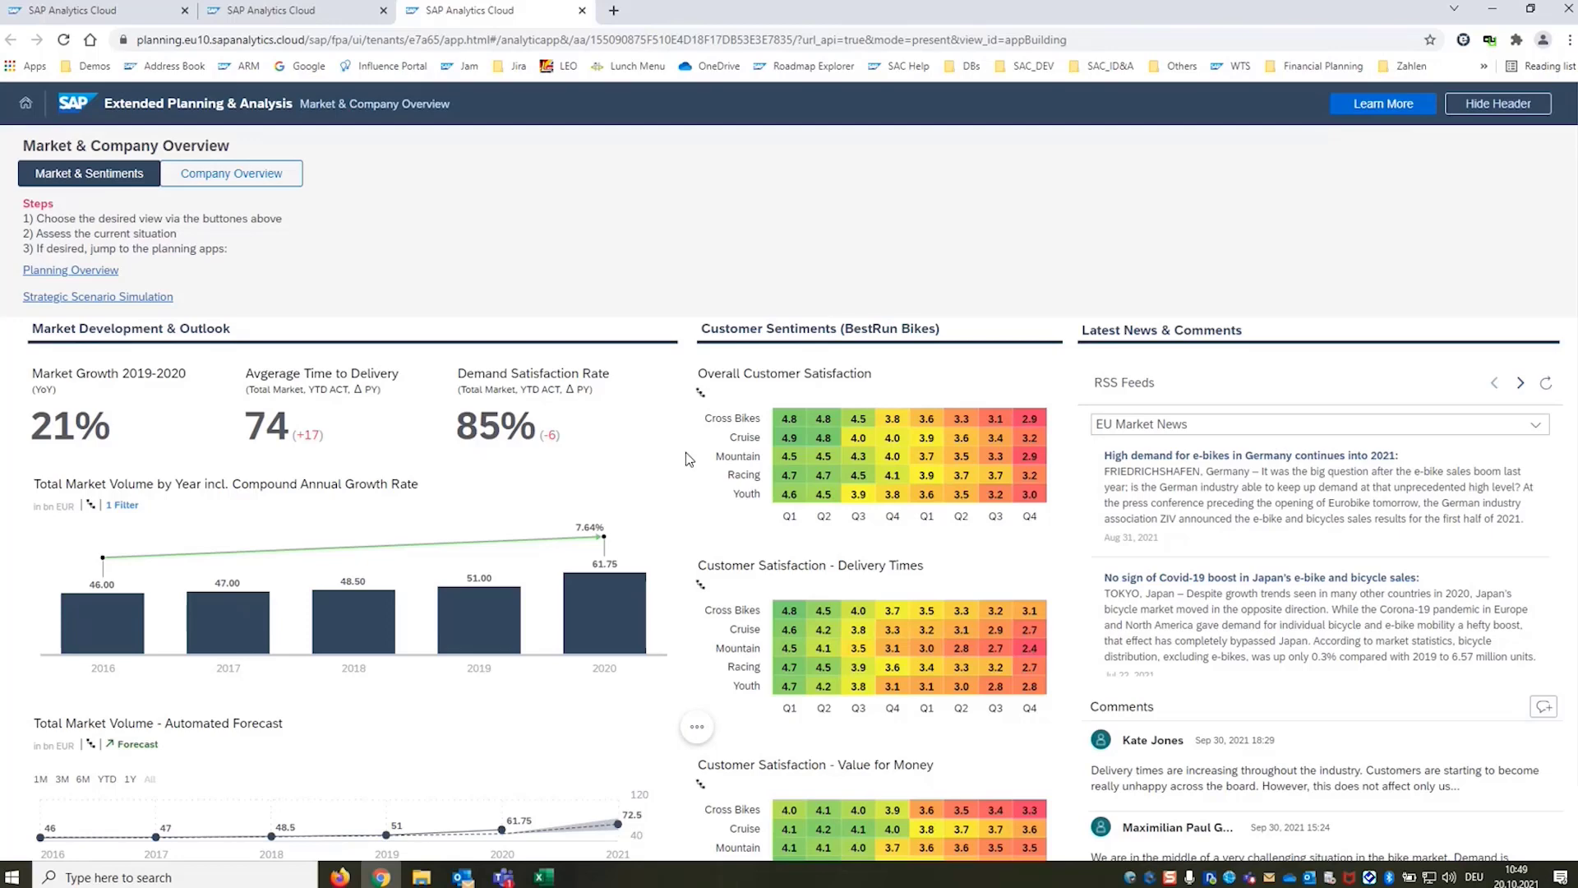
mouse_move(696, 560)
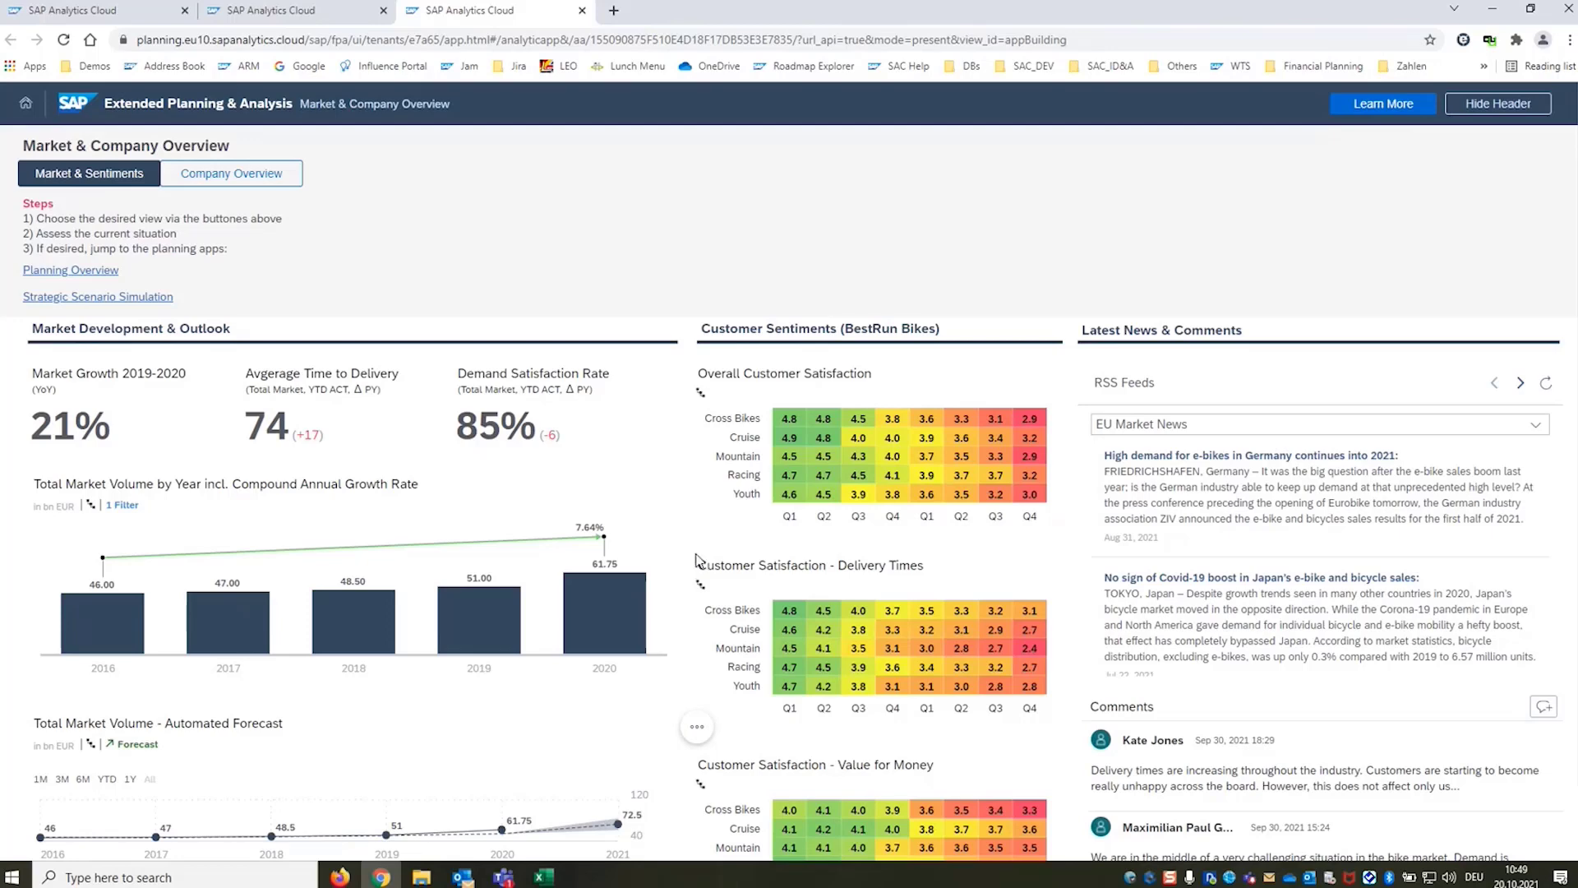
View the Market & Sentiments tab with its charts and heatmaps
click(1497, 103)
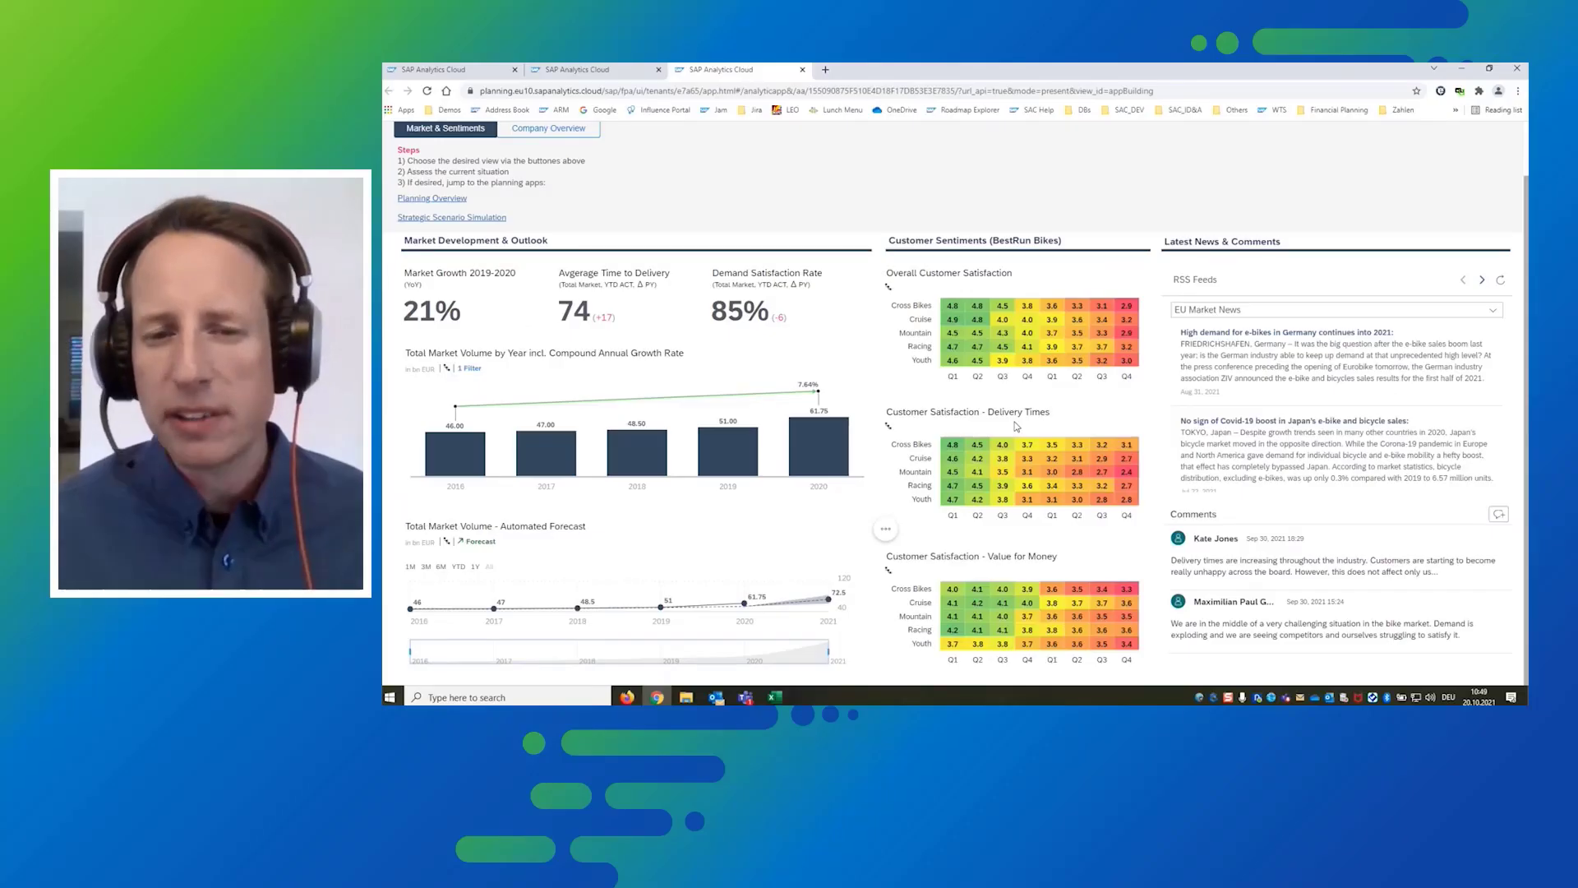
mouse_move(1148, 465)
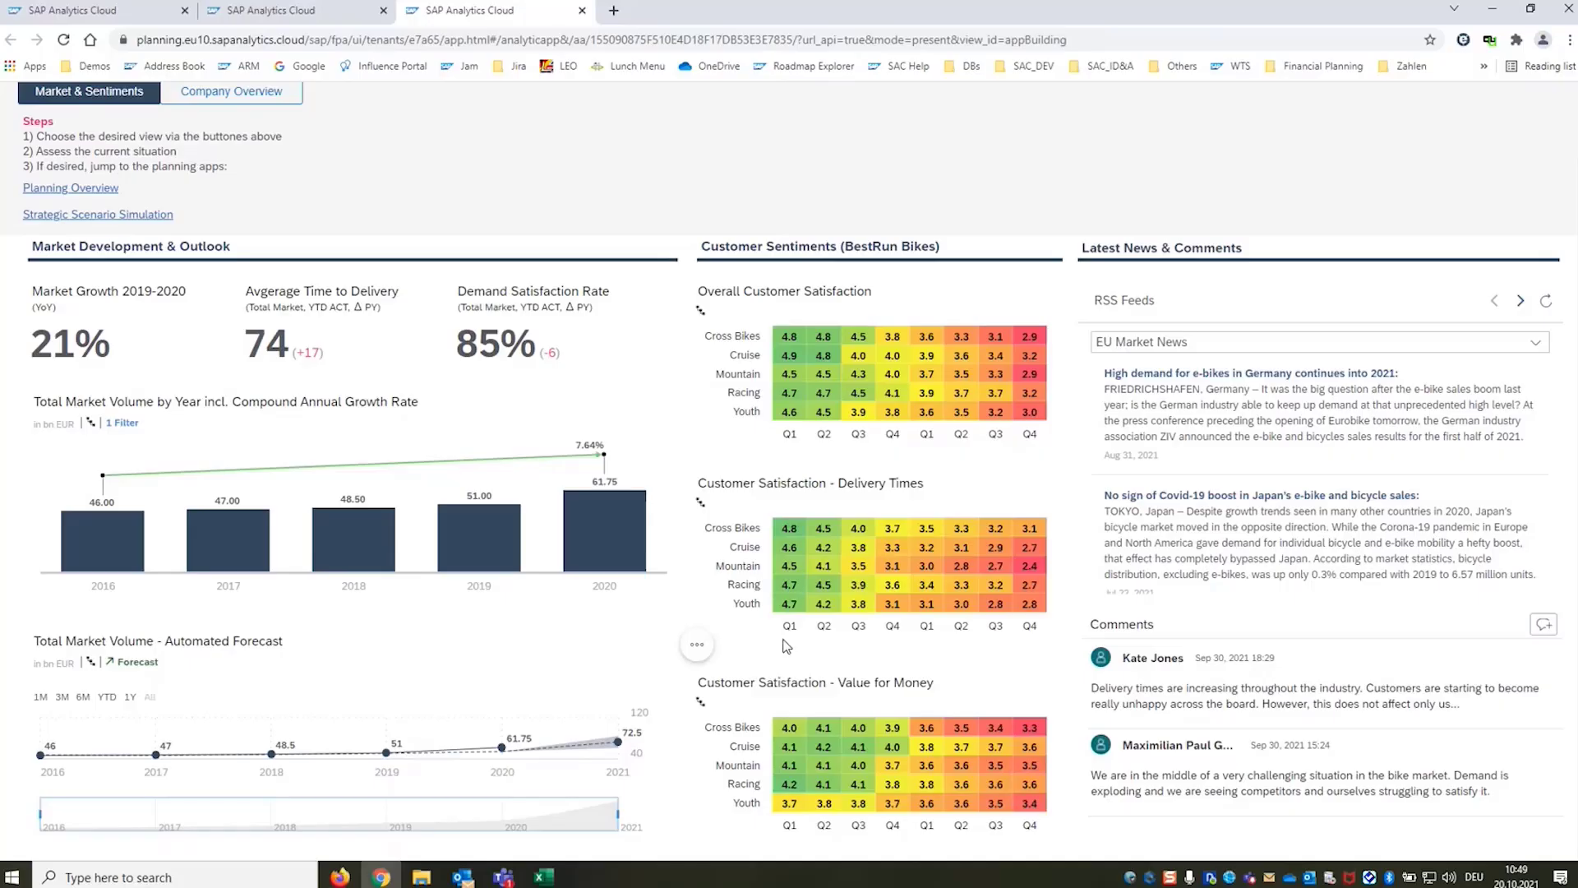
mouse_move(790, 645)
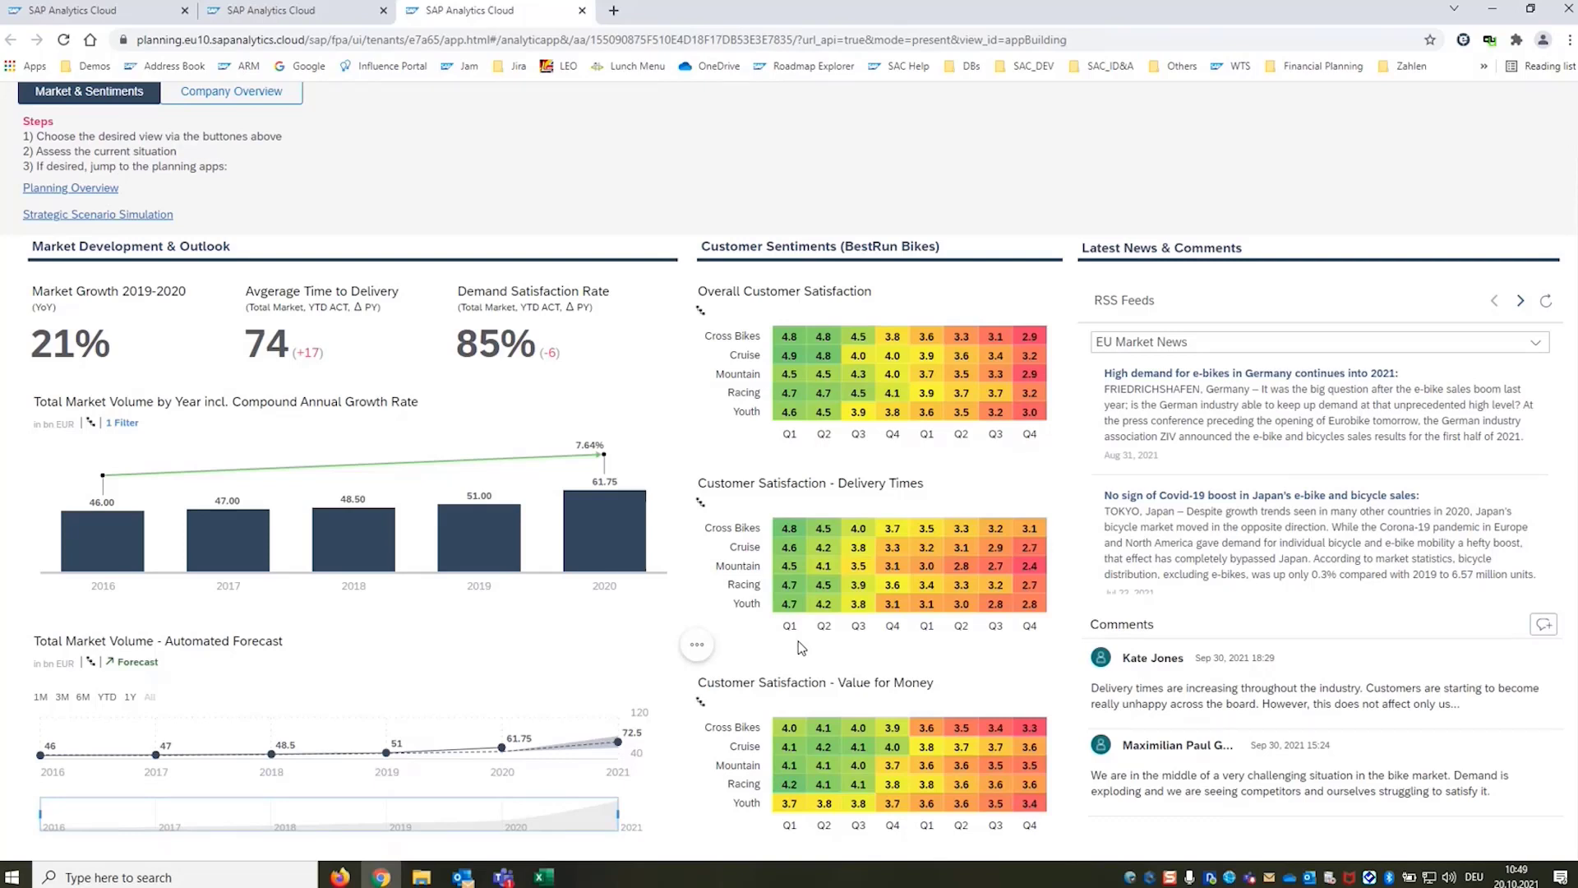
mouse_move(1065, 677)
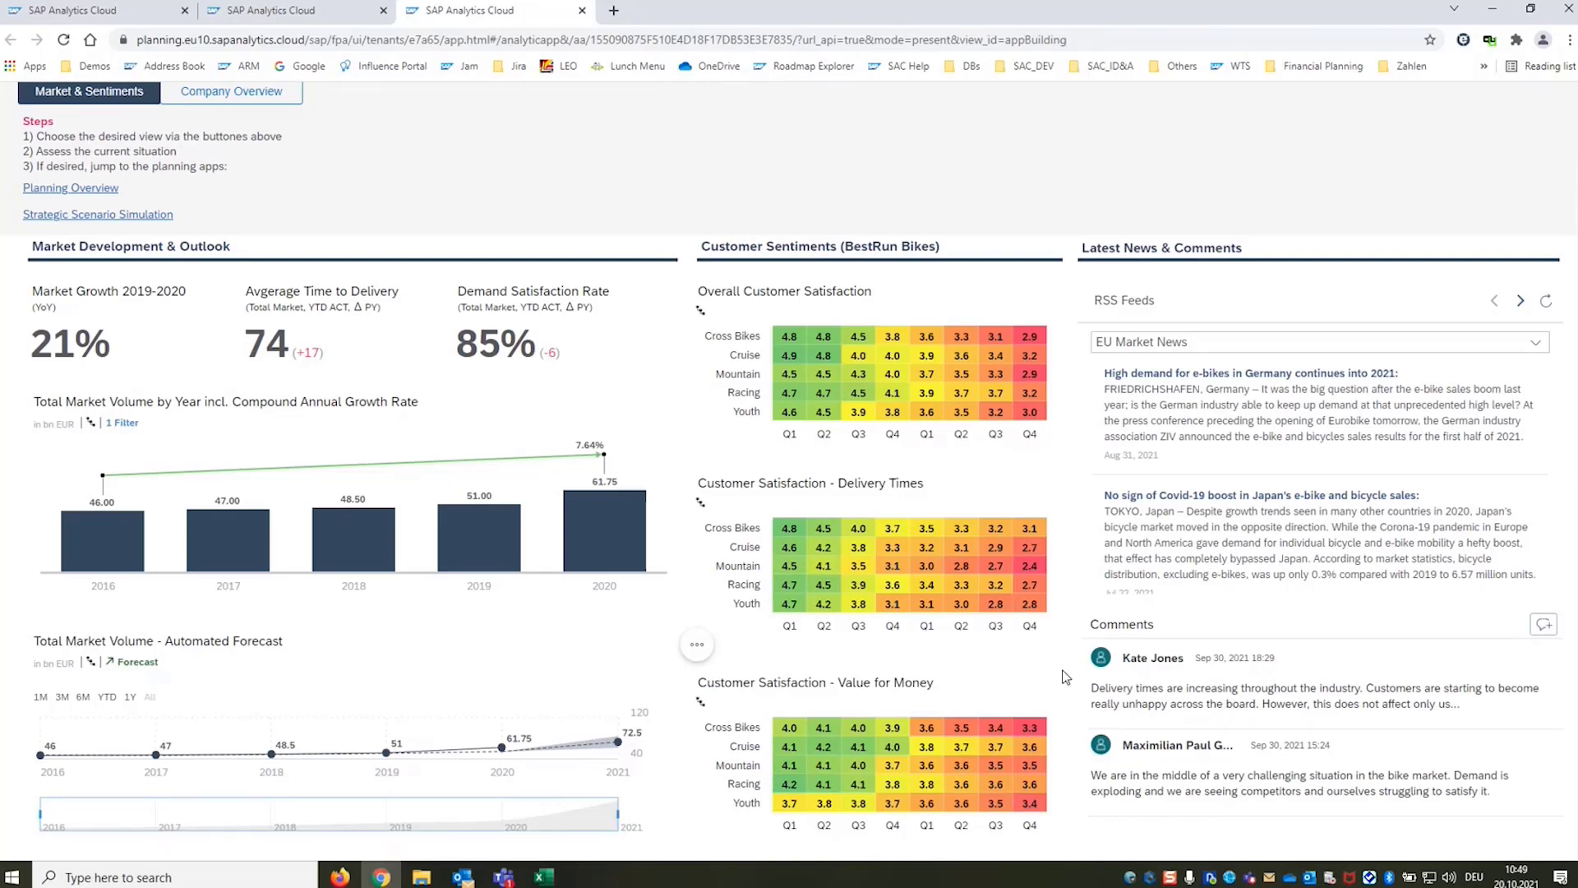
mouse_move(1072, 685)
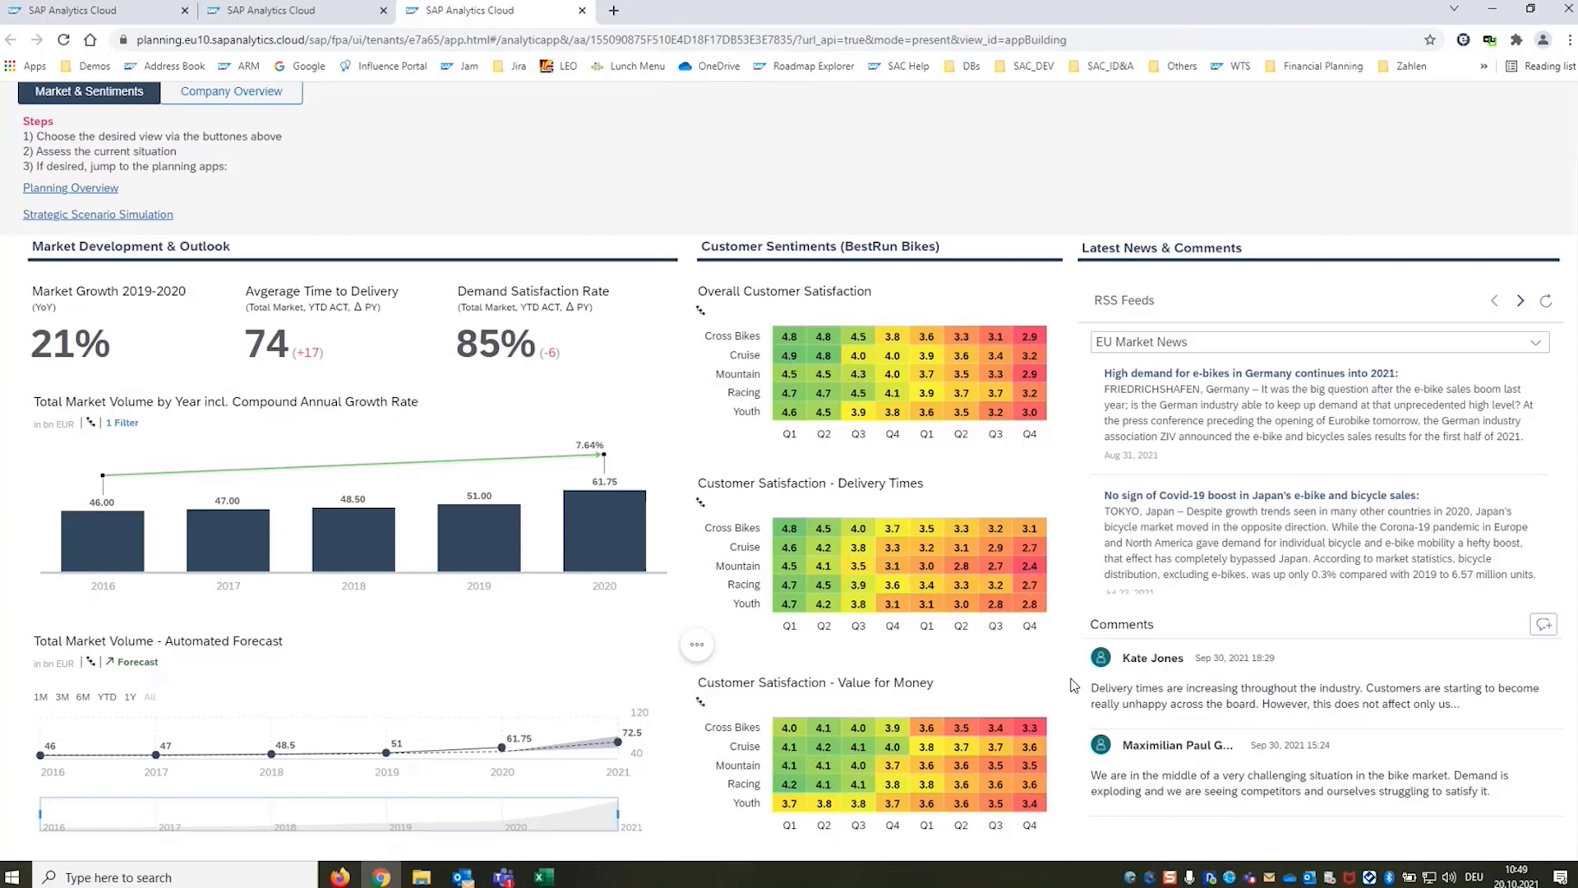
mouse_move(932, 698)
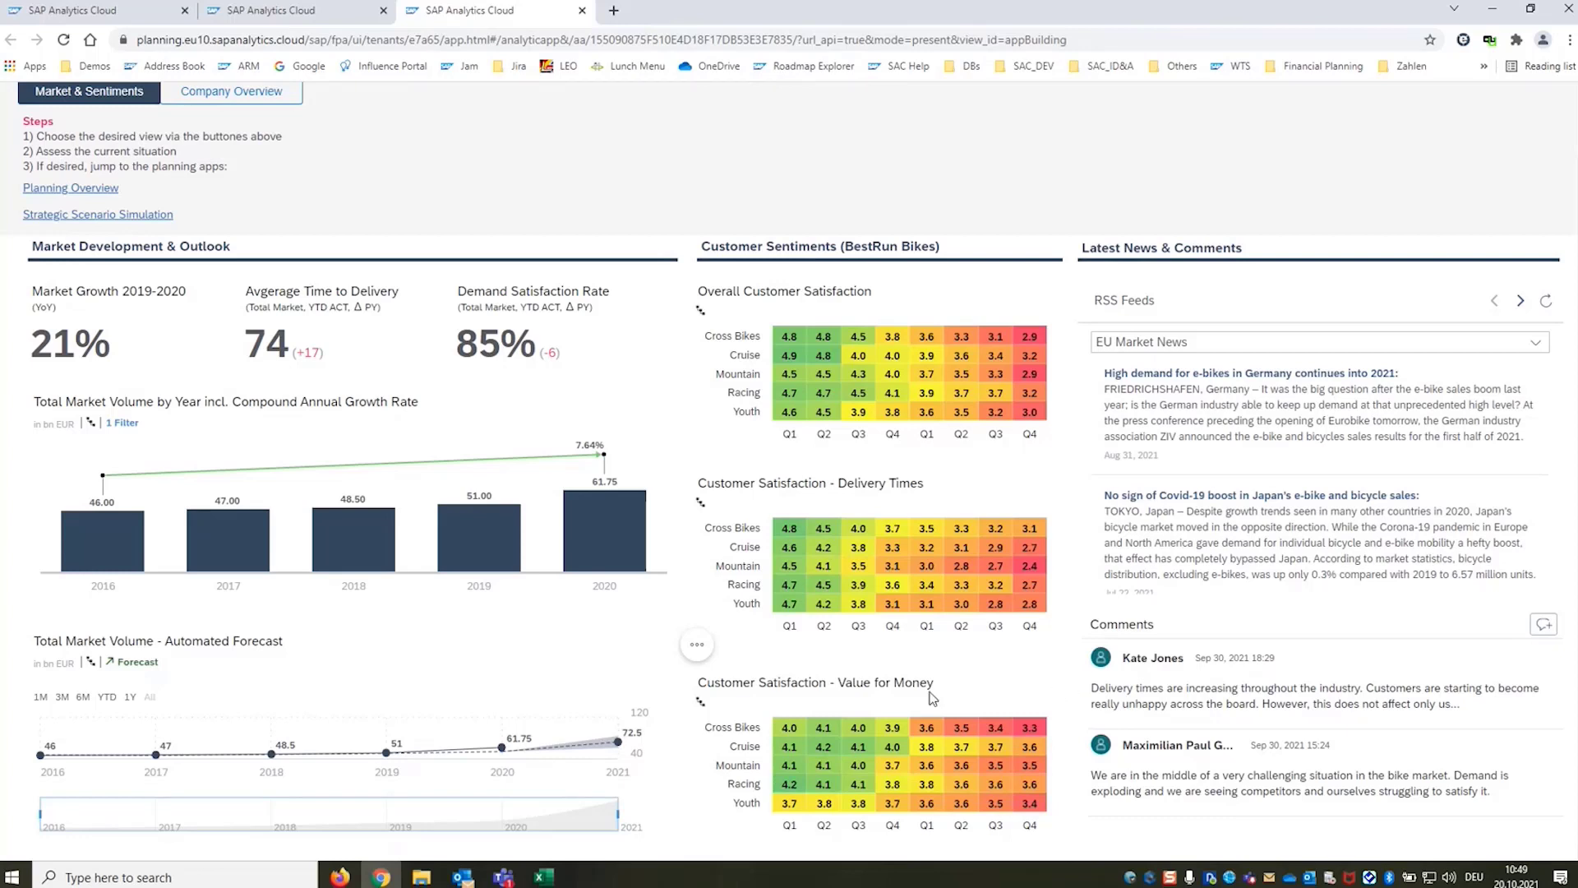
mouse_move(846, 695)
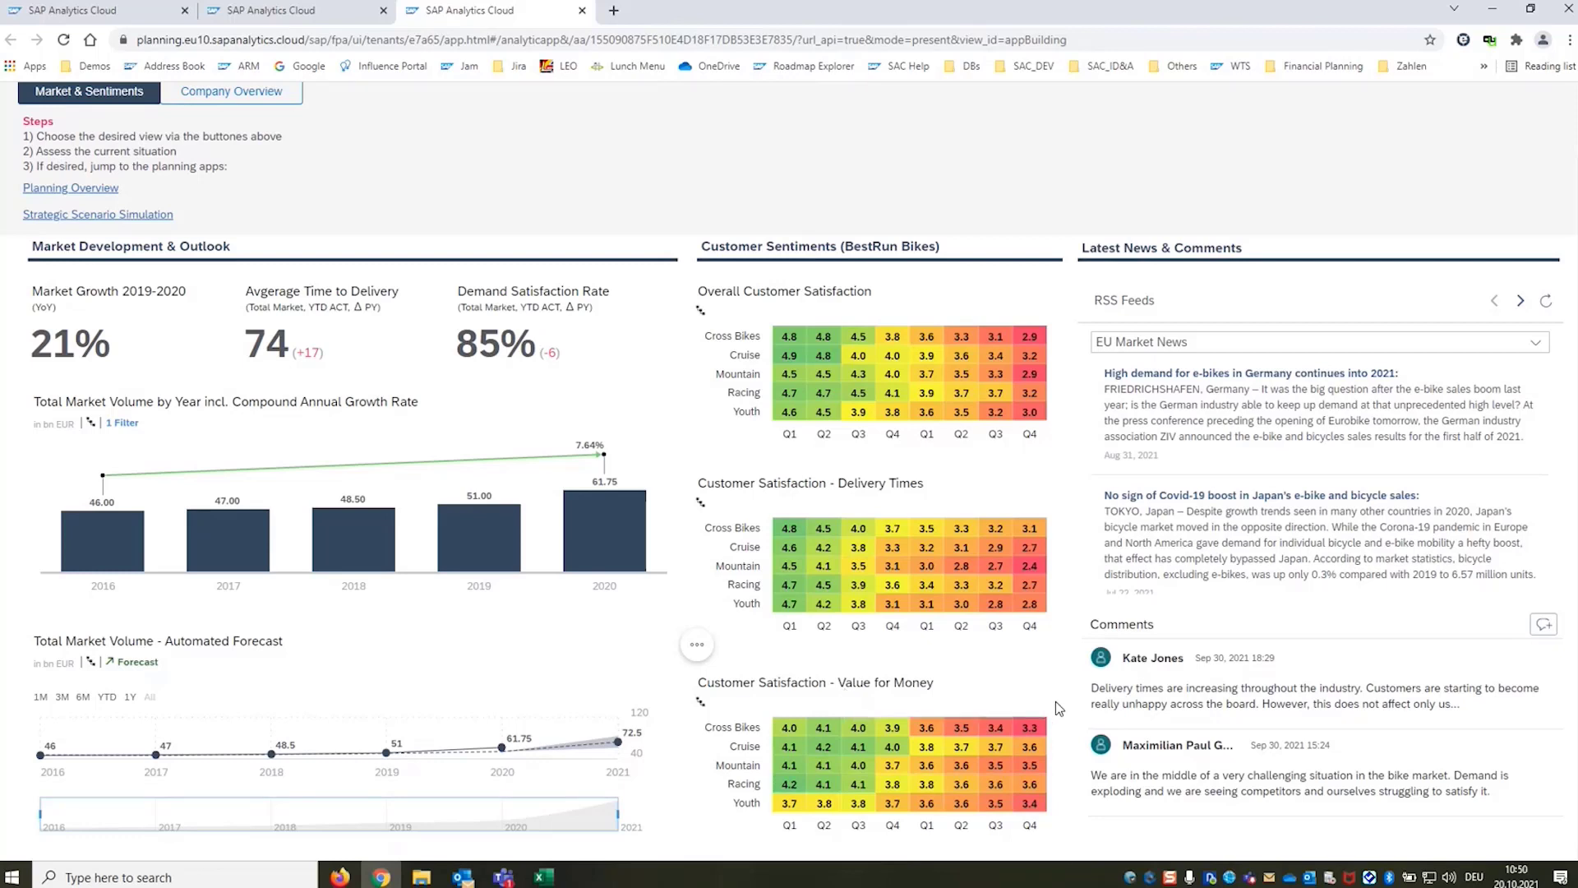
mouse_move(1067, 713)
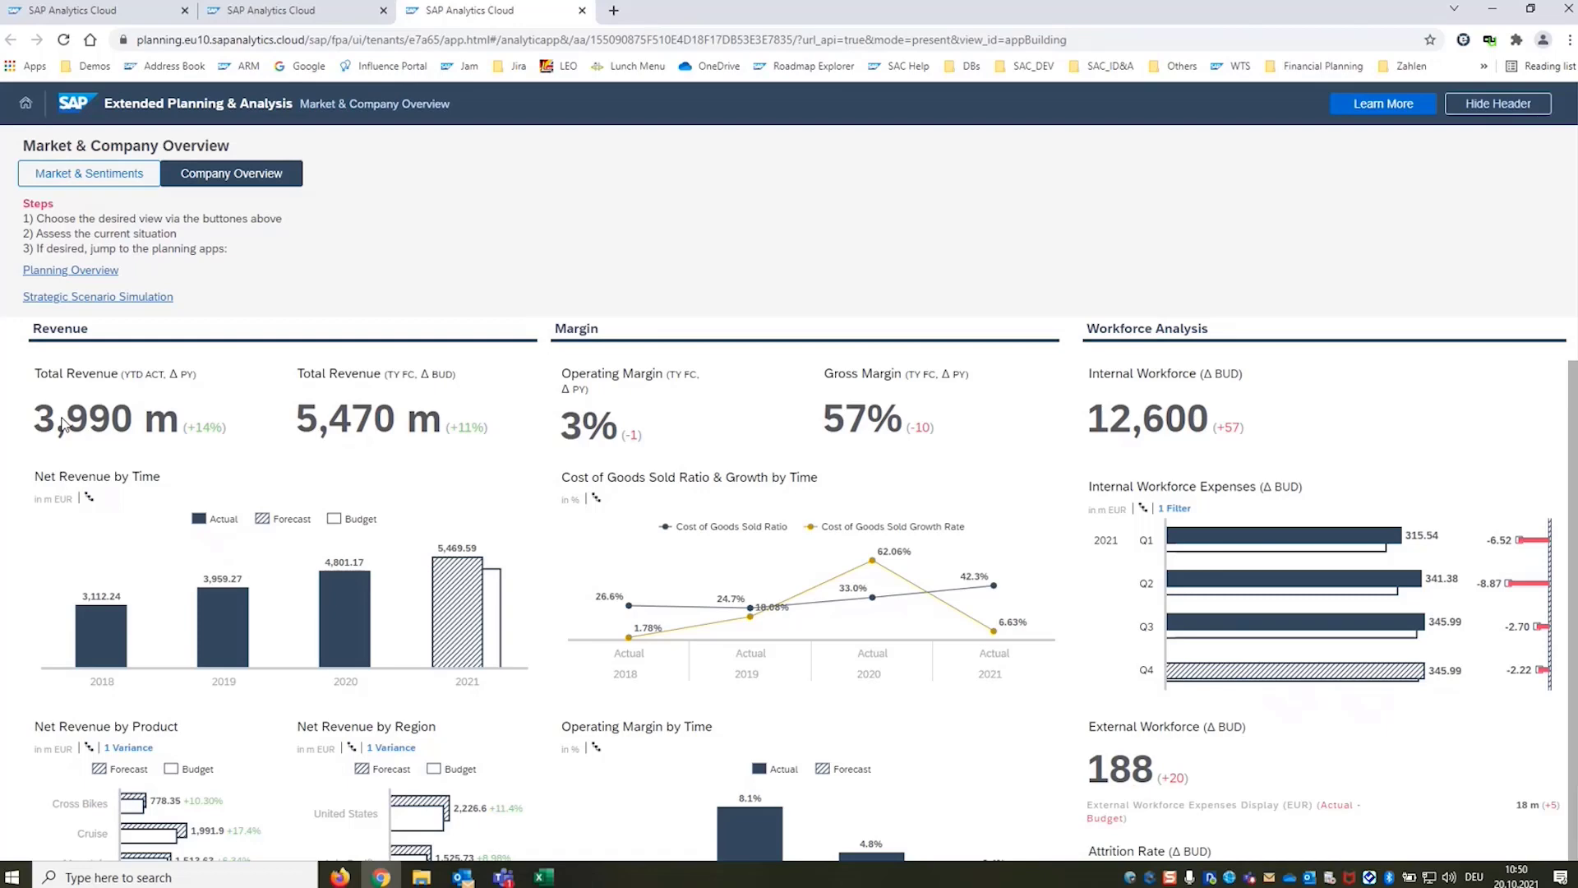
mouse_move(417, 435)
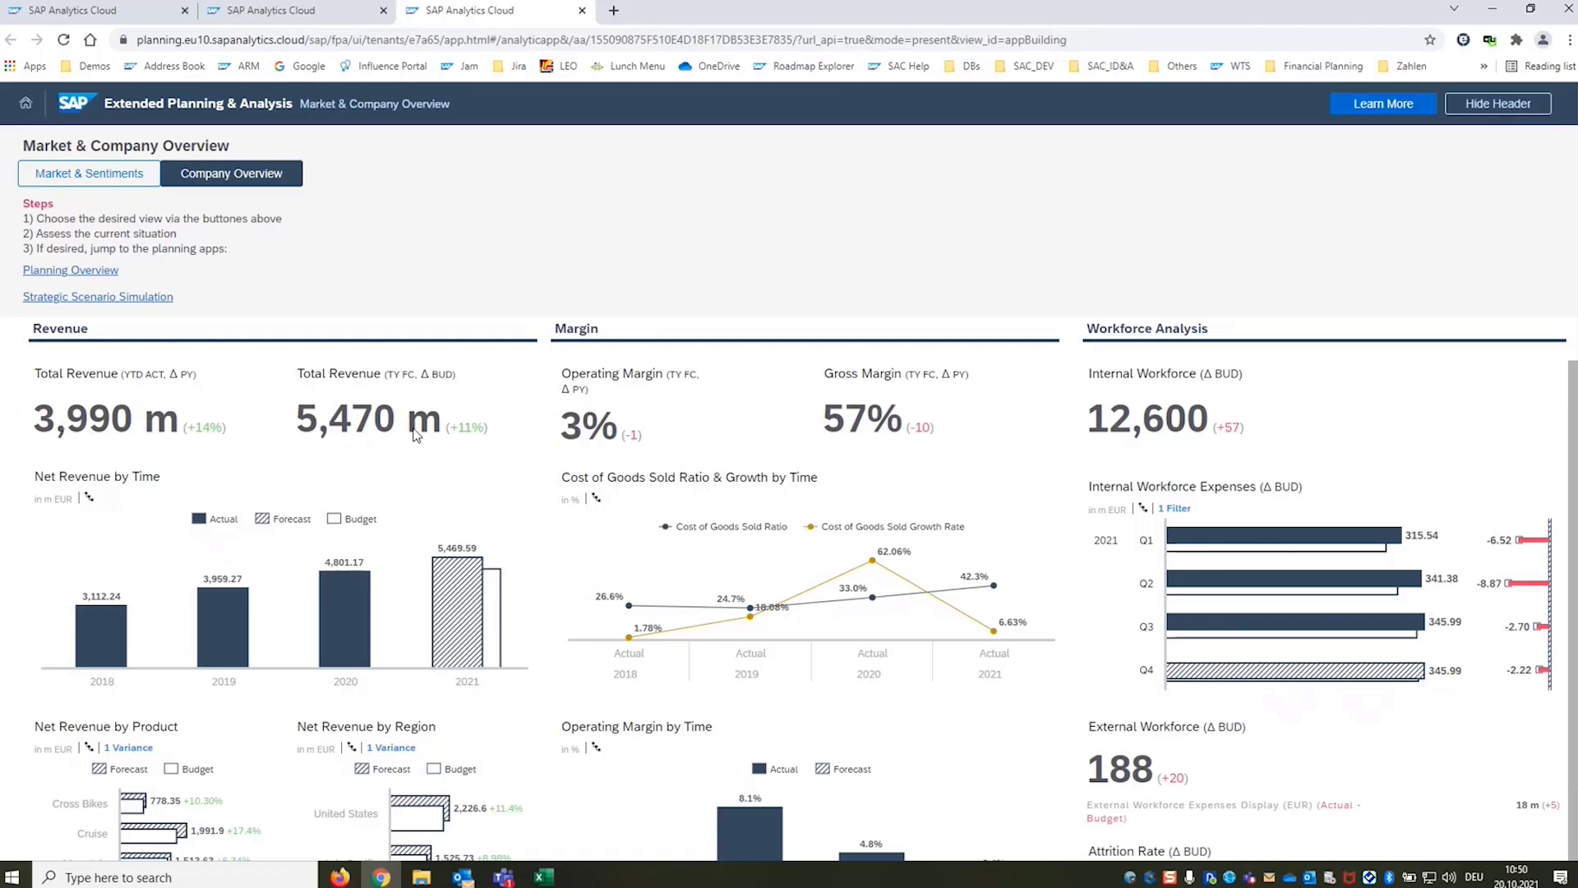
mouse_move(30, 619)
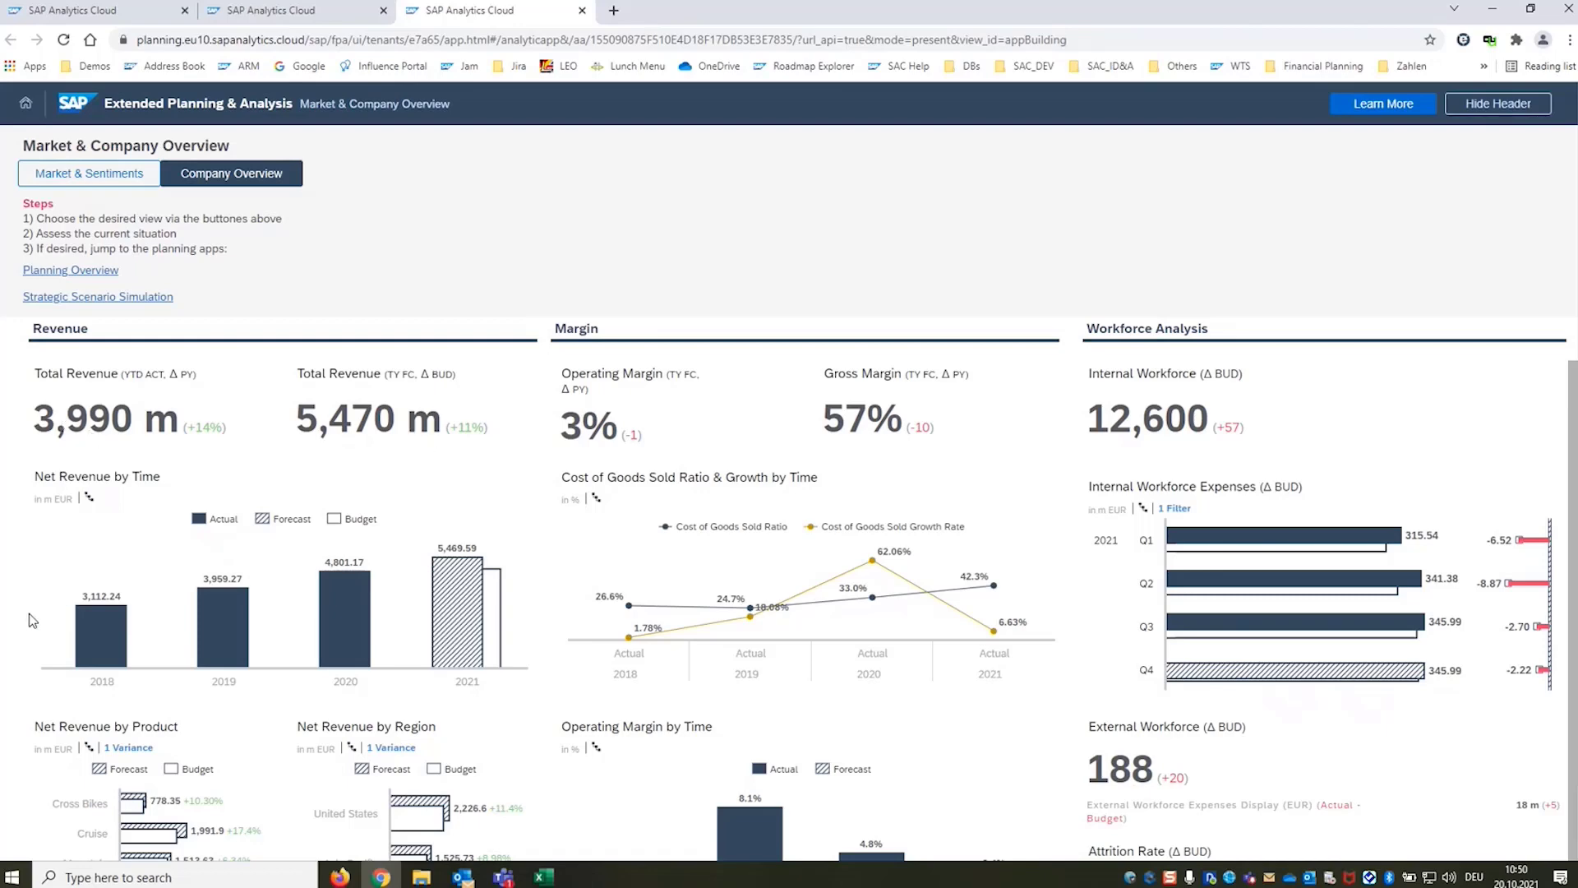
scroll(down, 3)
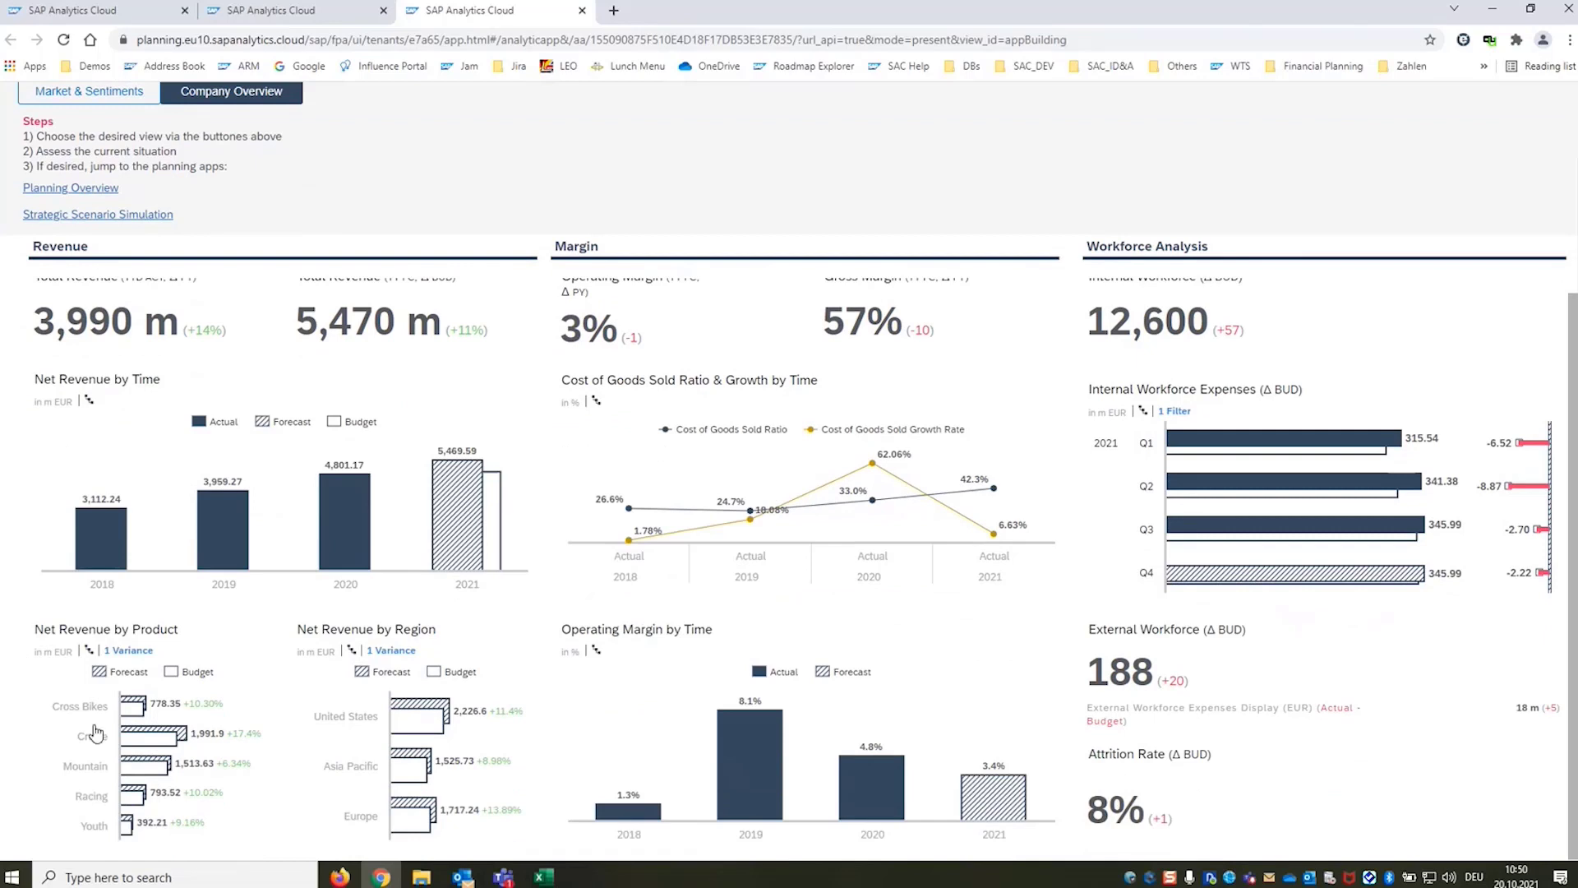
mouse_move(336, 754)
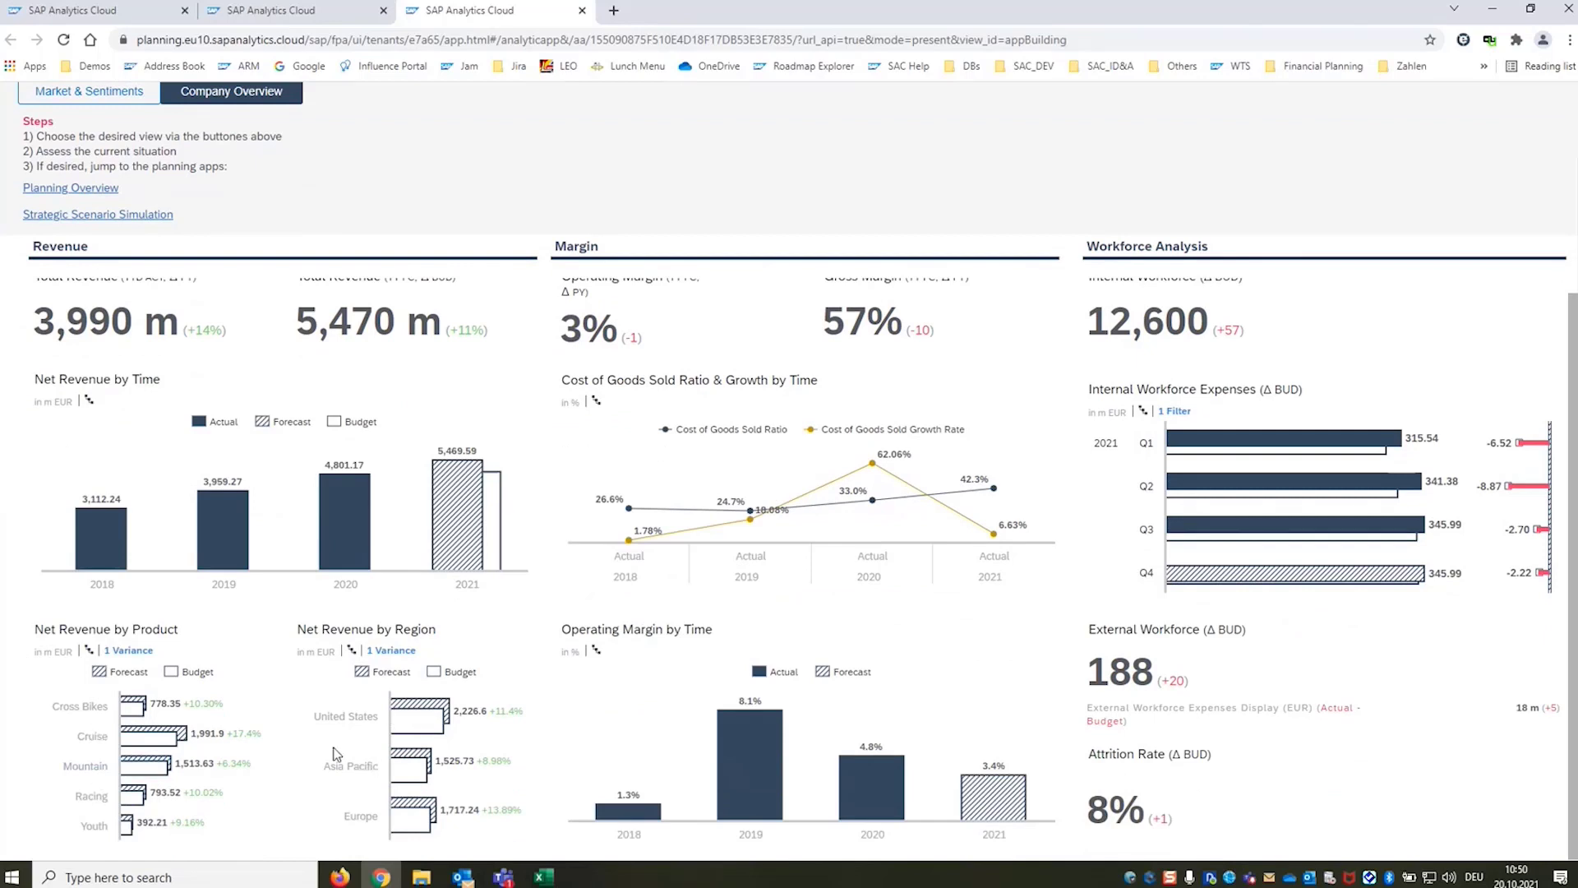
scroll(down, 3)
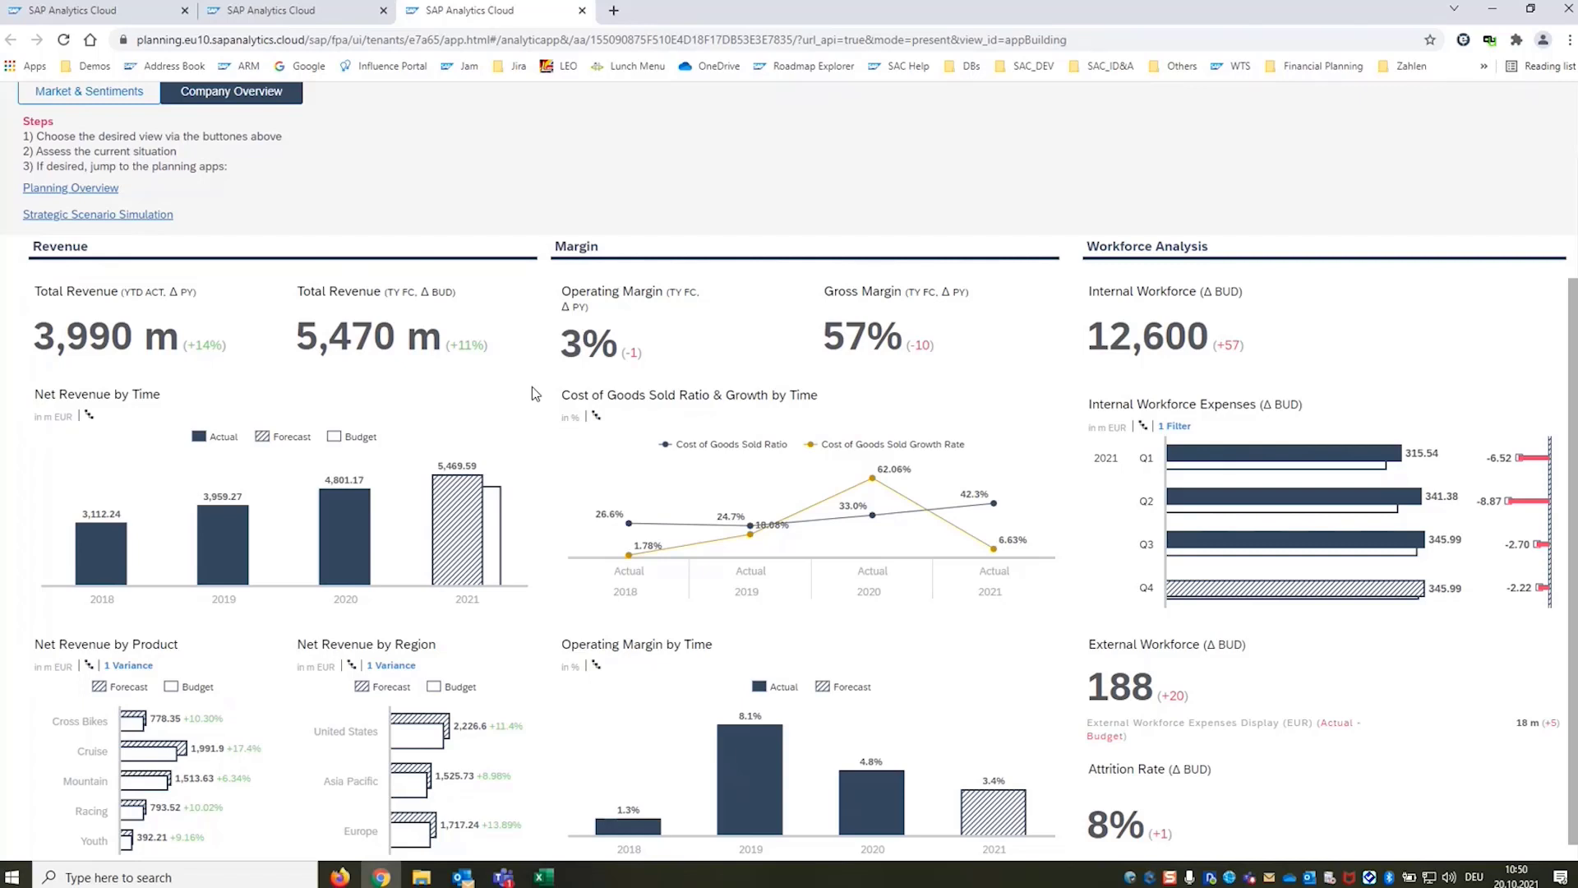
mouse_move(549, 481)
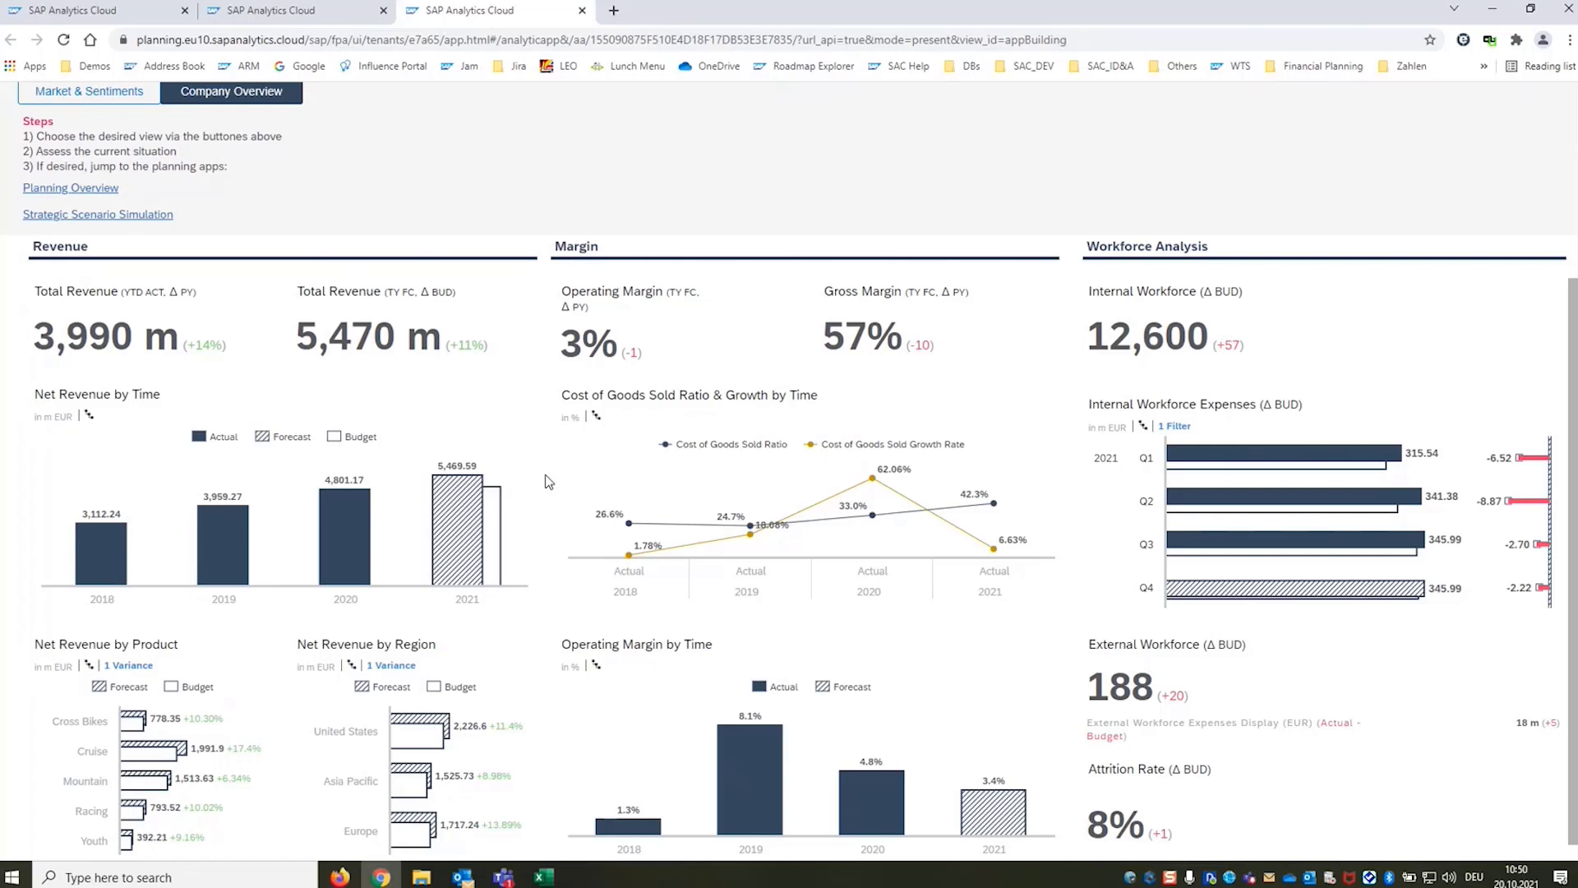
mouse_move(552, 493)
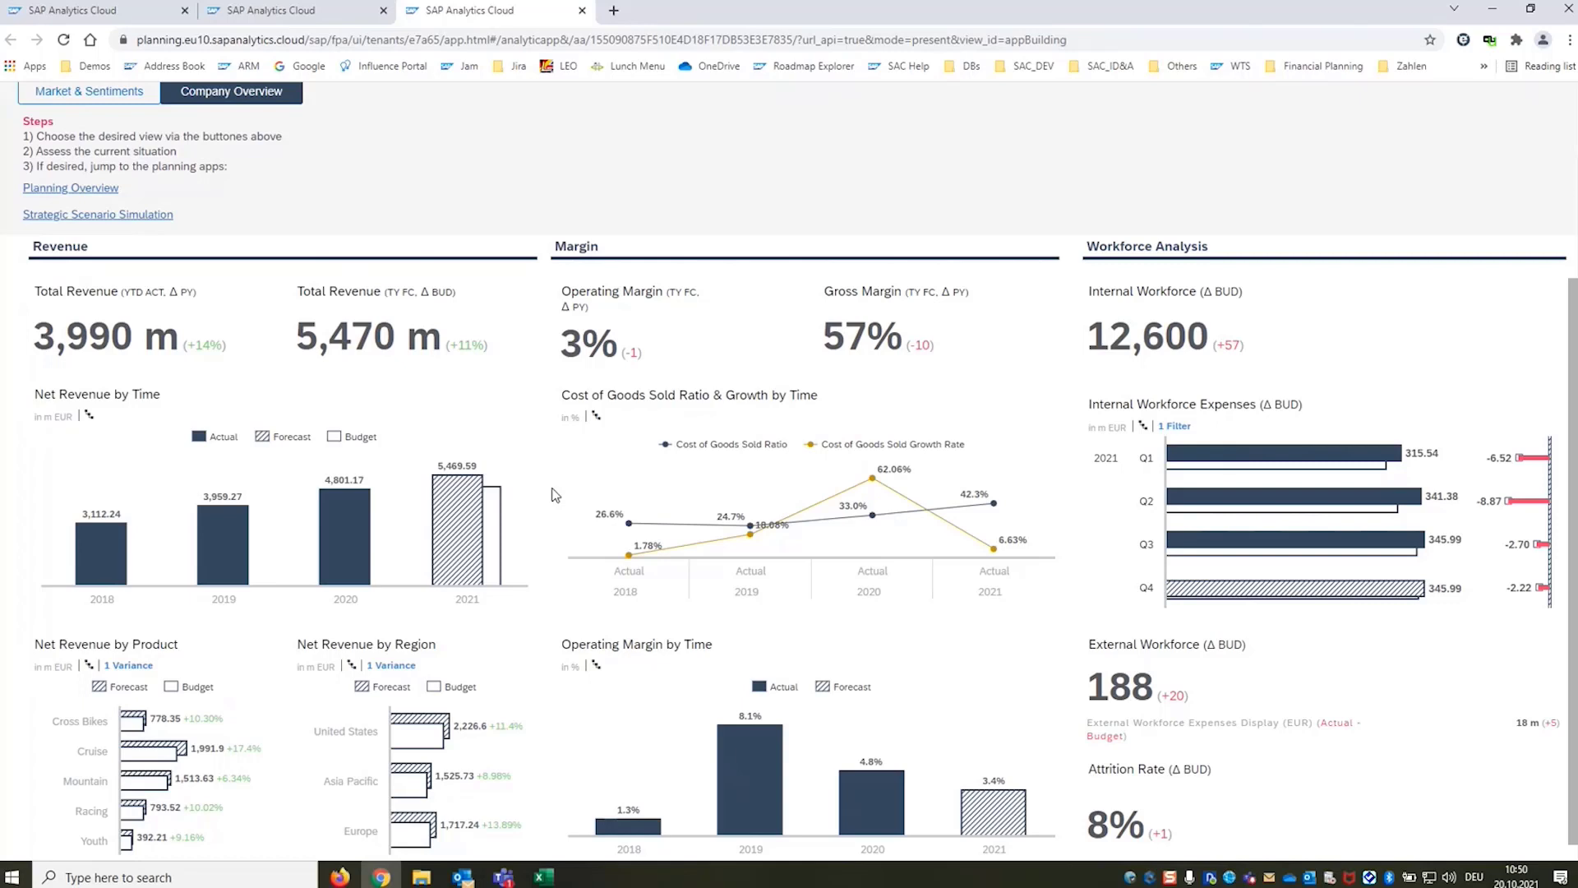
scroll(down, 3)
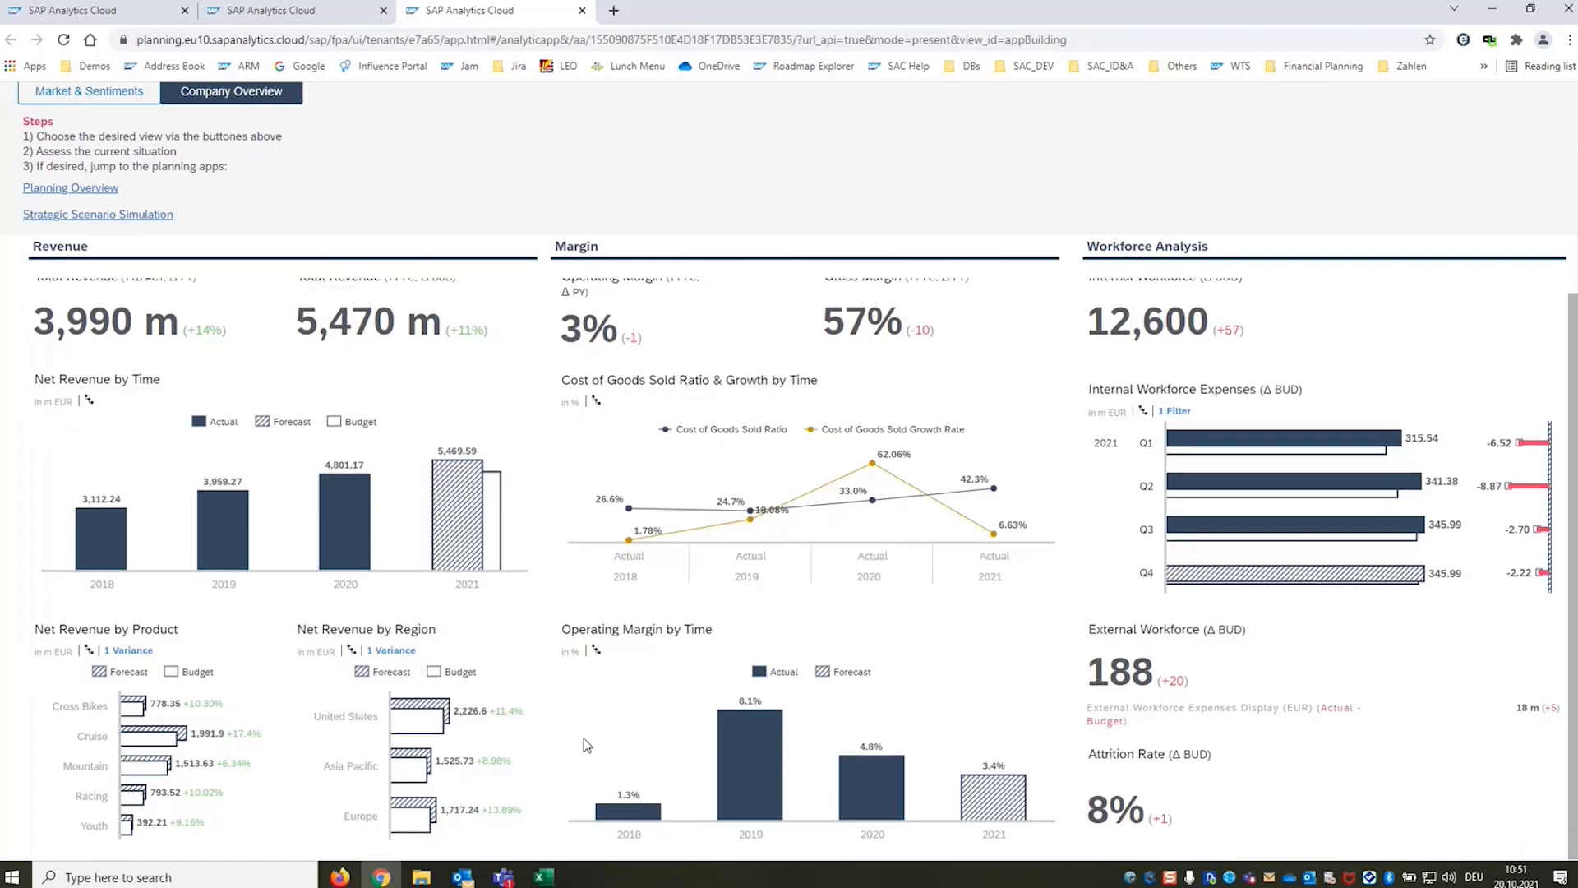
mouse_move(928, 782)
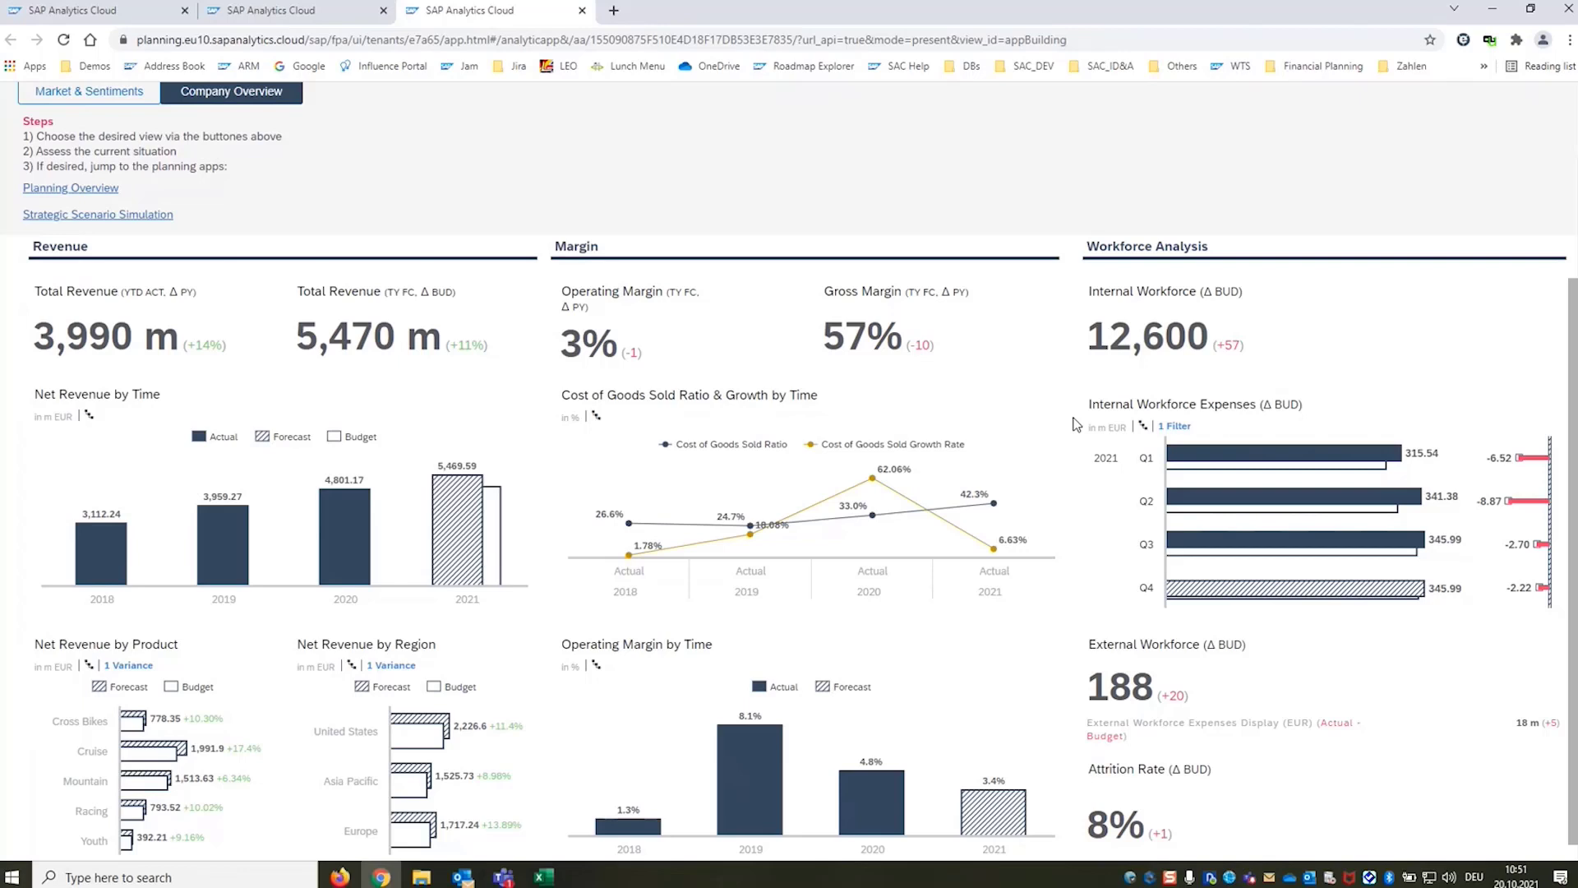
mouse_move(1075, 667)
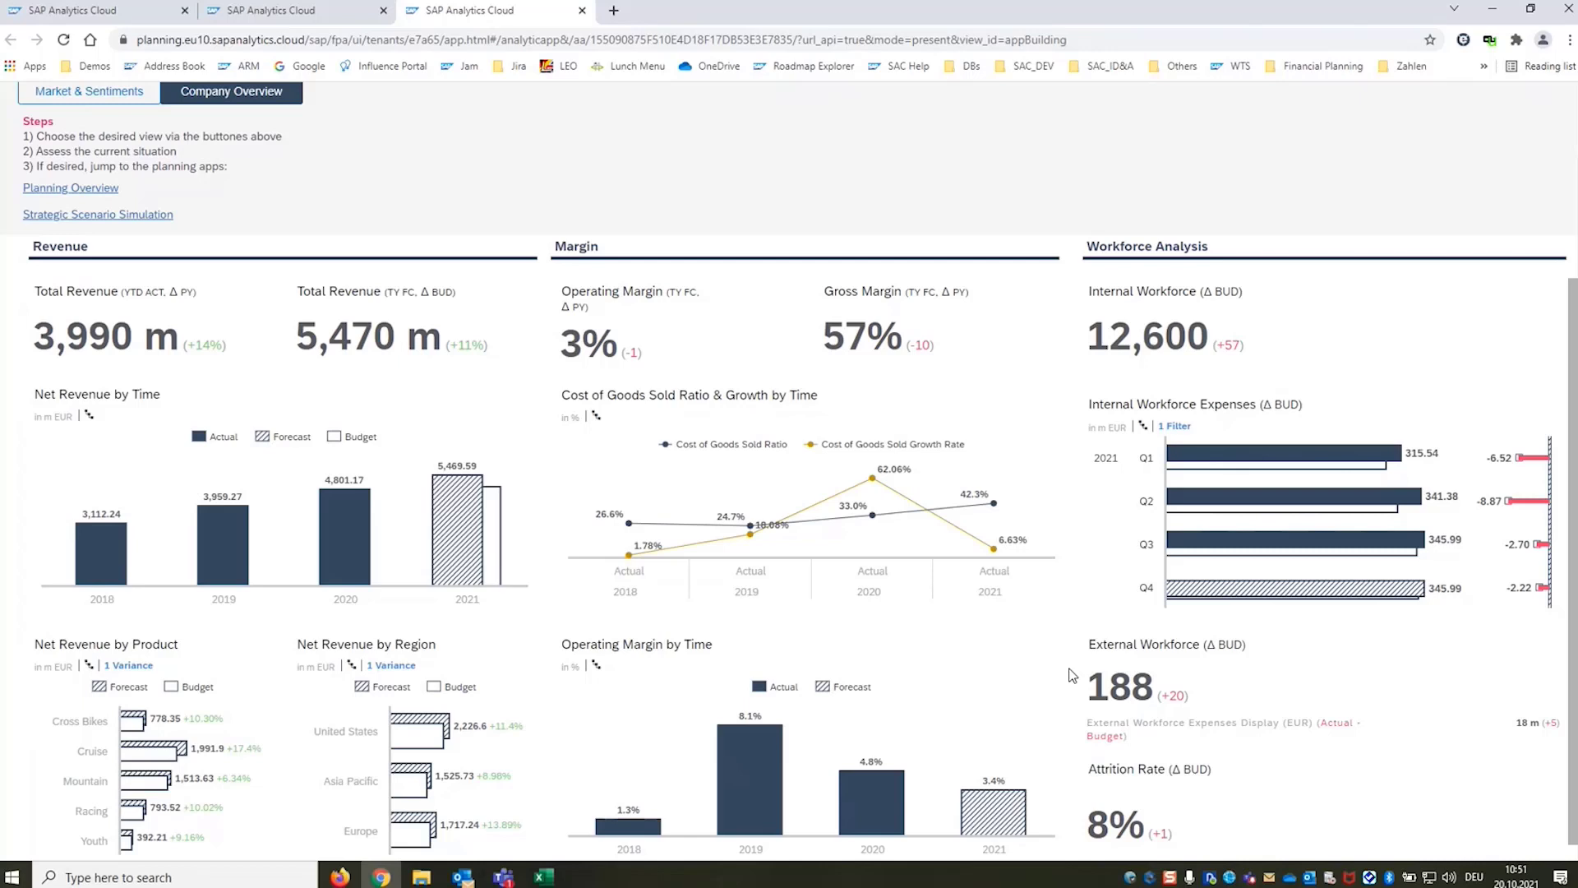
scroll(down, 3)
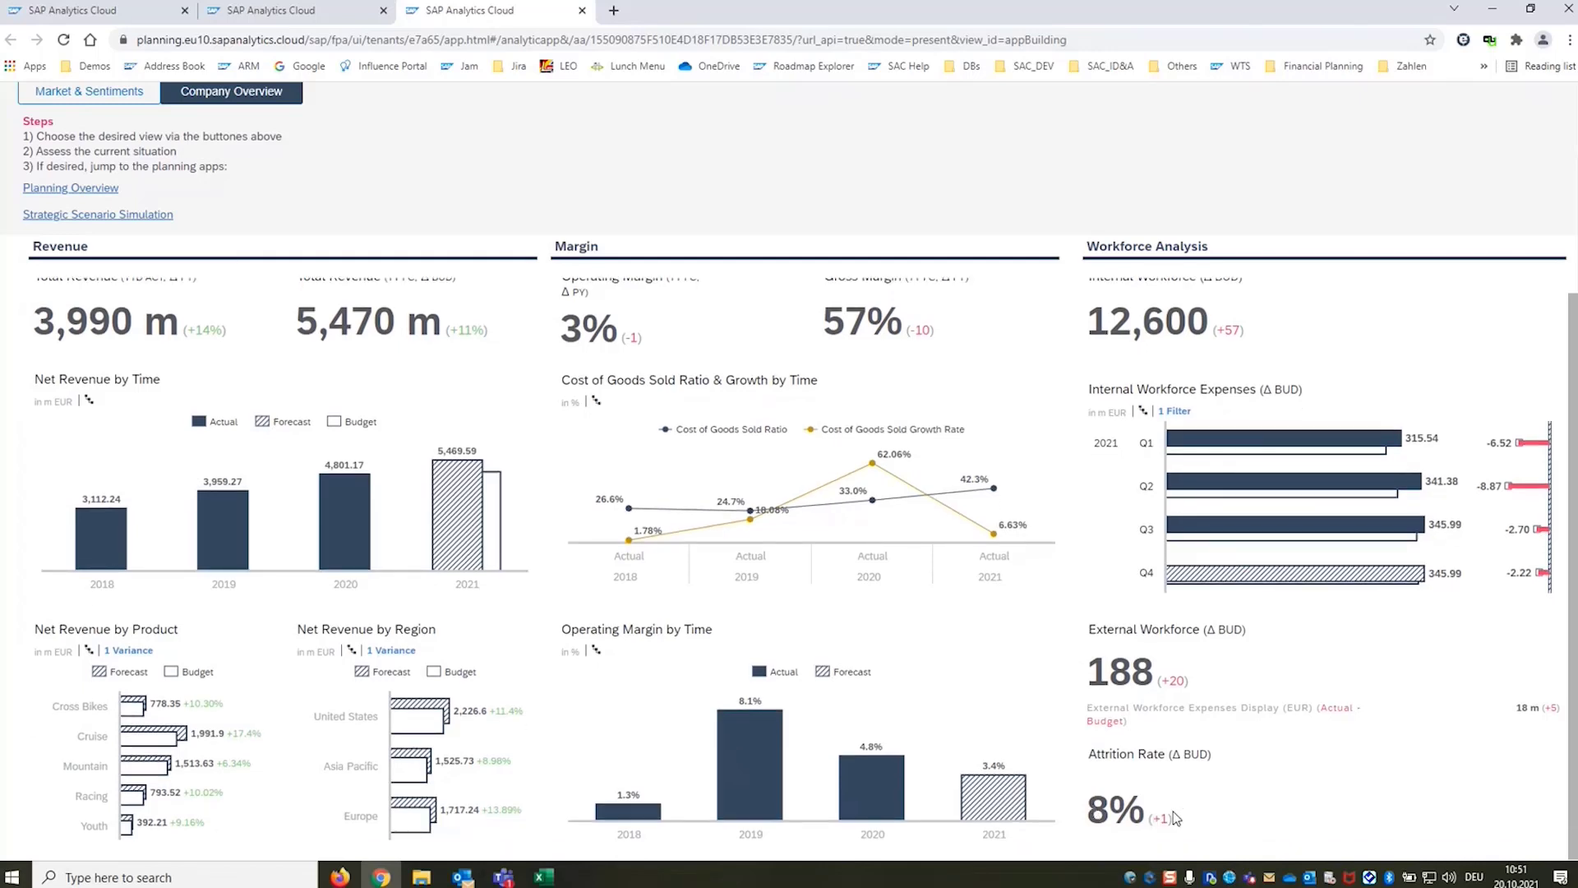
mouse_move(1184, 816)
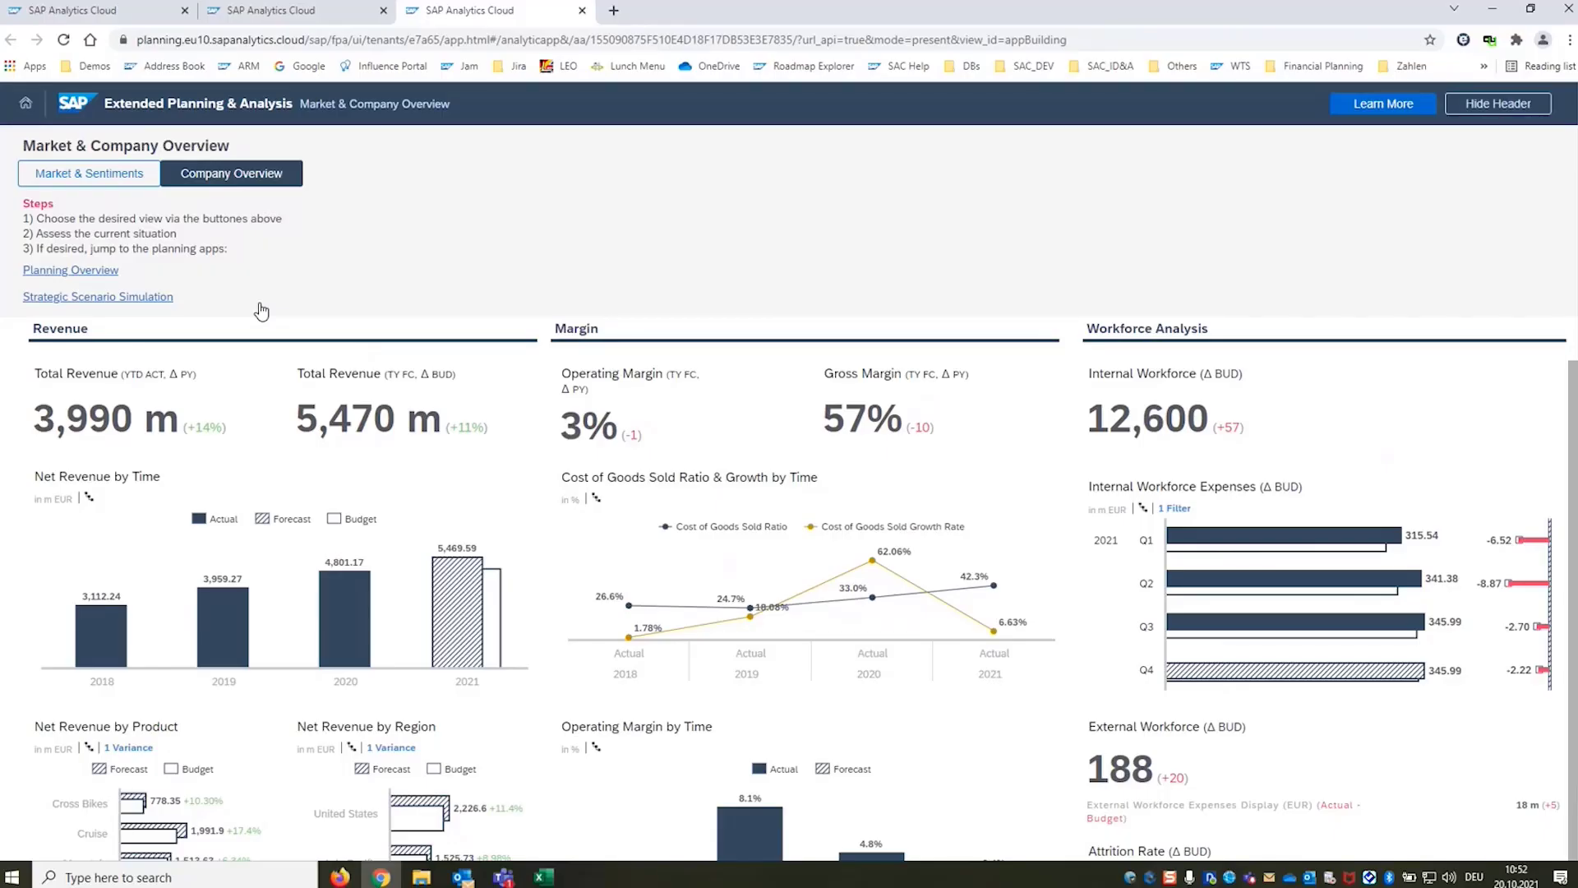
mouse_move(58, 308)
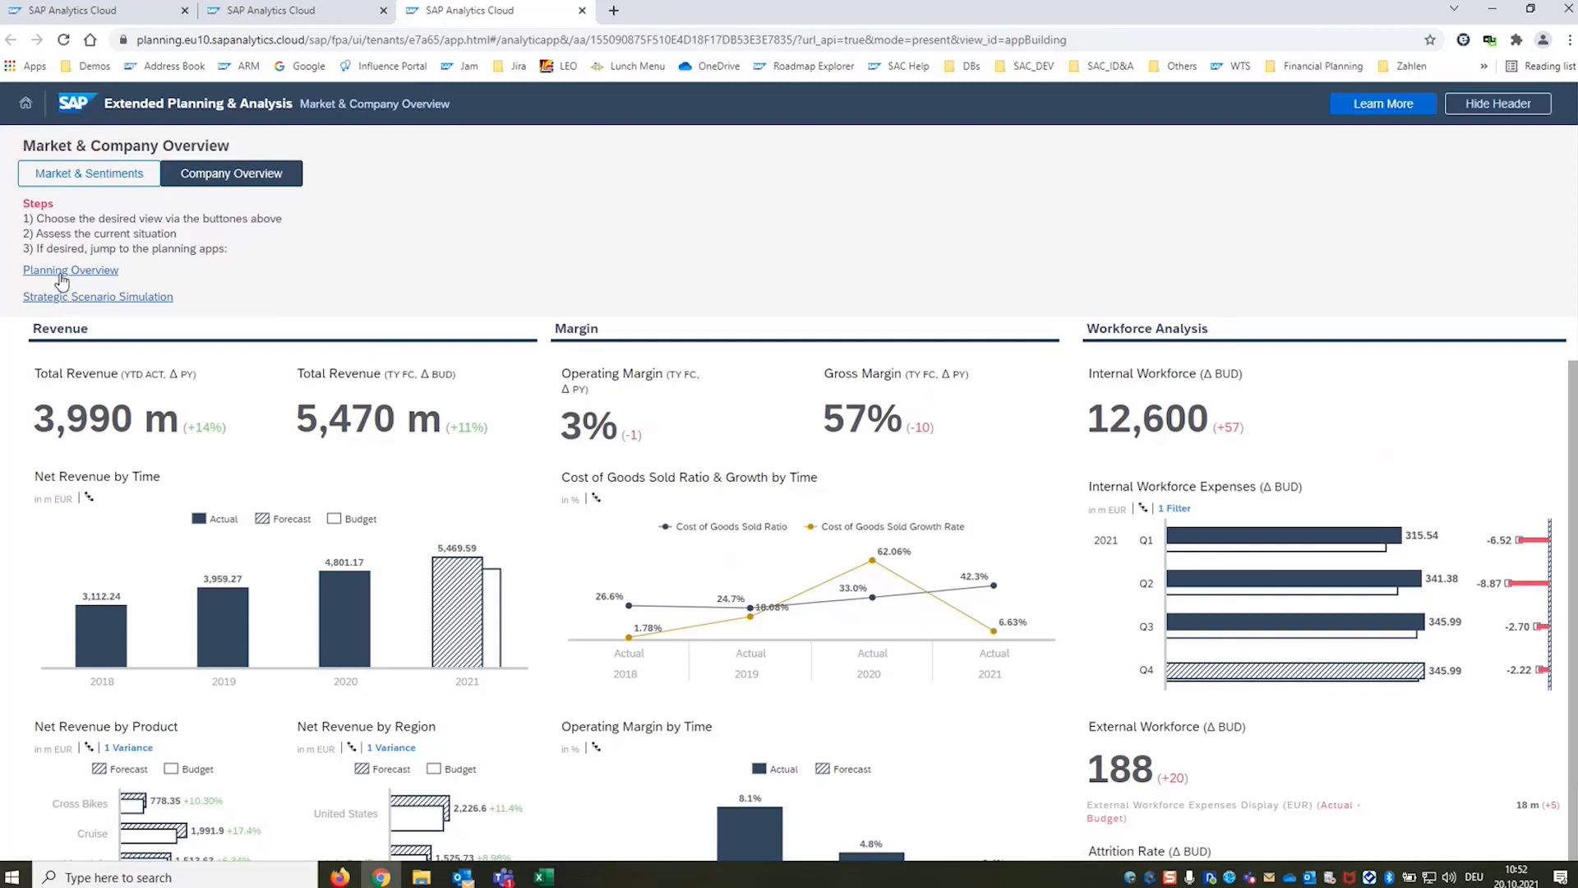
mouse_move(747, 278)
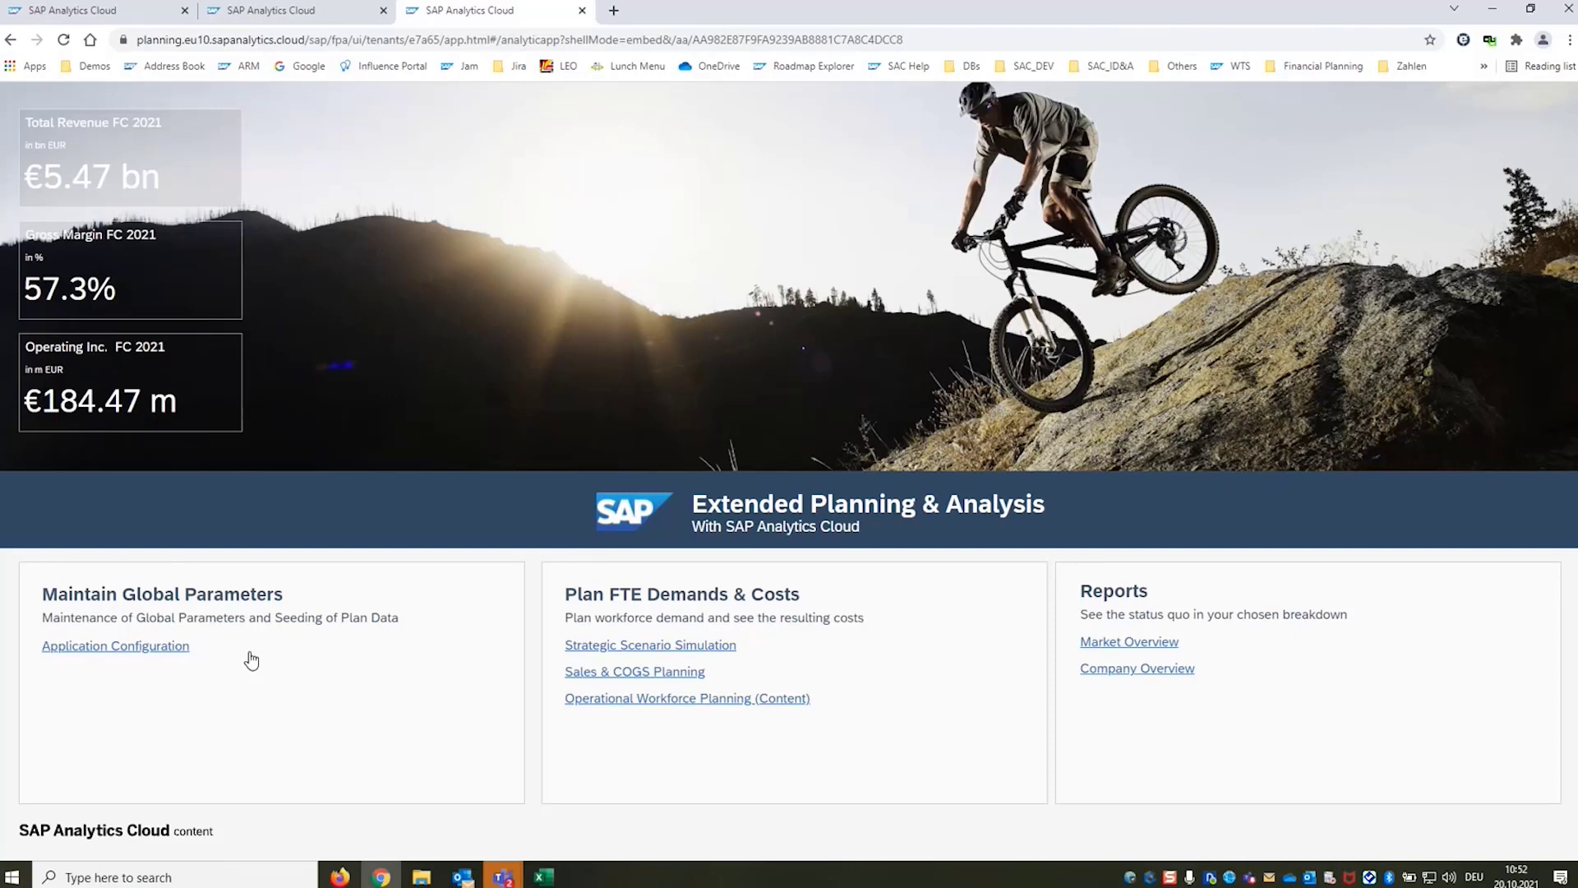
mouse_move(508, 633)
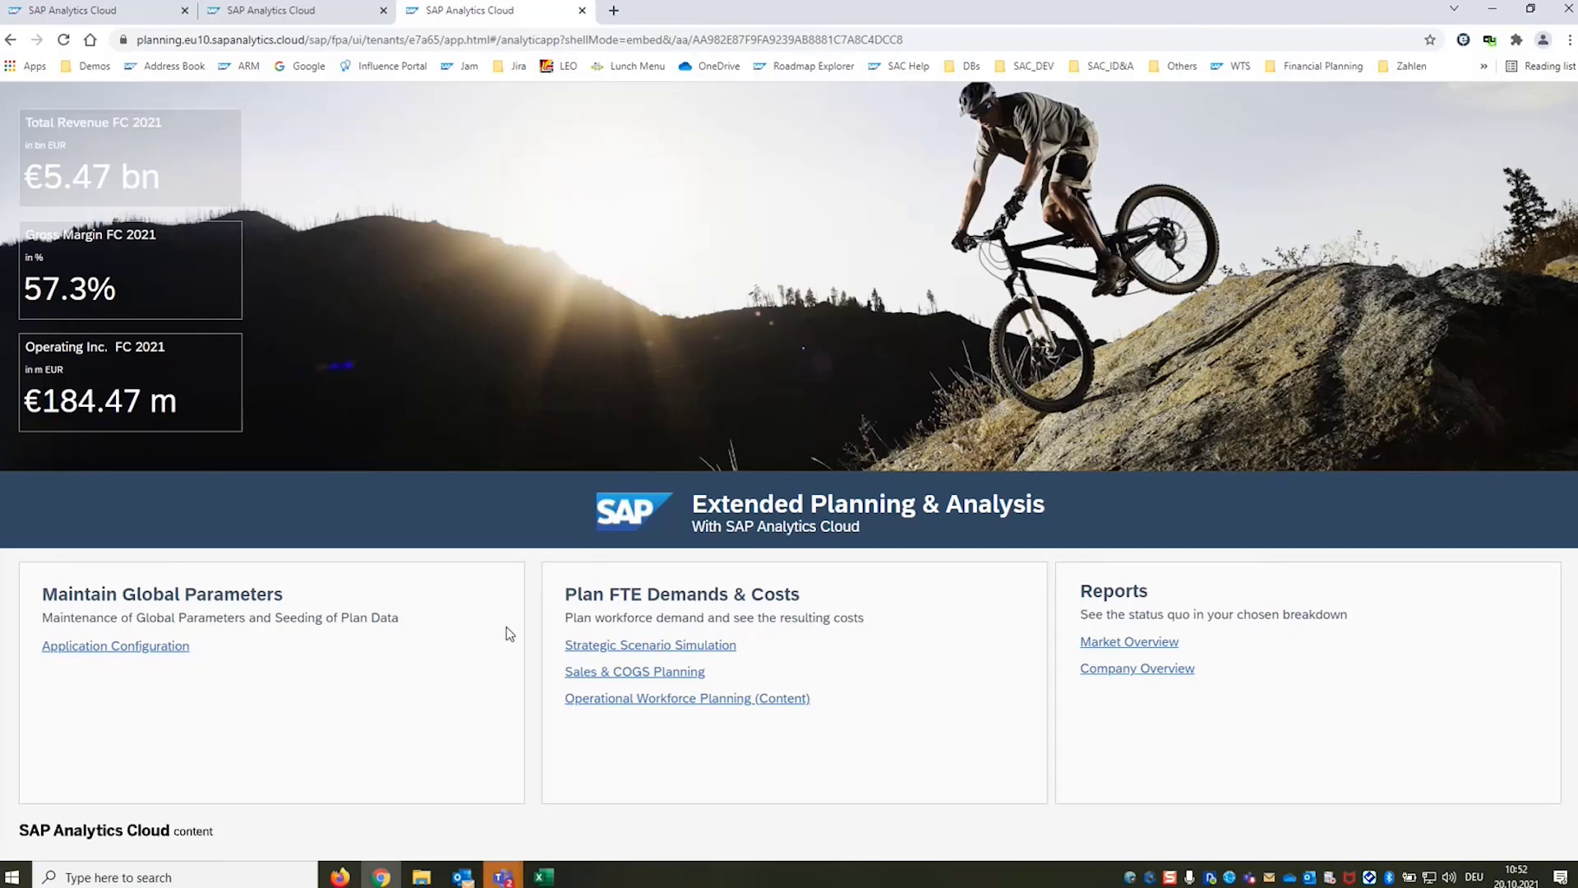
mouse_move(592, 714)
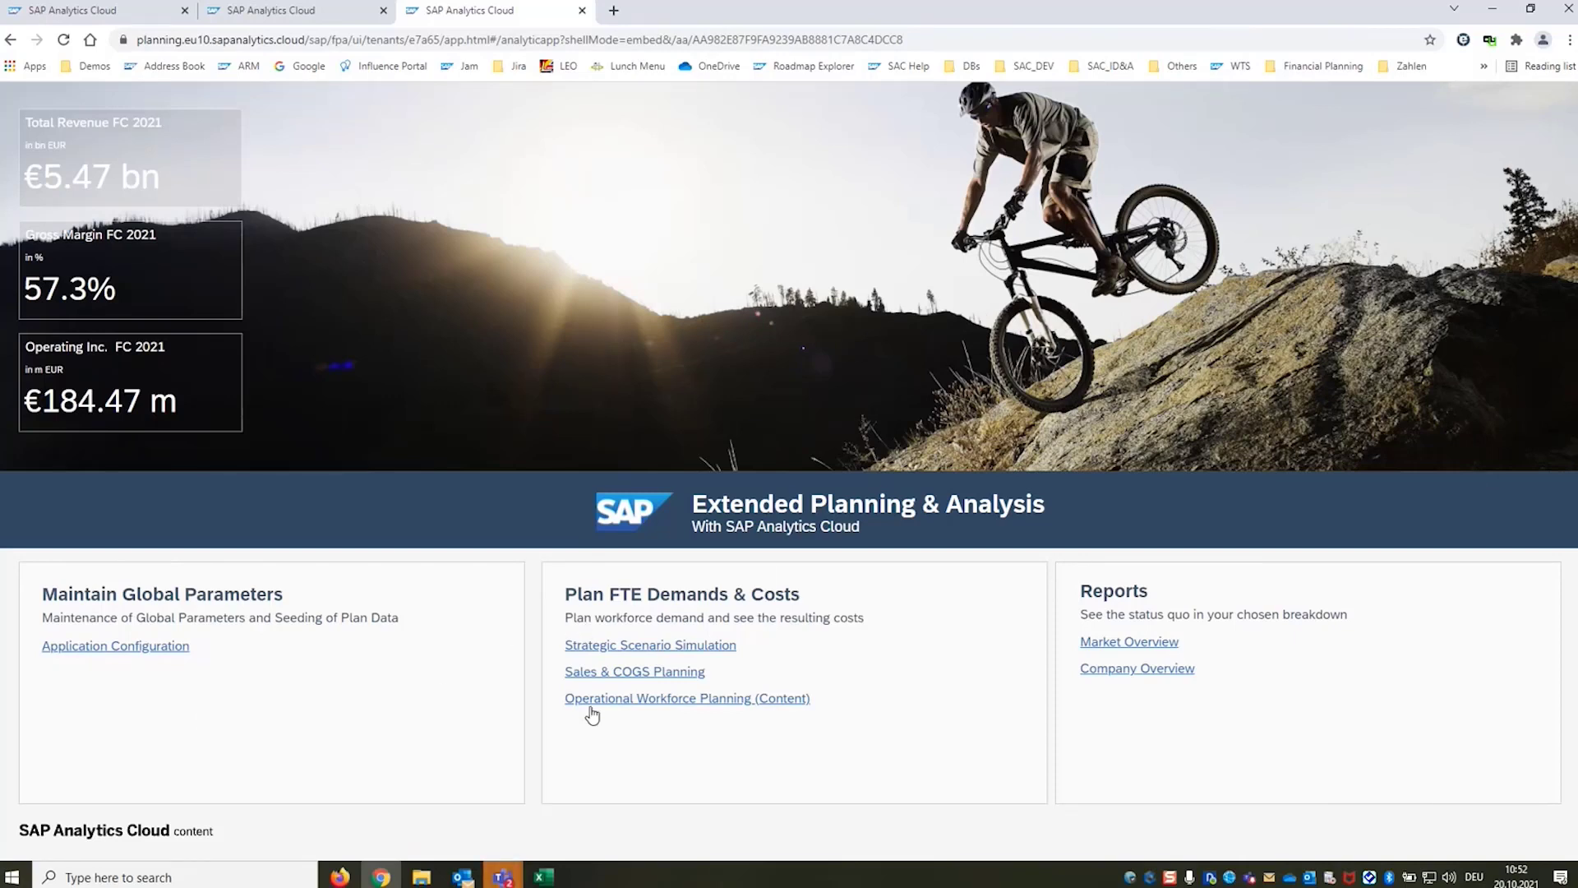
mouse_move(1115, 631)
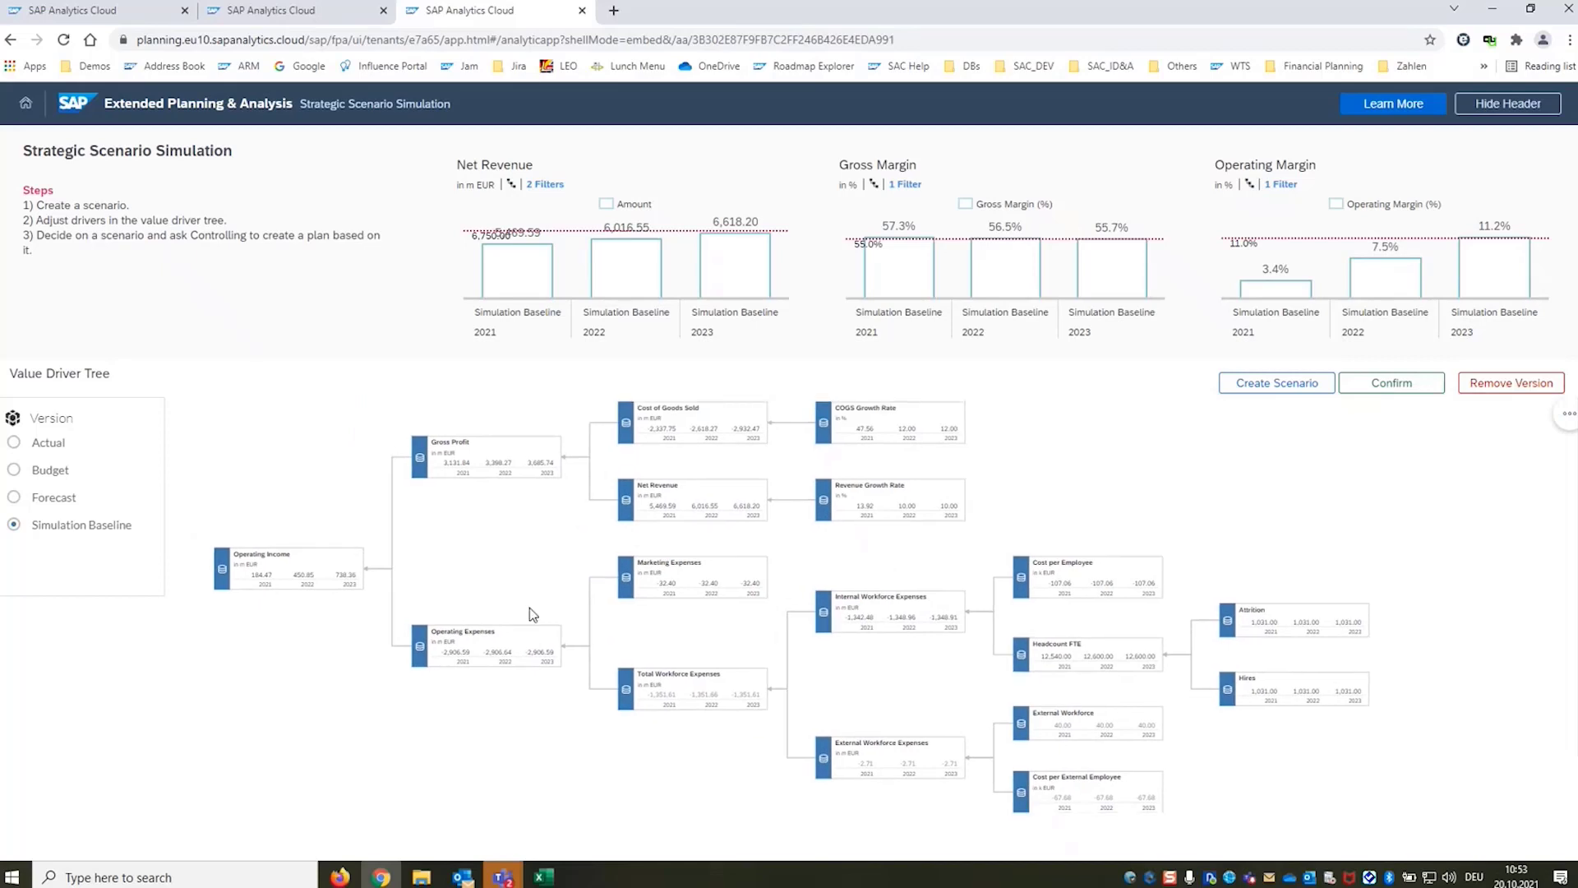
mouse_move(1286, 384)
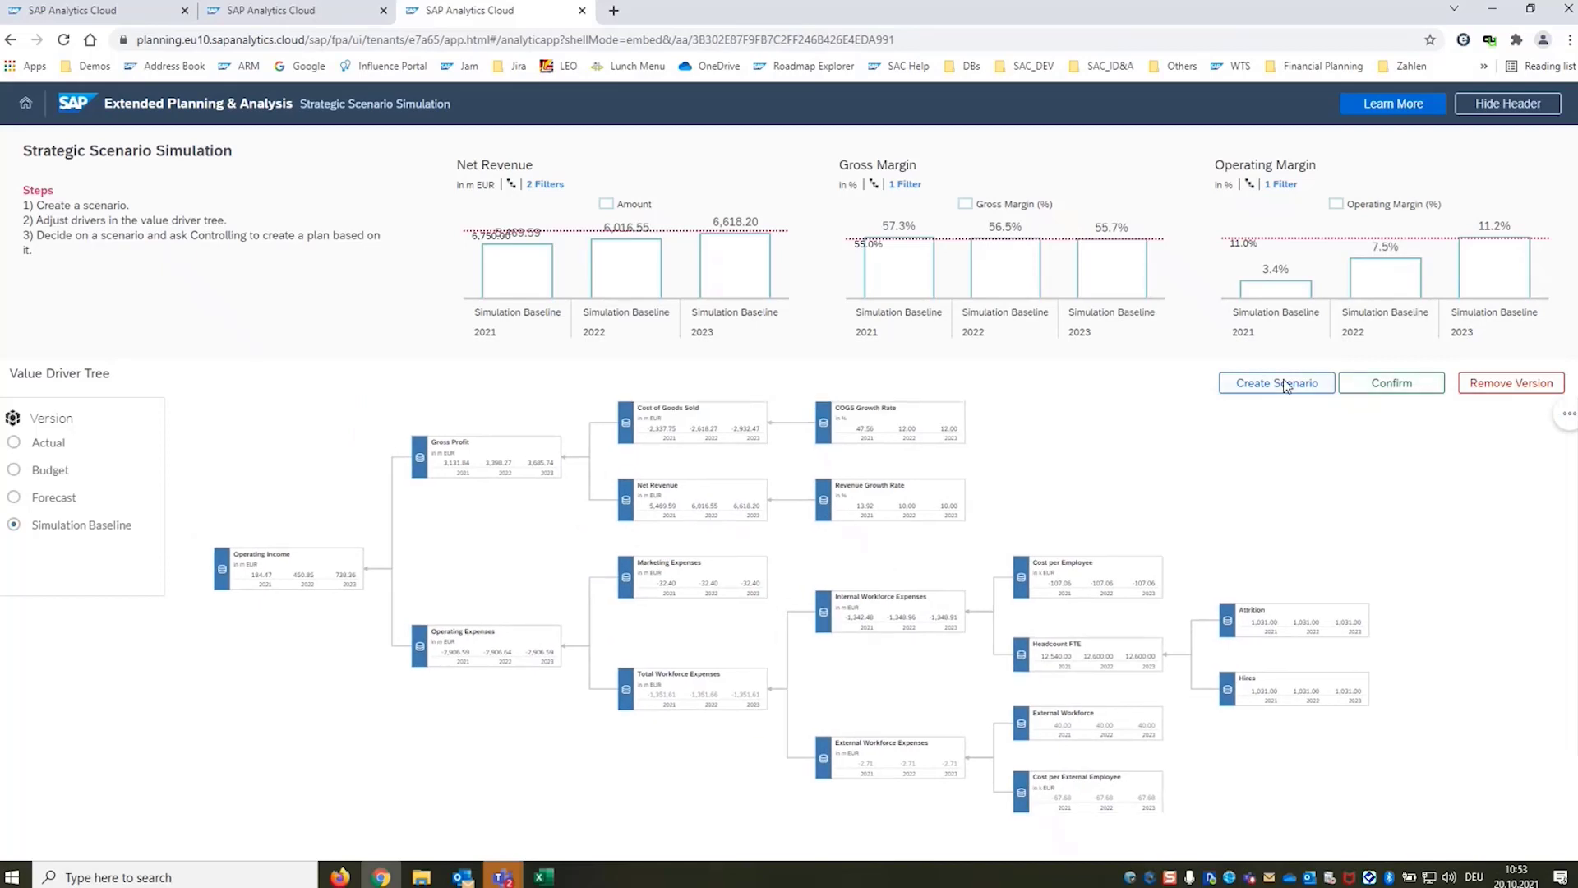
Create a new scenario named 'My Scenario 1'
click(1275, 382)
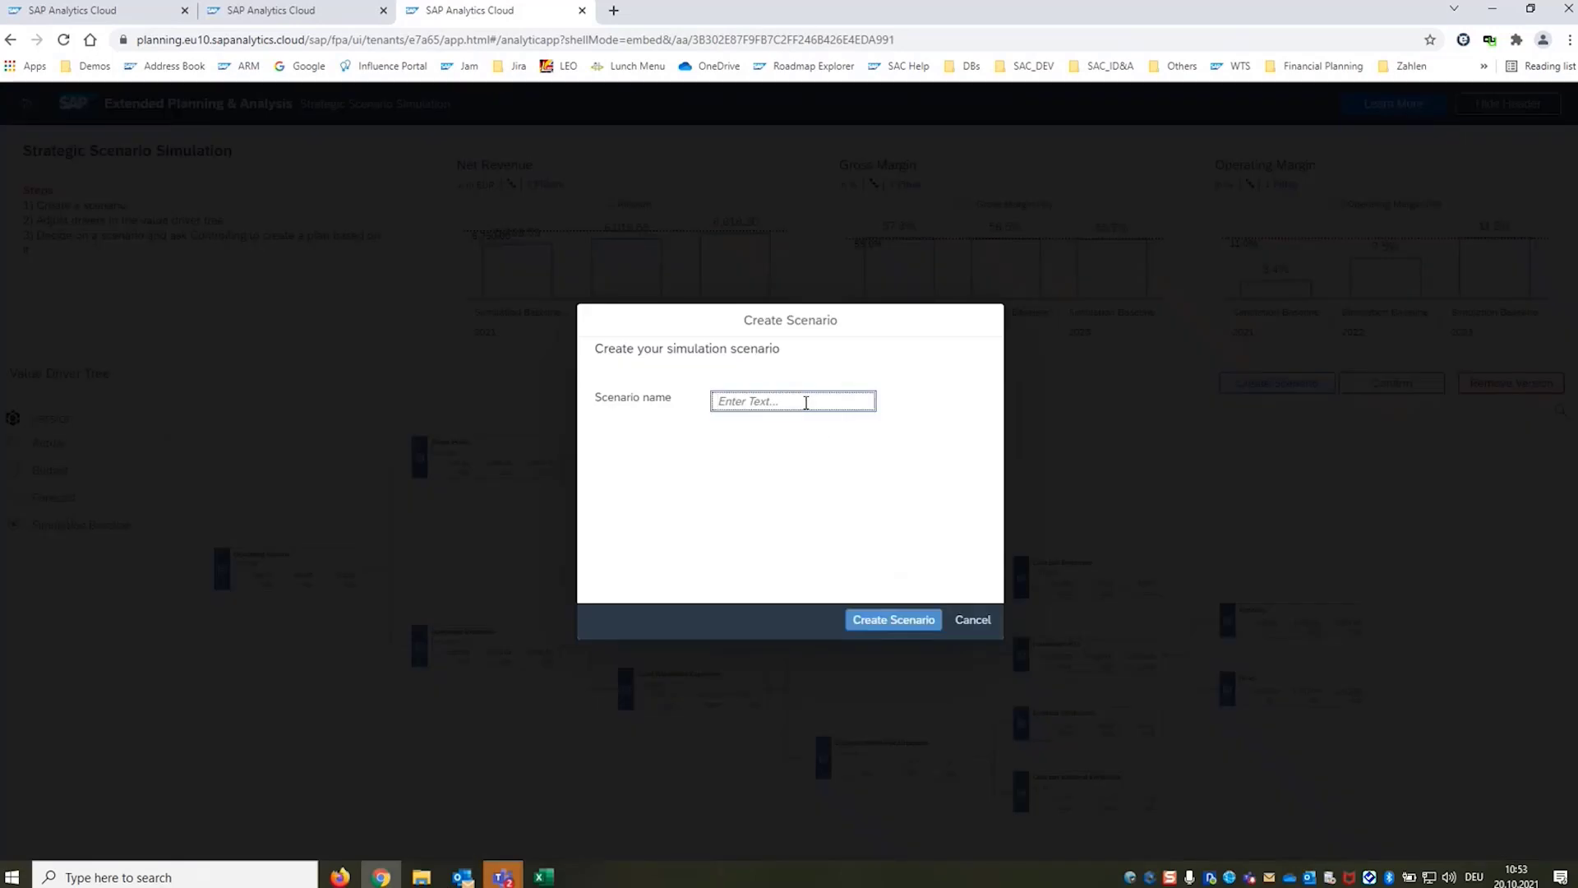
text(My)
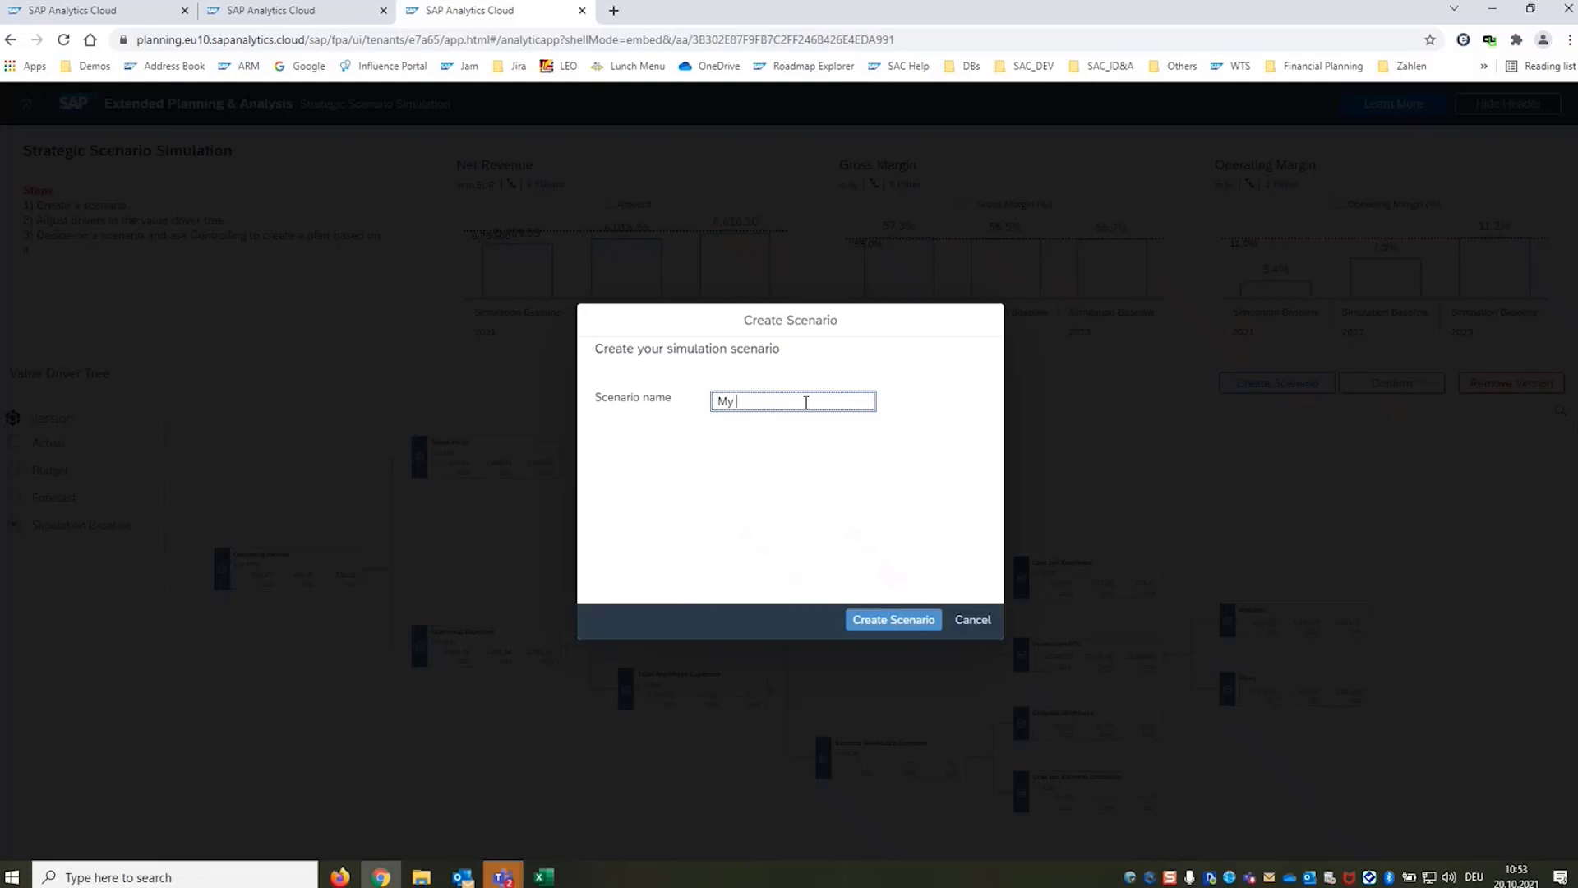
text(Scenario 1)
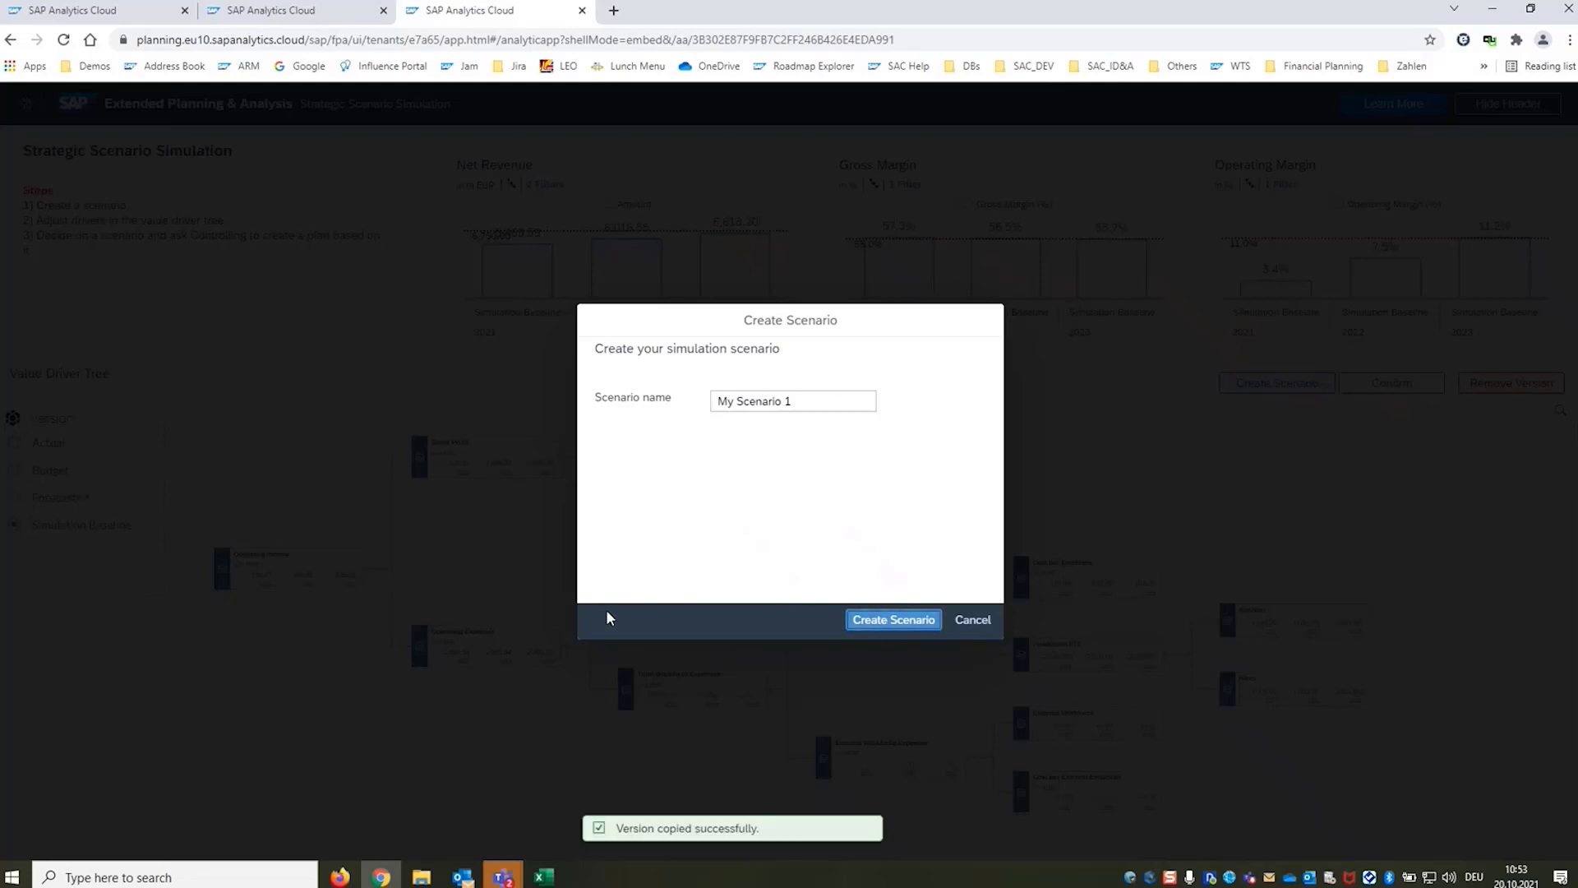
click(892, 619)
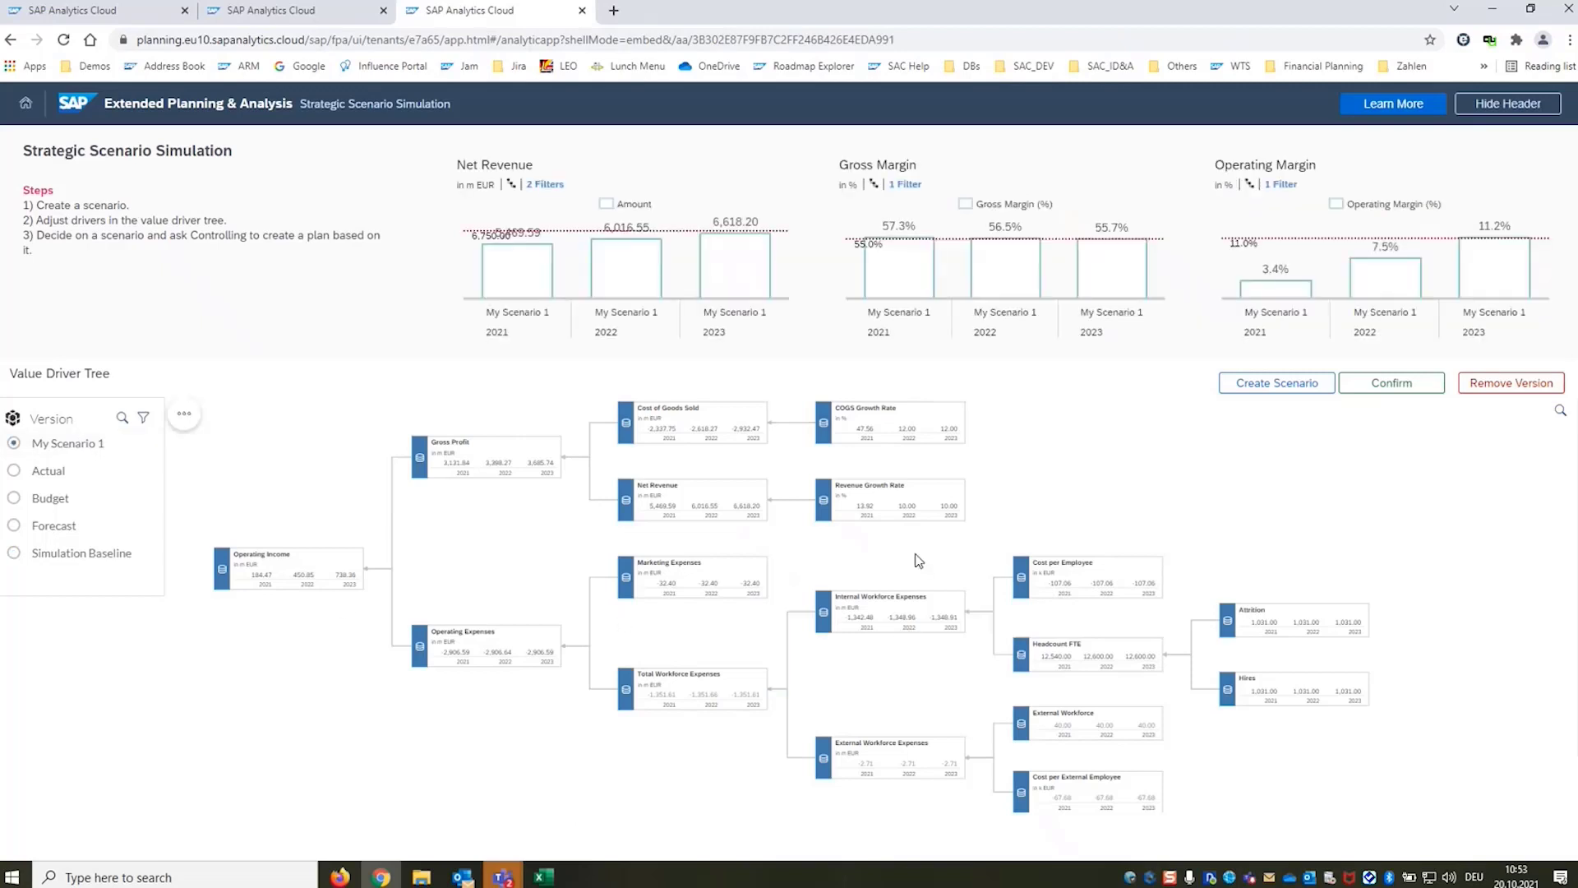
mouse_move(923, 548)
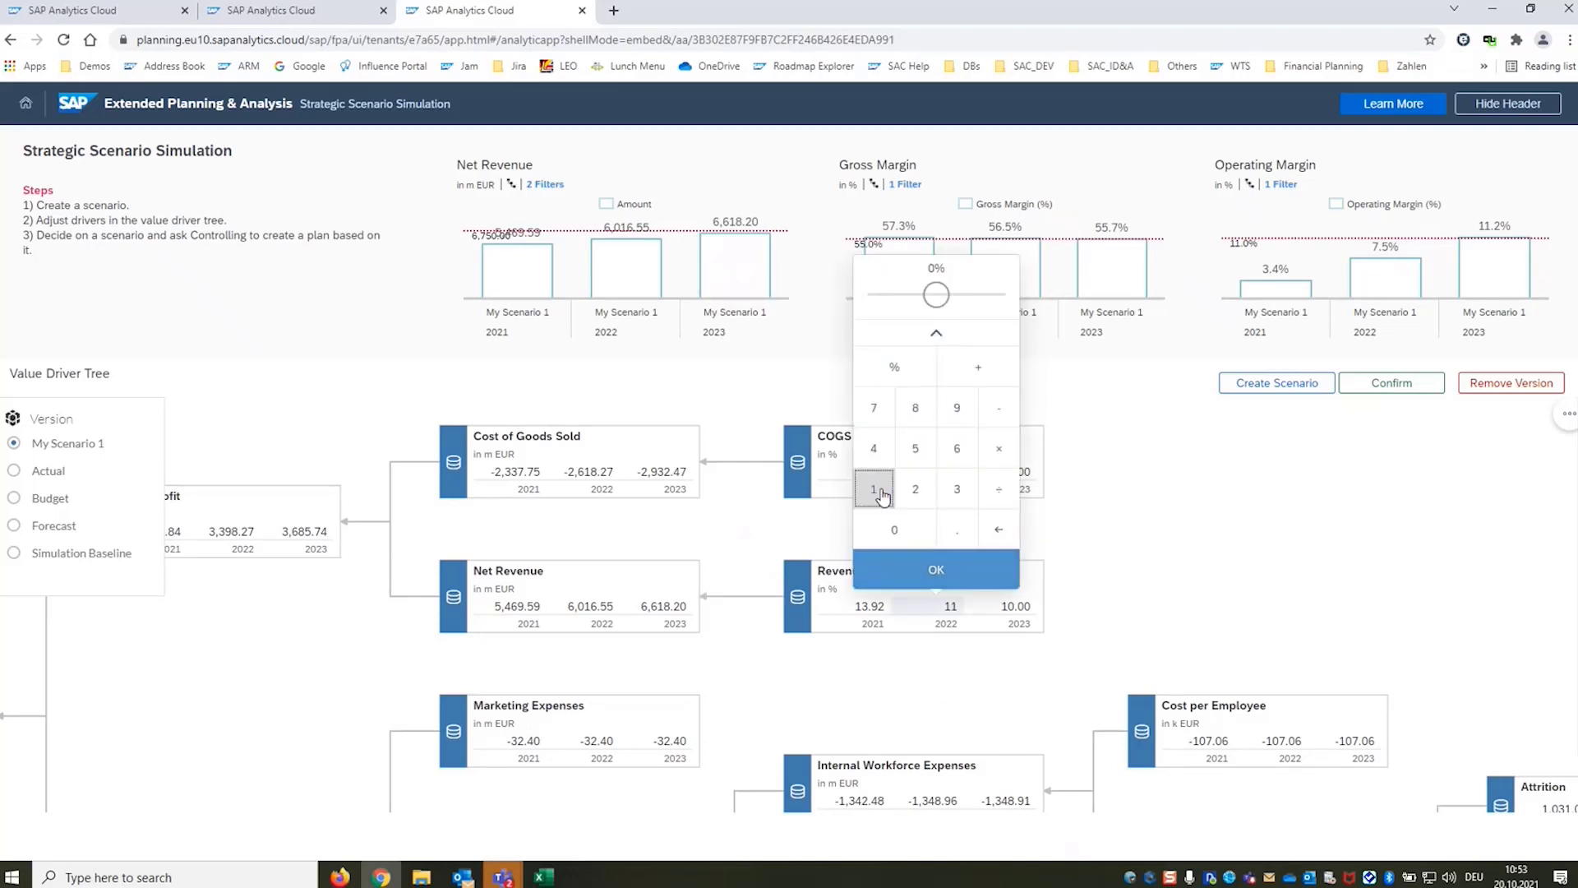
Set Revenue Growth Rate to 11.00 for 2022 and 11.50 for 2023
click(934, 569)
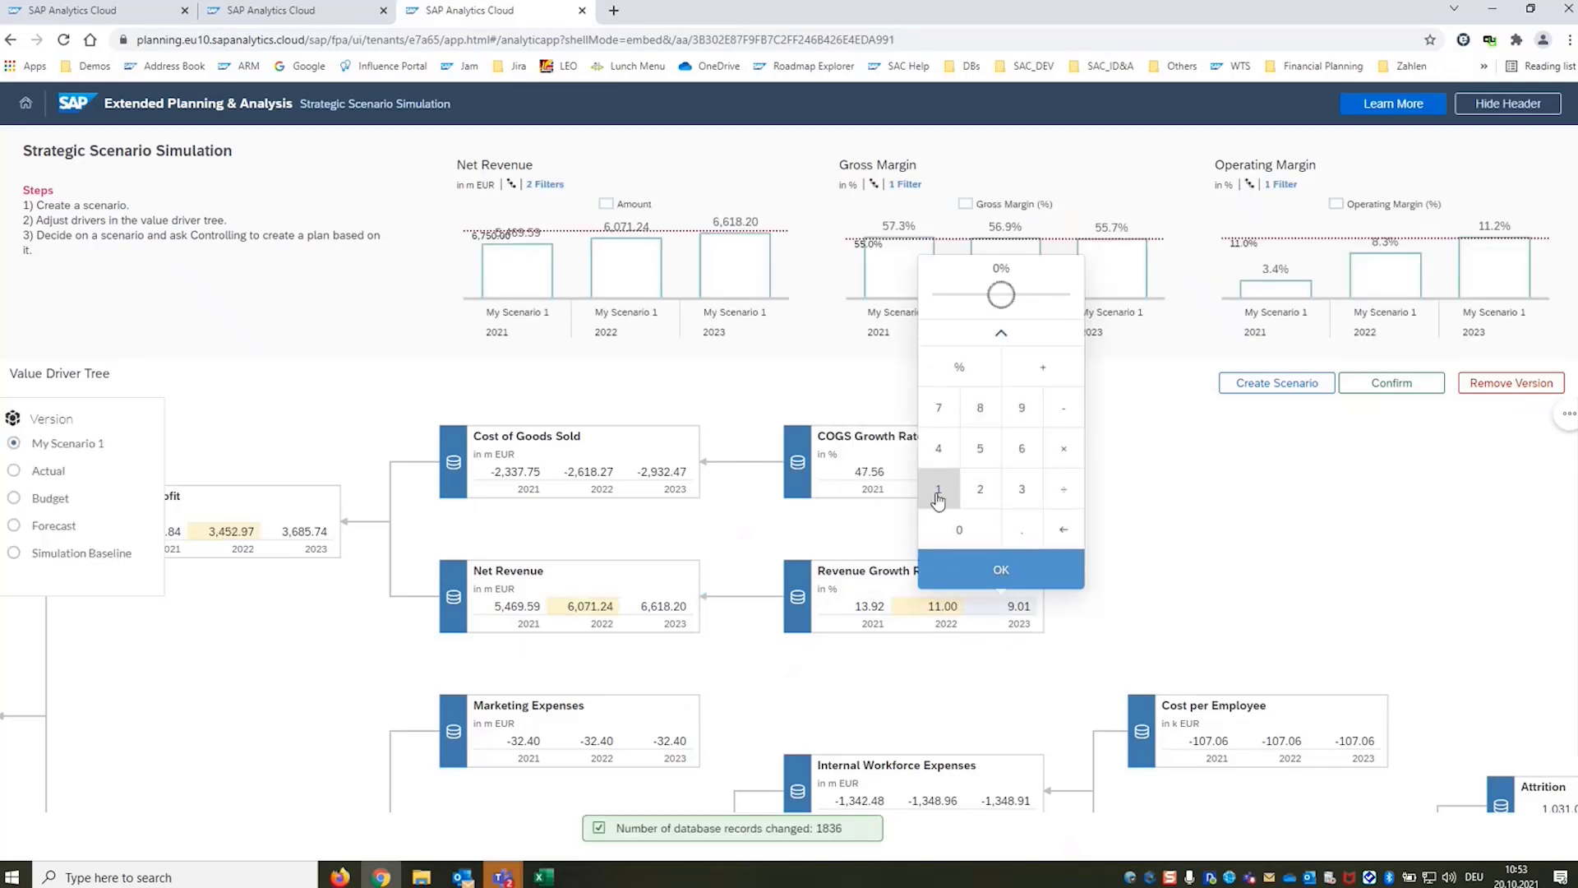
click(1001, 569)
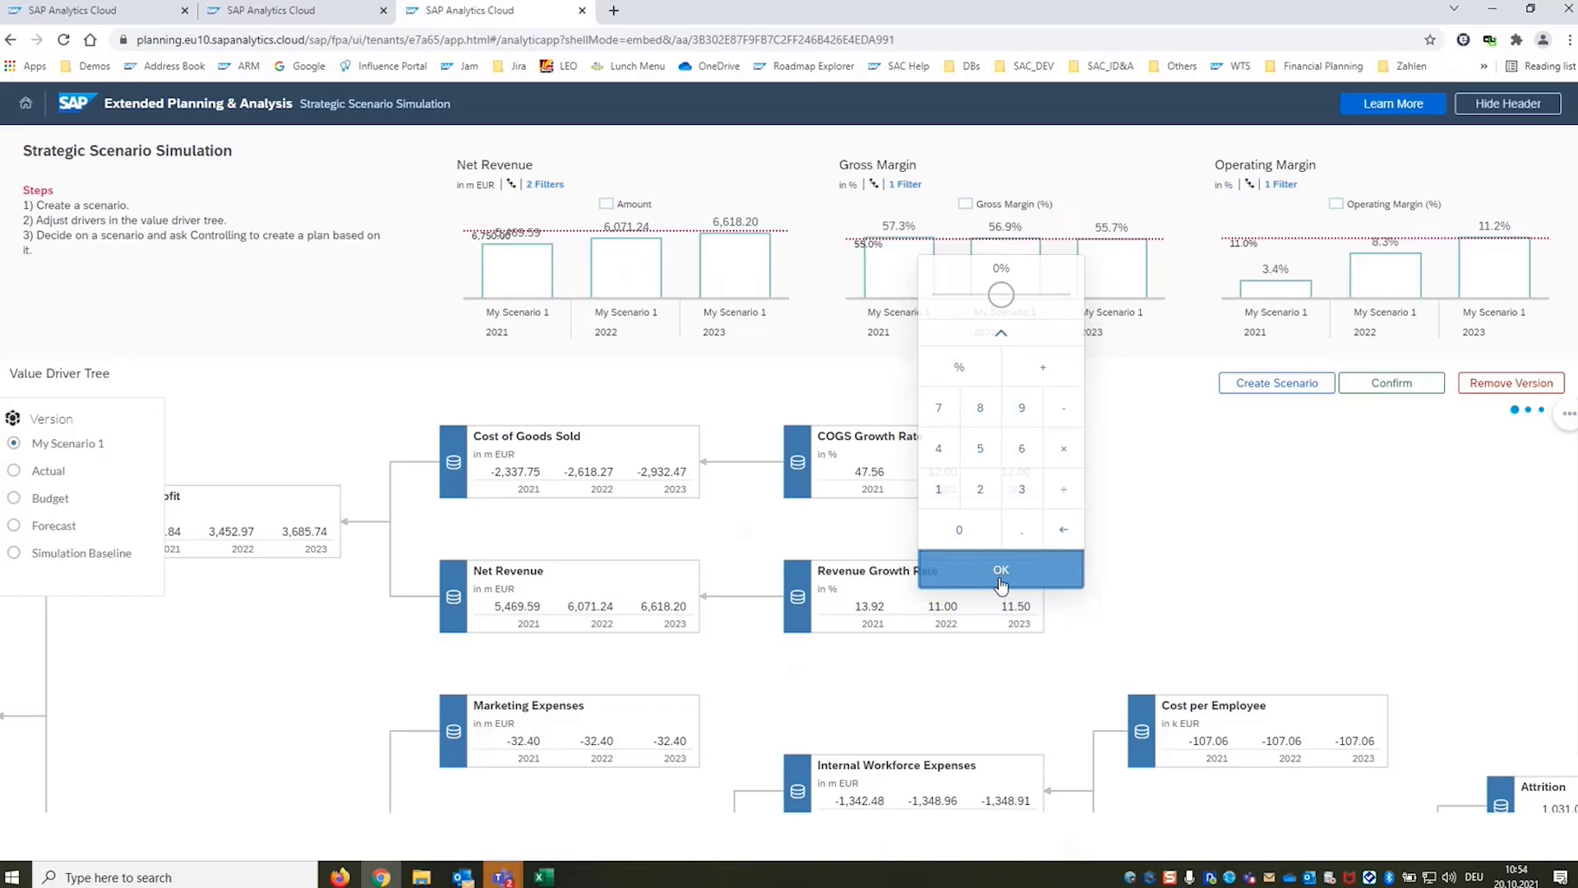
click(1000, 570)
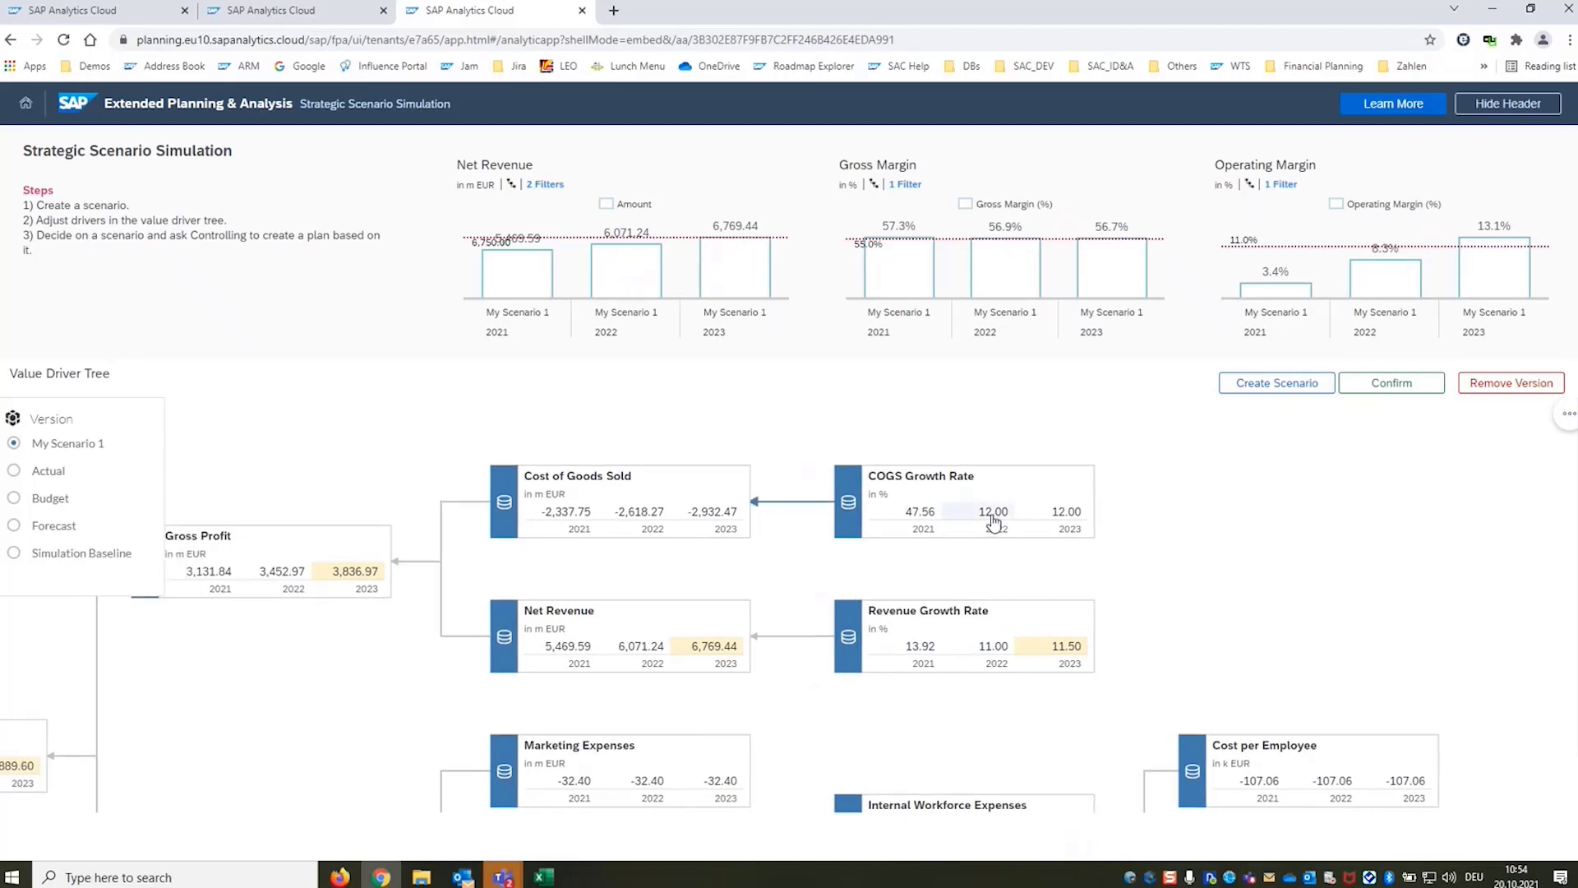
Set the 2022 COGS Growth Rate to 15.00
click(993, 512)
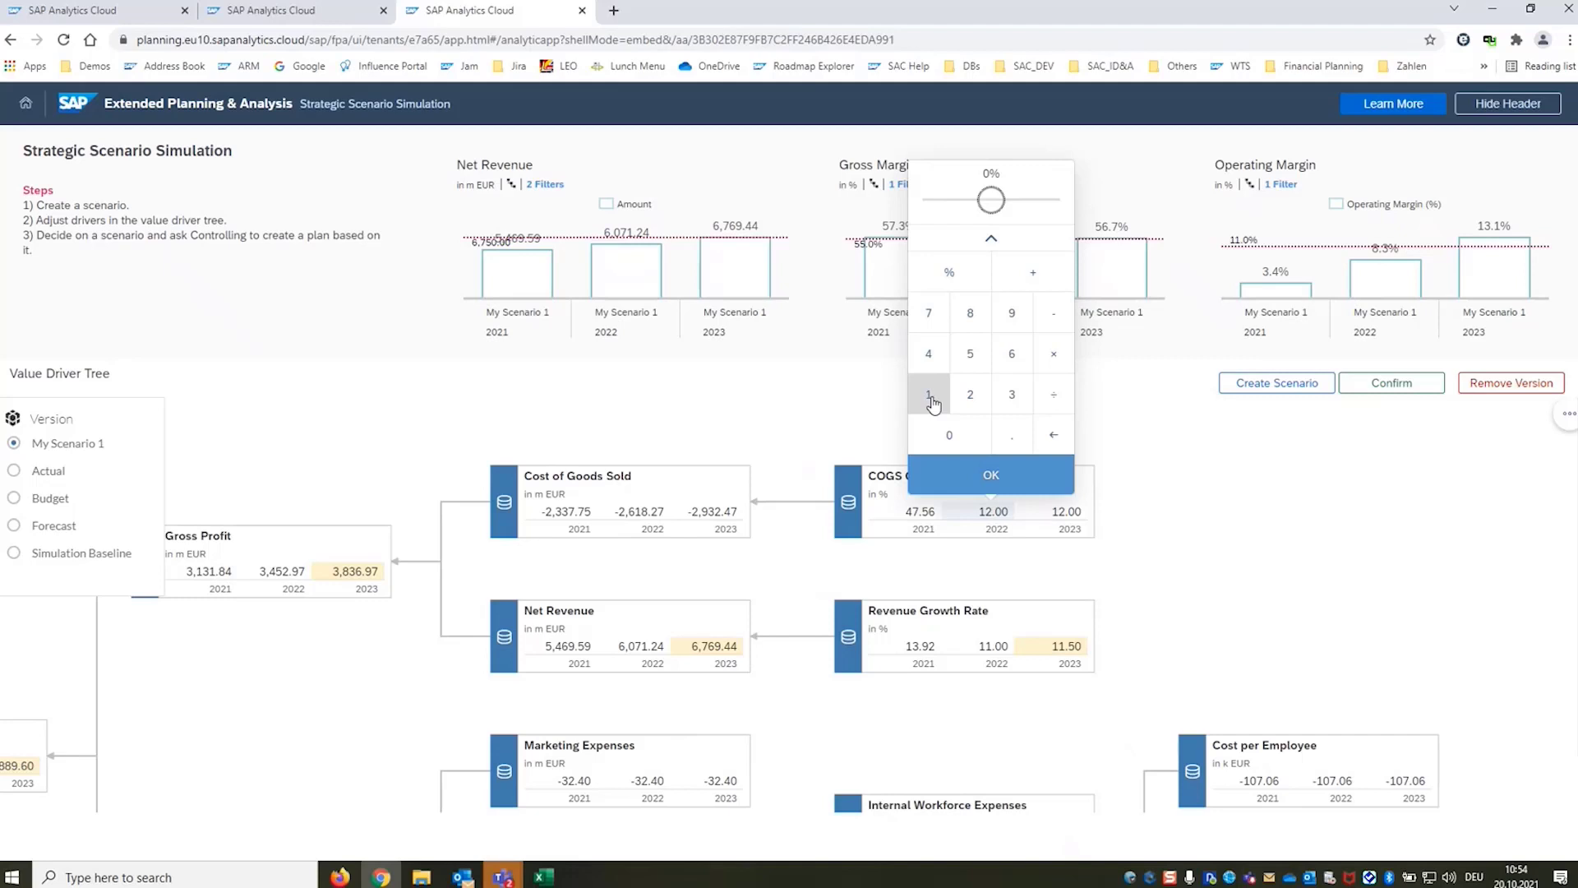
click(927, 394)
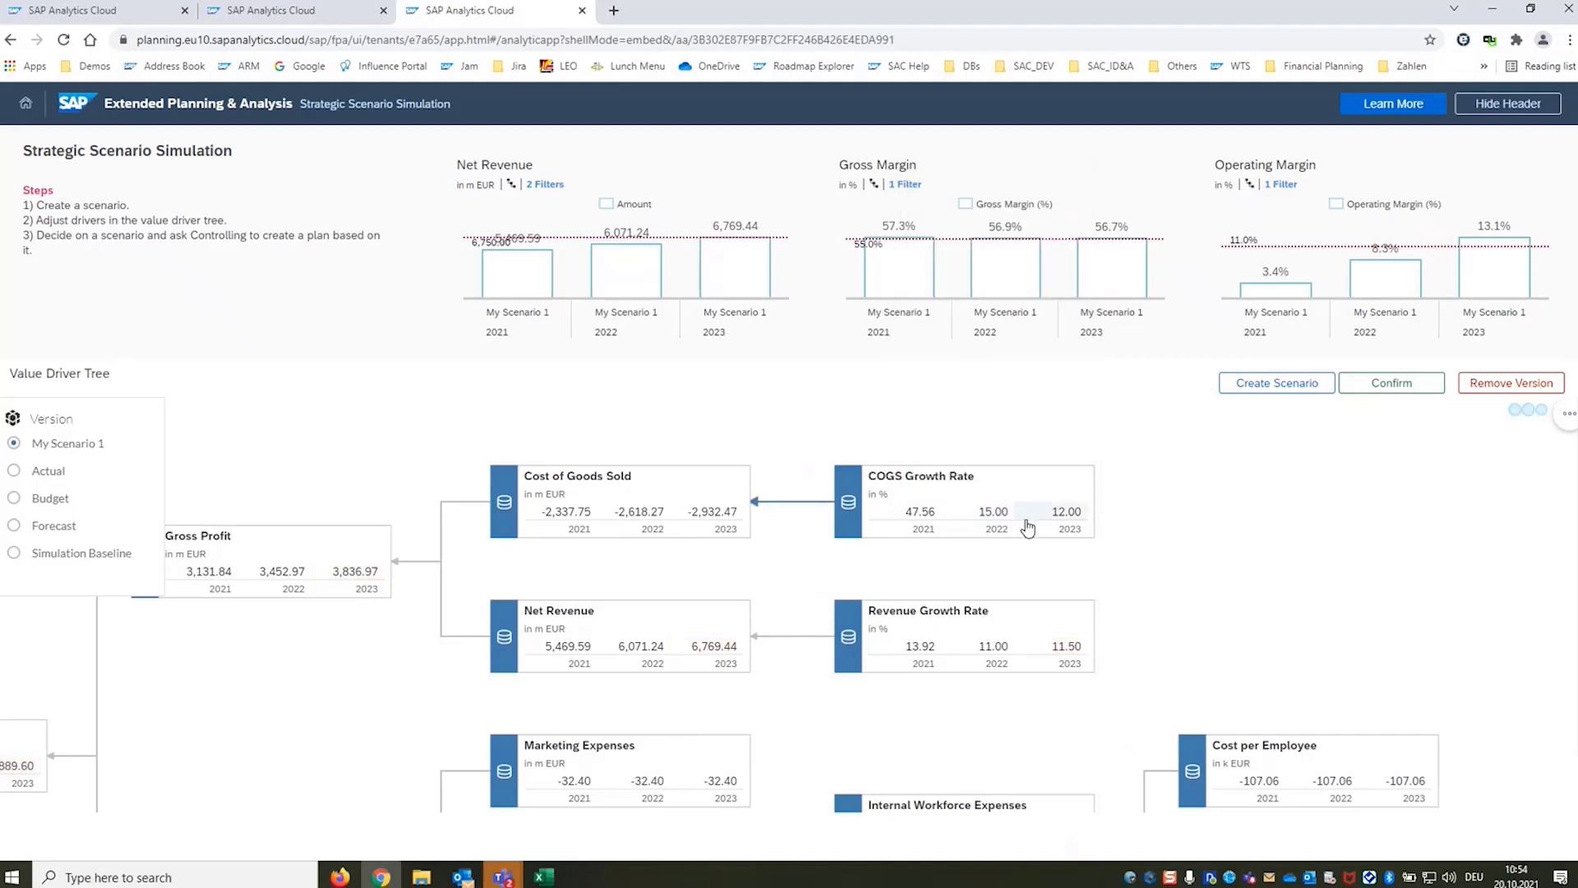
text(9.08)
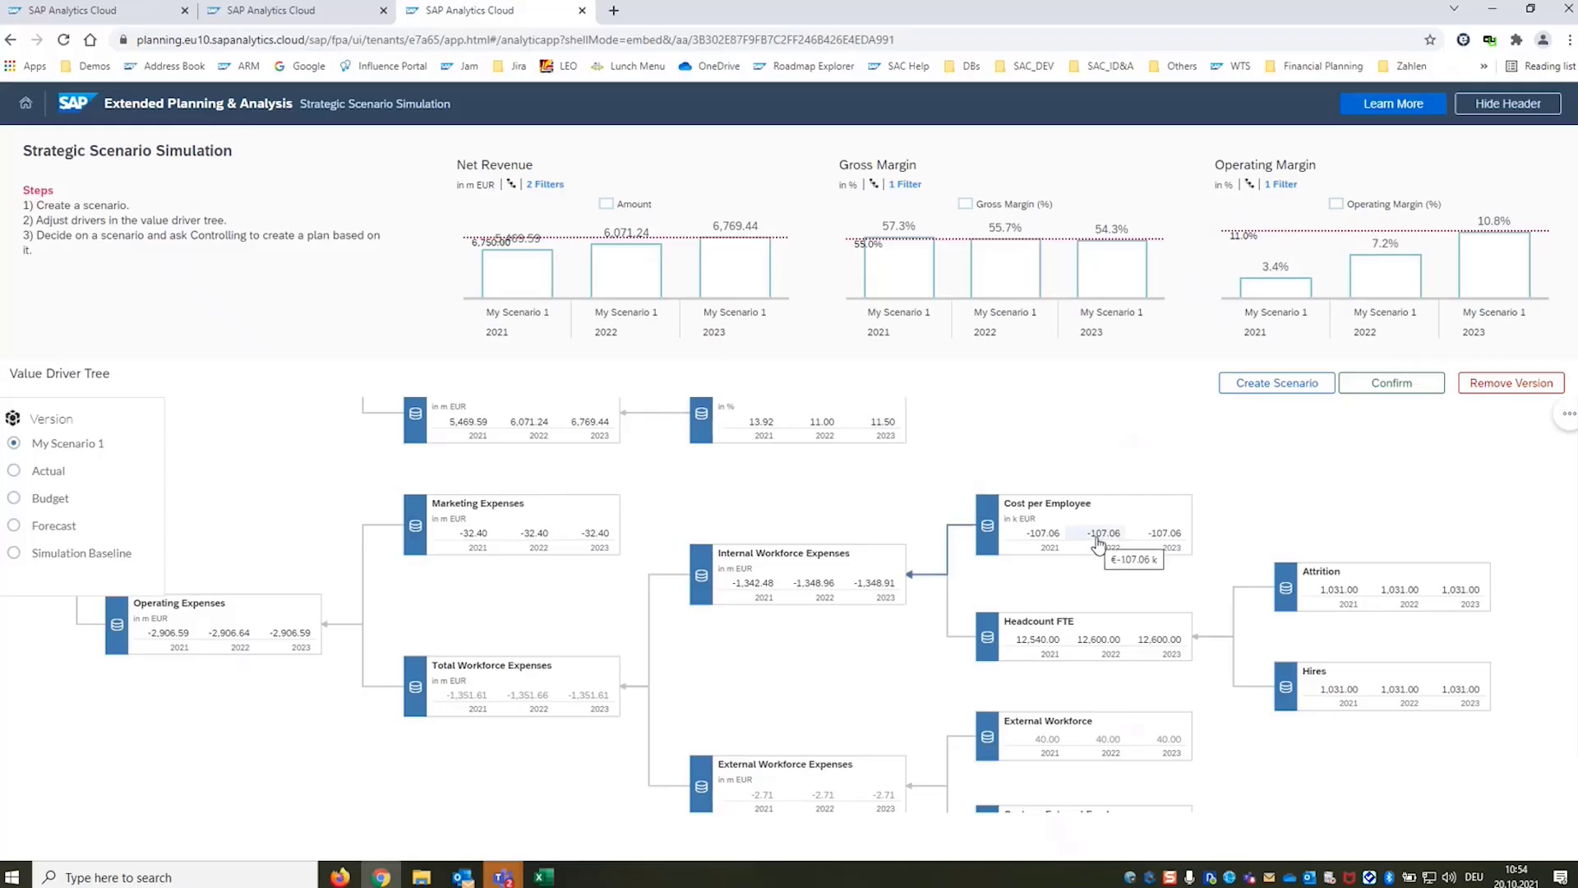
Set Cost per Employee to -110.00 for 2022 and 2023
click(1103, 532)
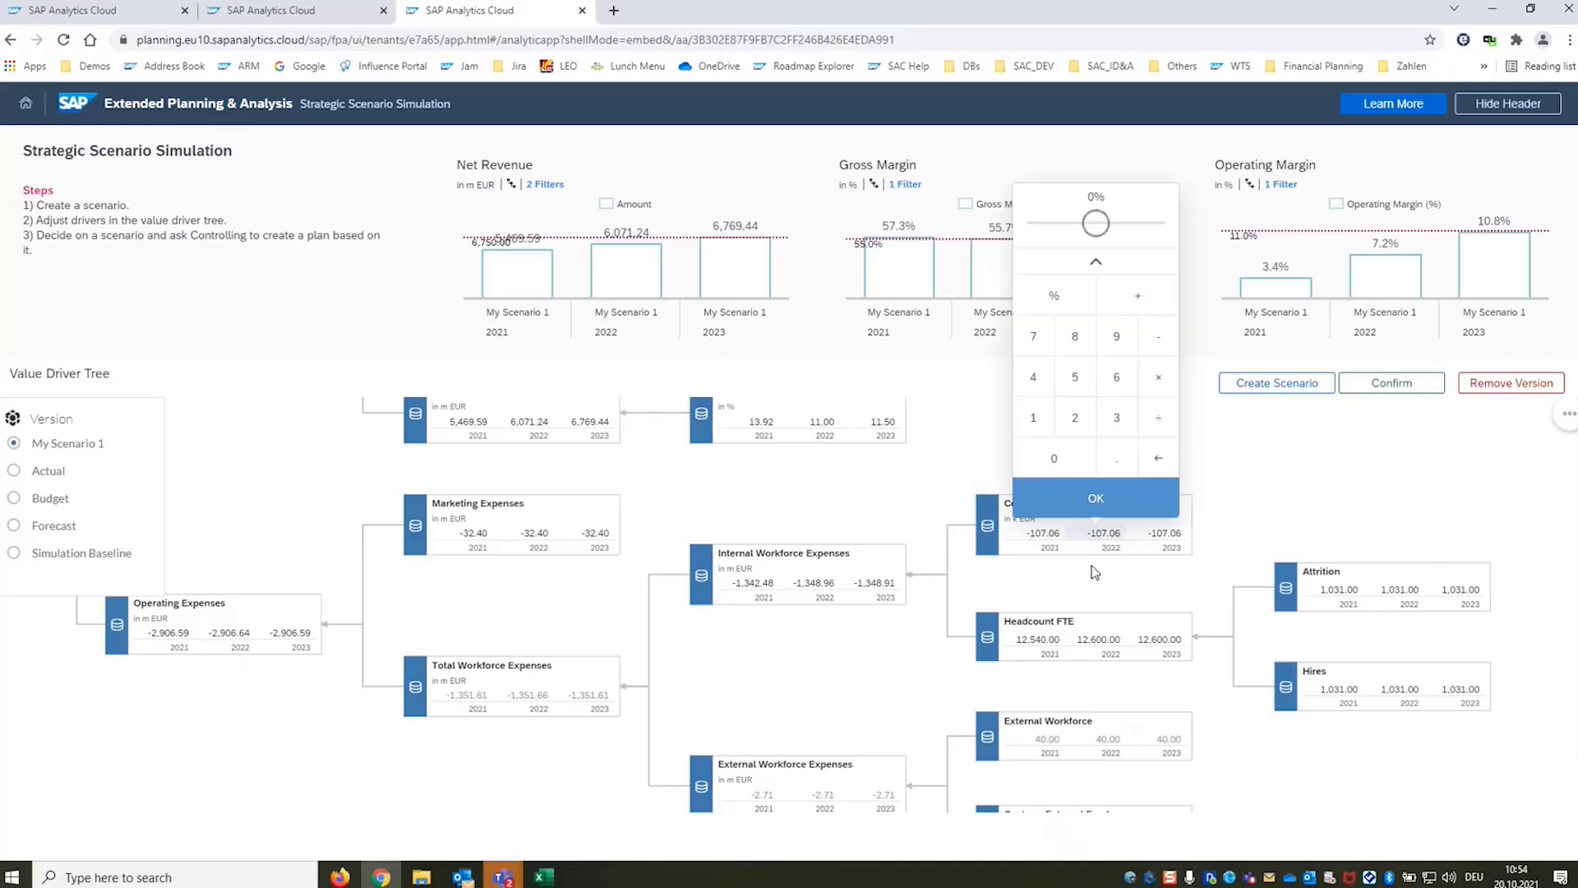
click(1033, 417)
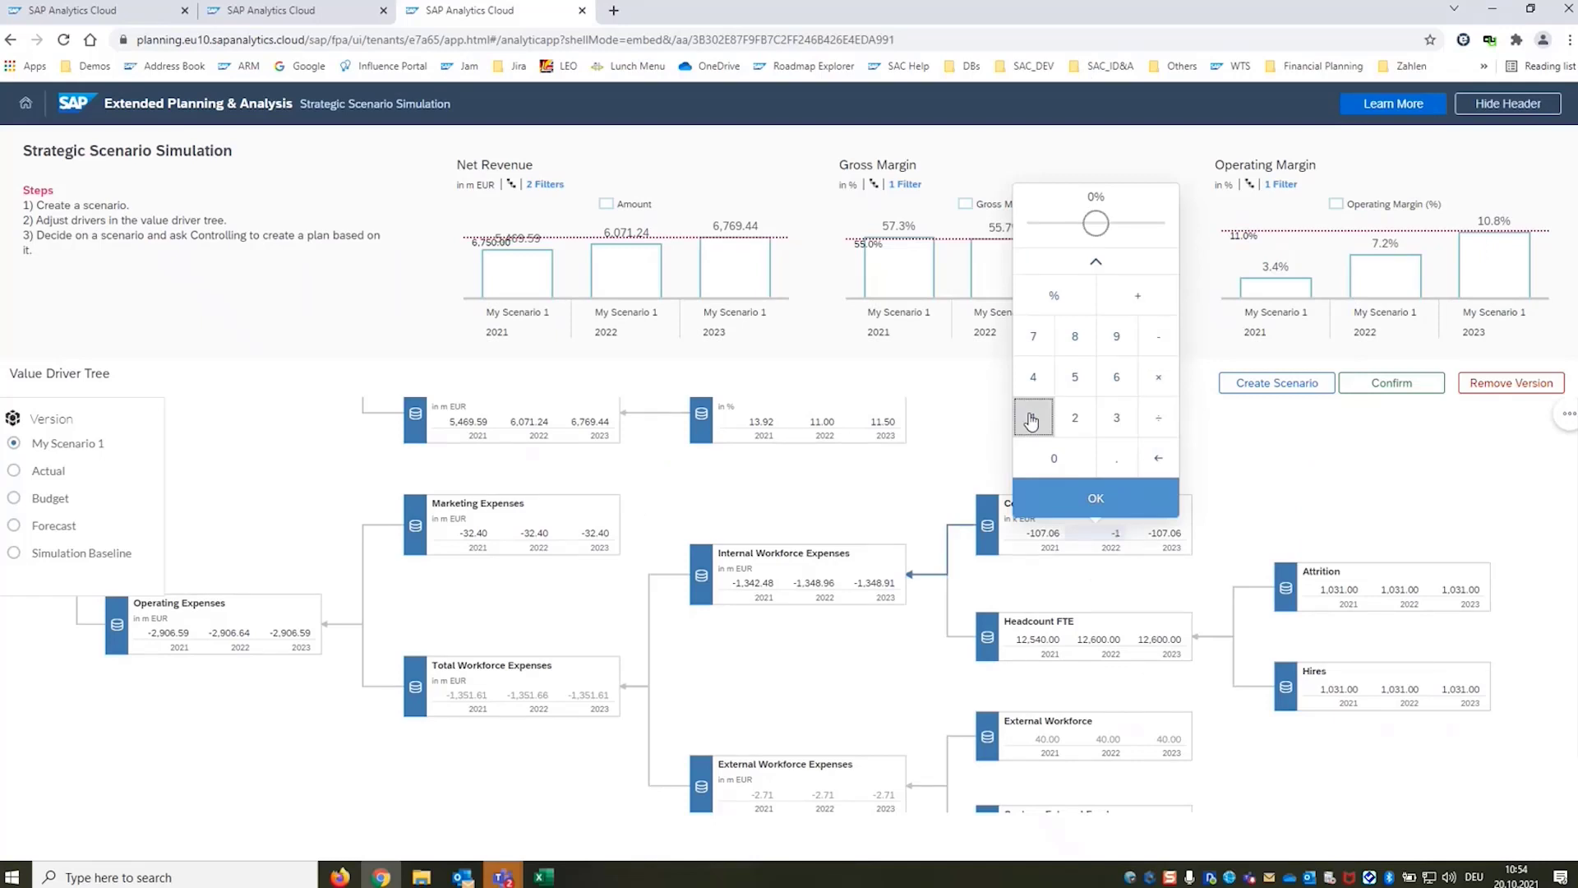
click(1095, 497)
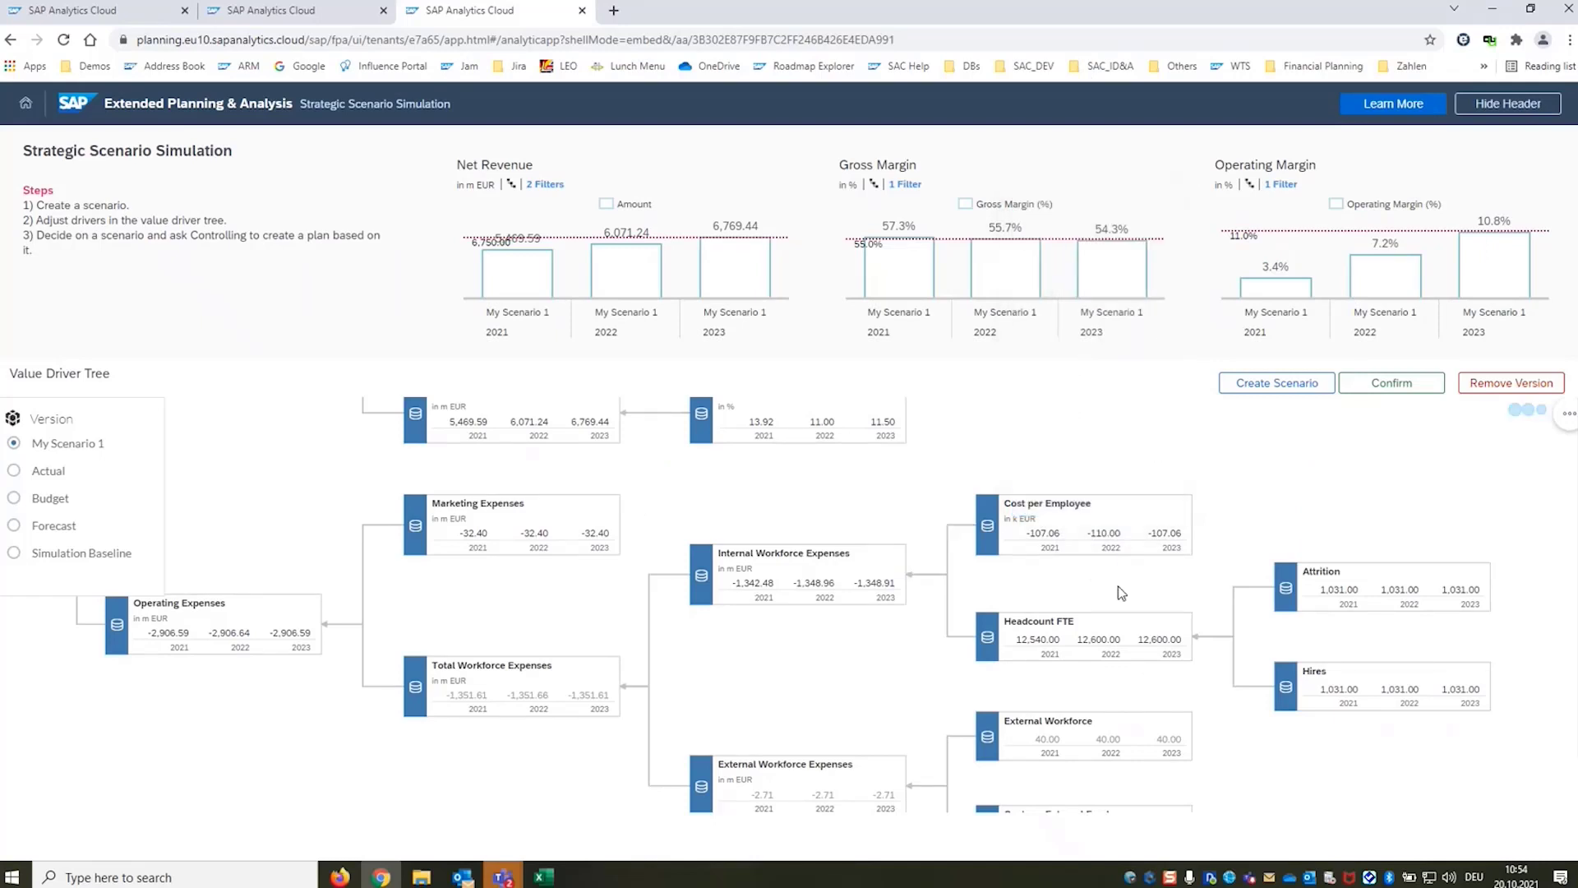
click(1104, 532)
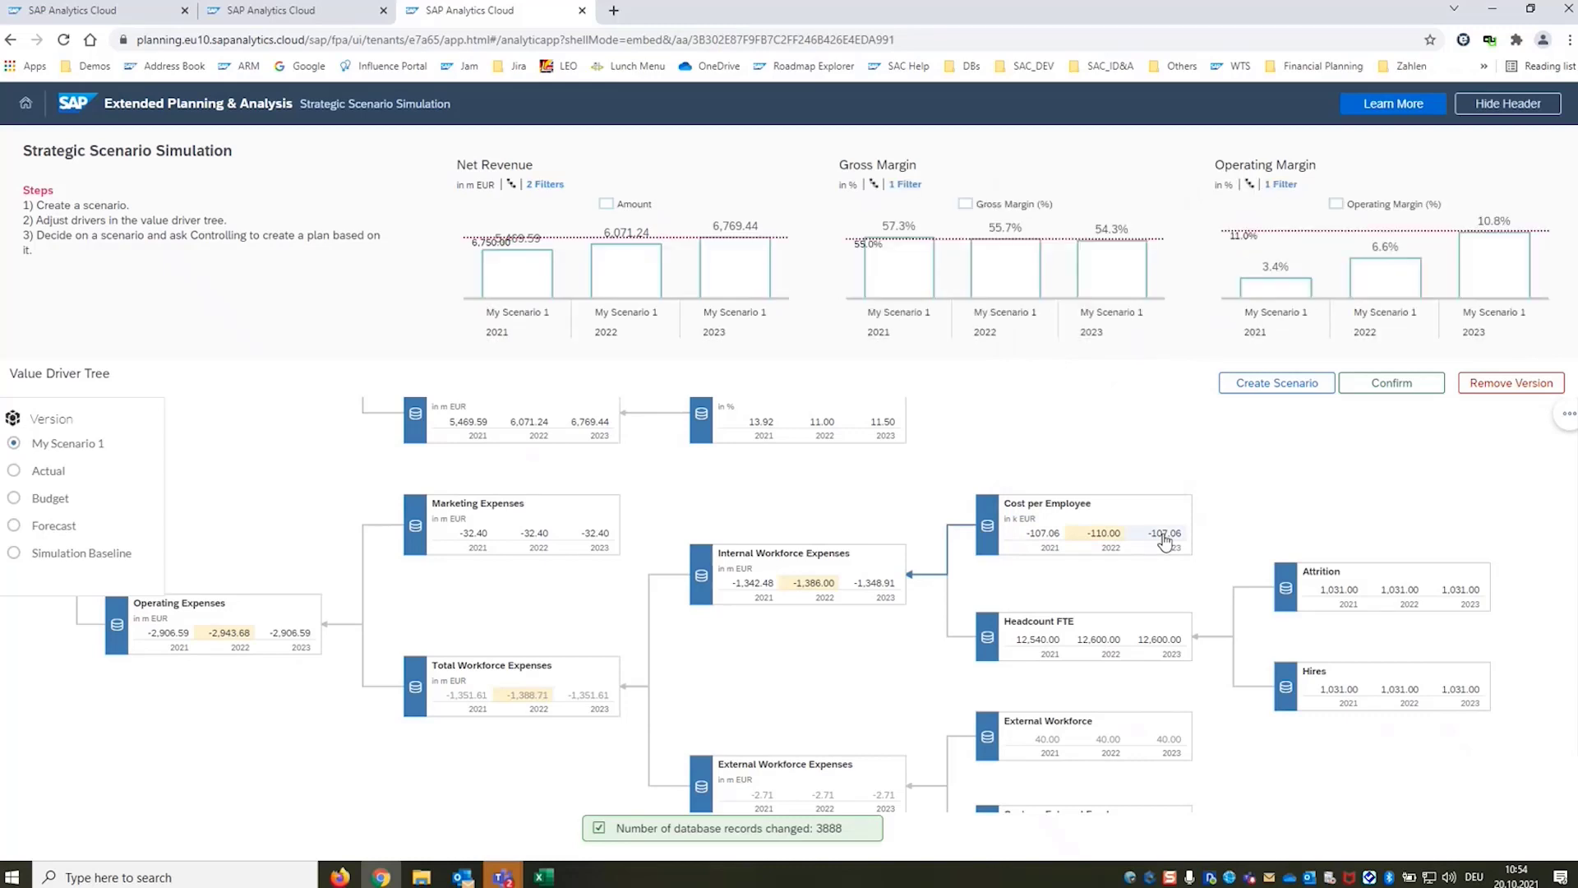
click(1165, 533)
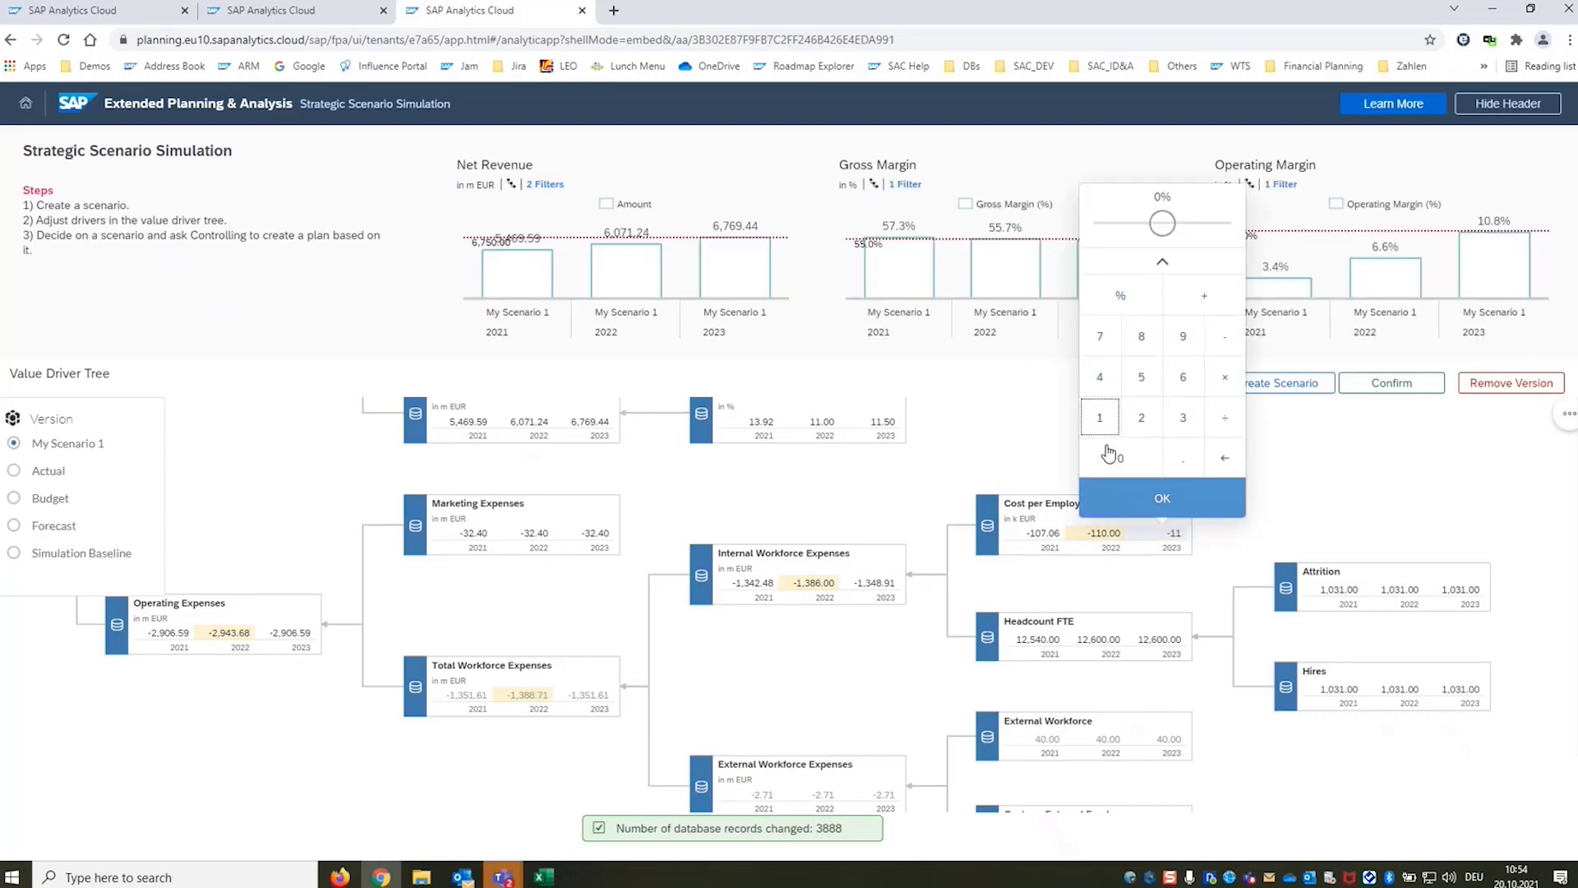
click(1162, 498)
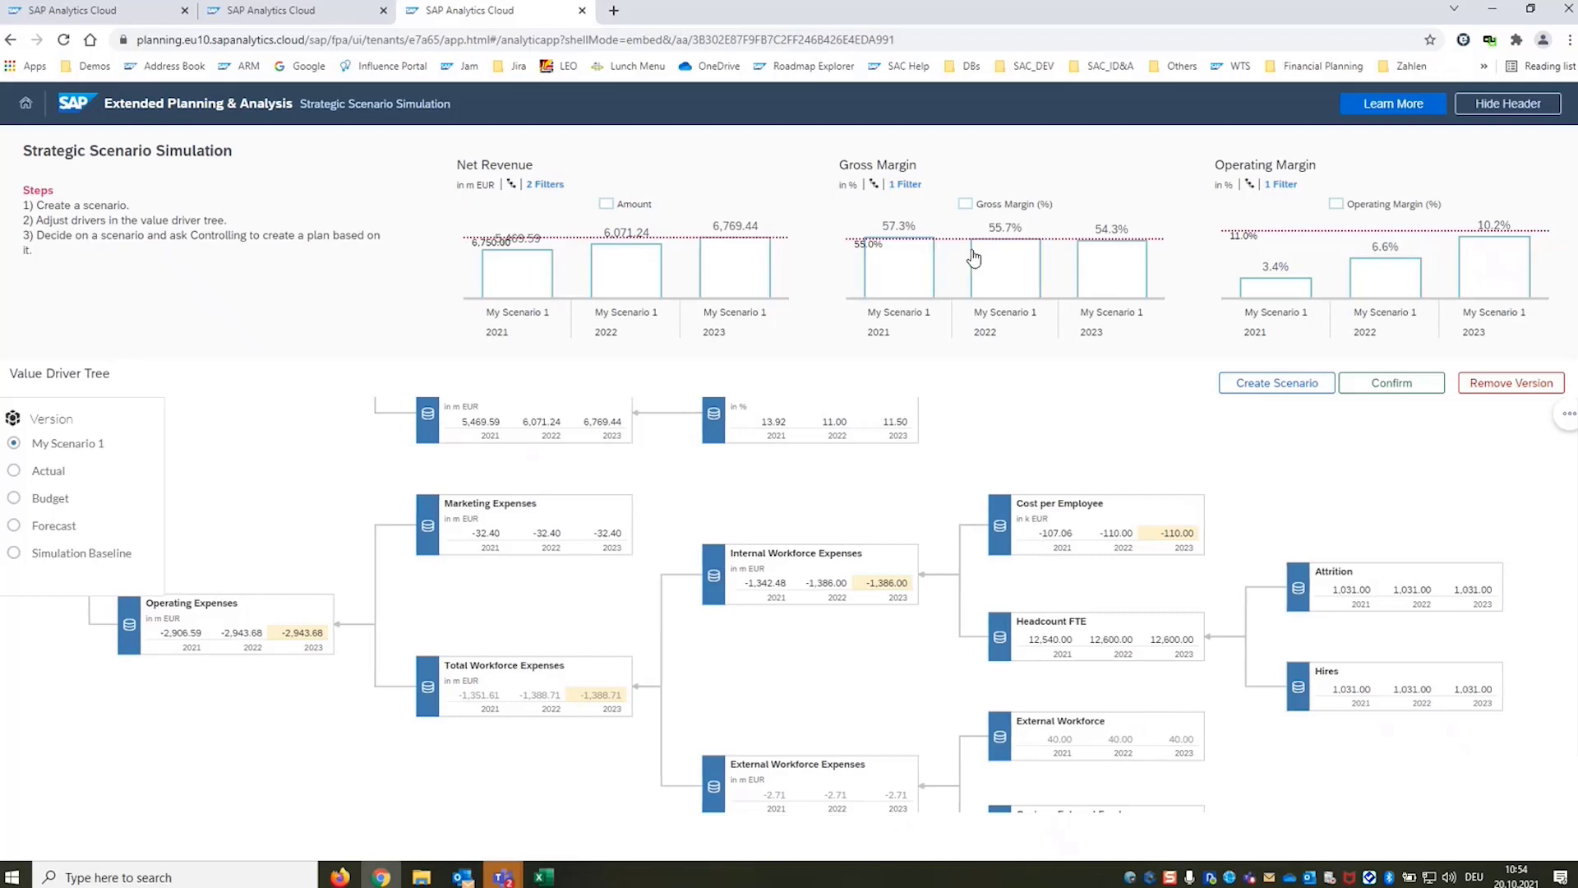
mouse_move(790, 273)
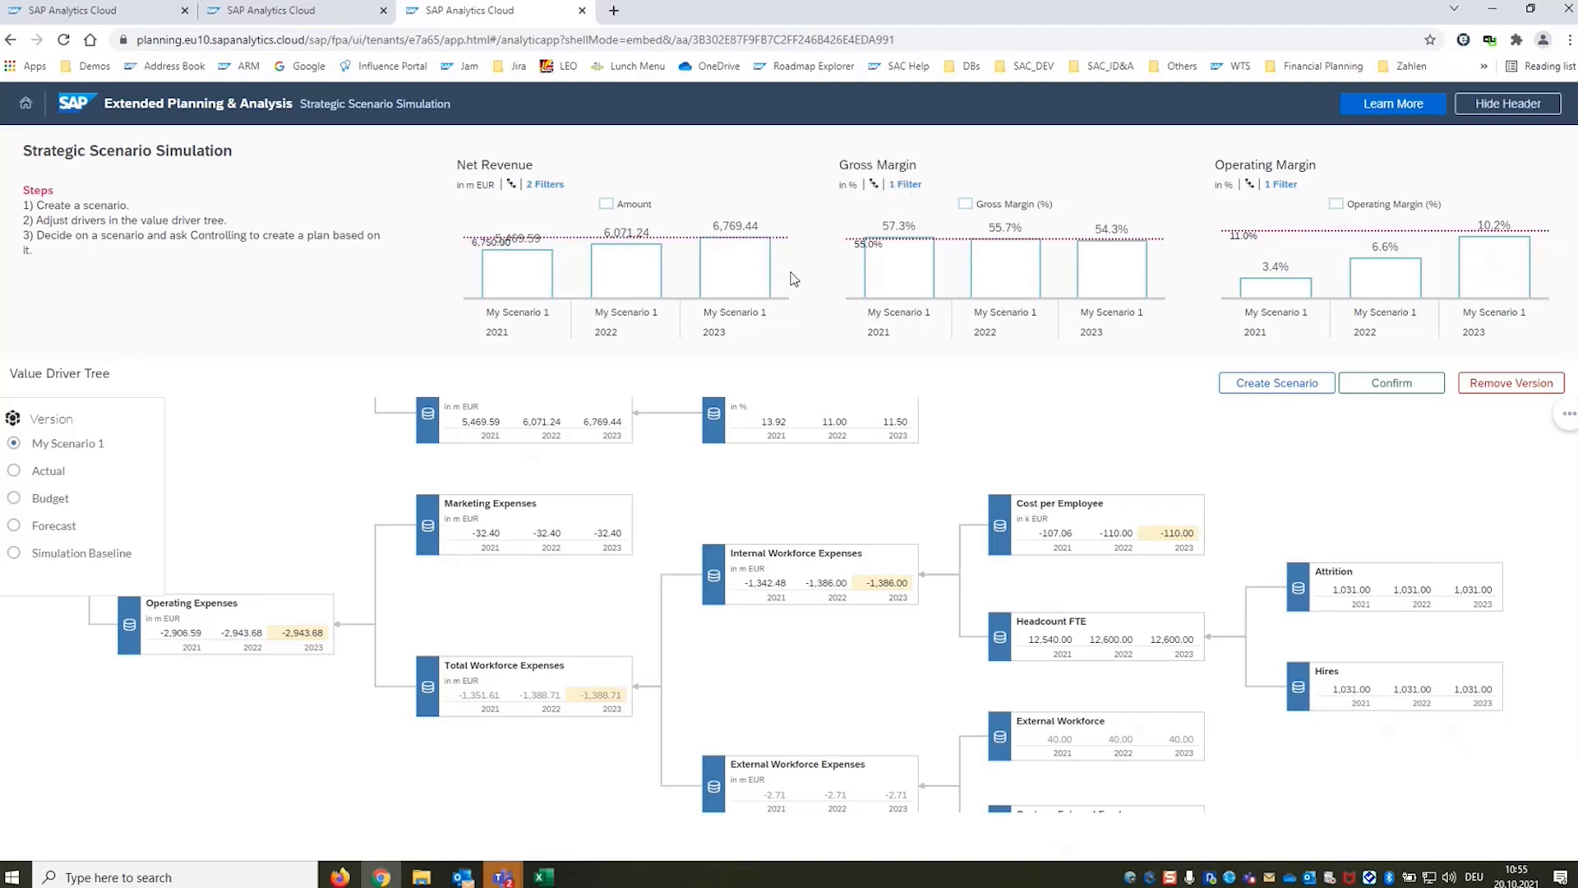
mouse_move(1438, 257)
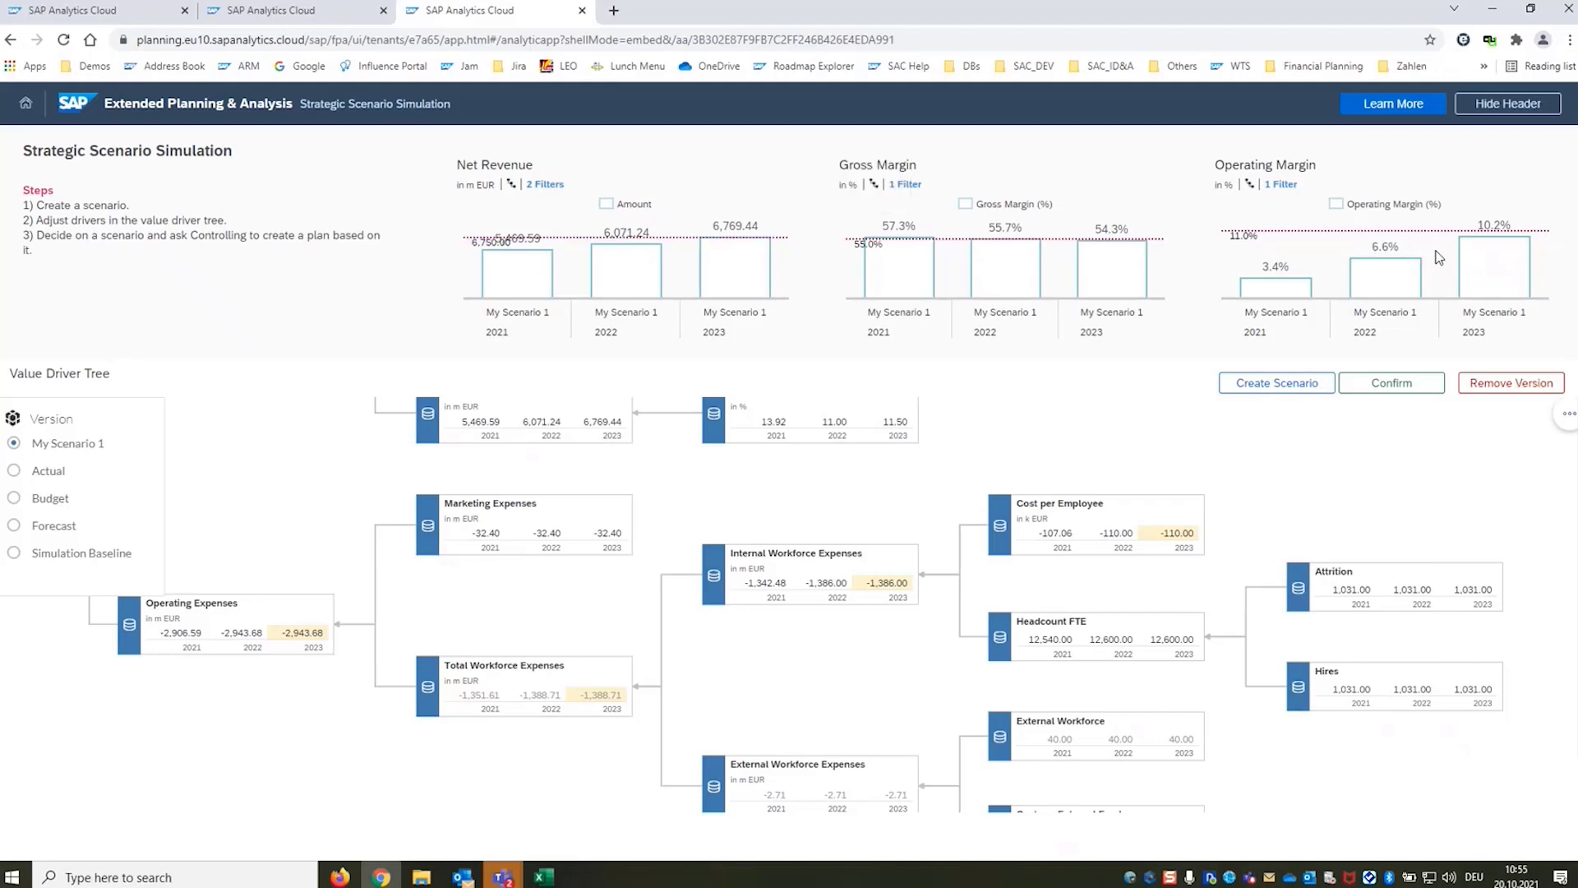
mouse_move(927, 506)
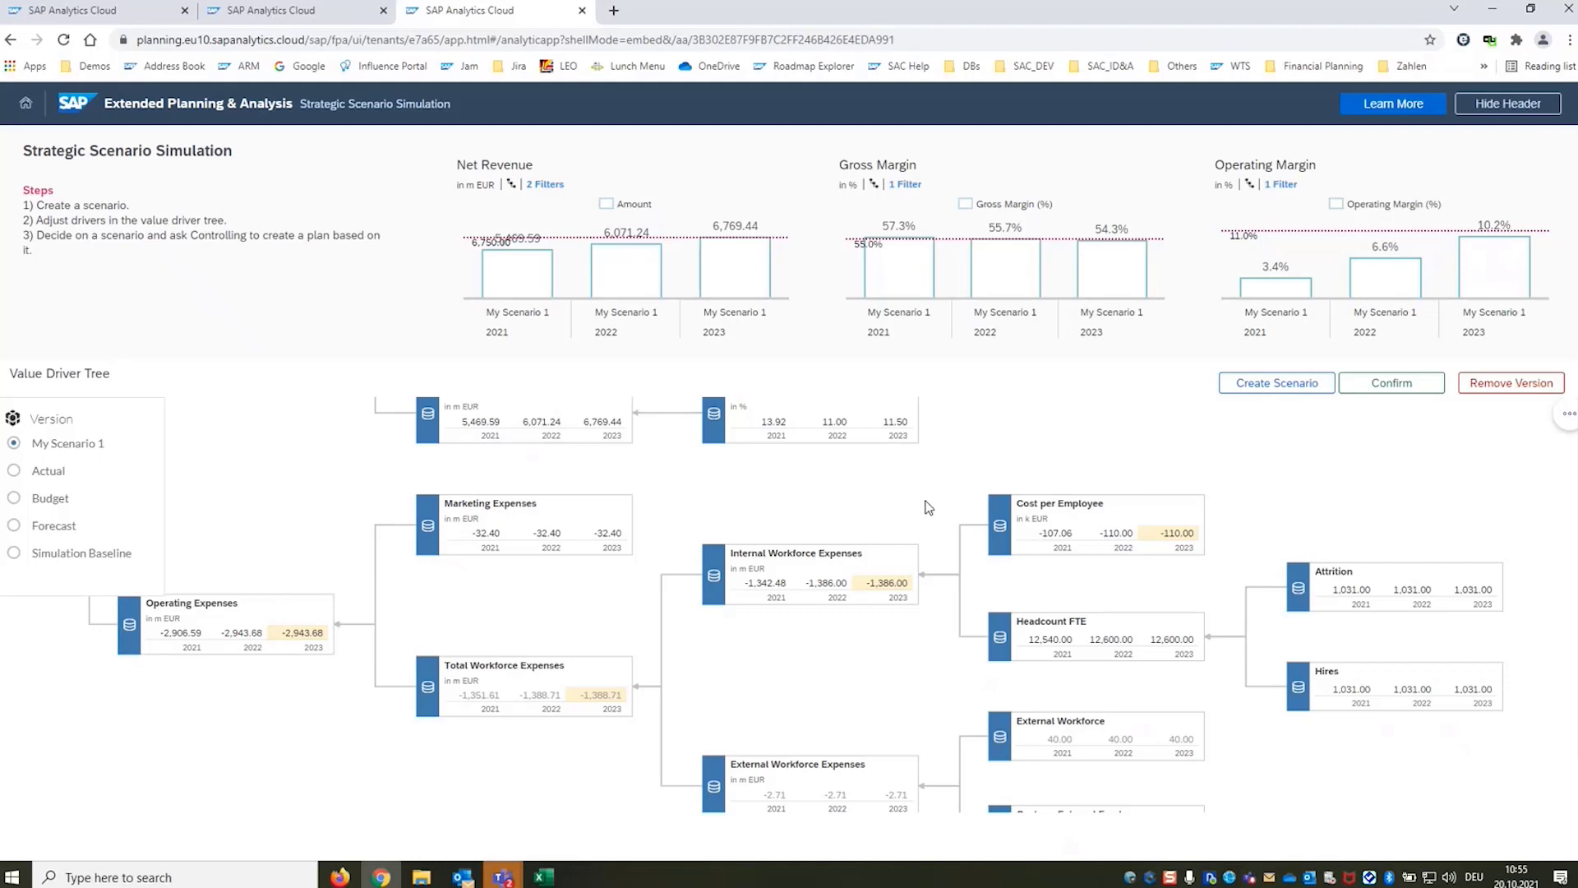
mouse_move(859, 501)
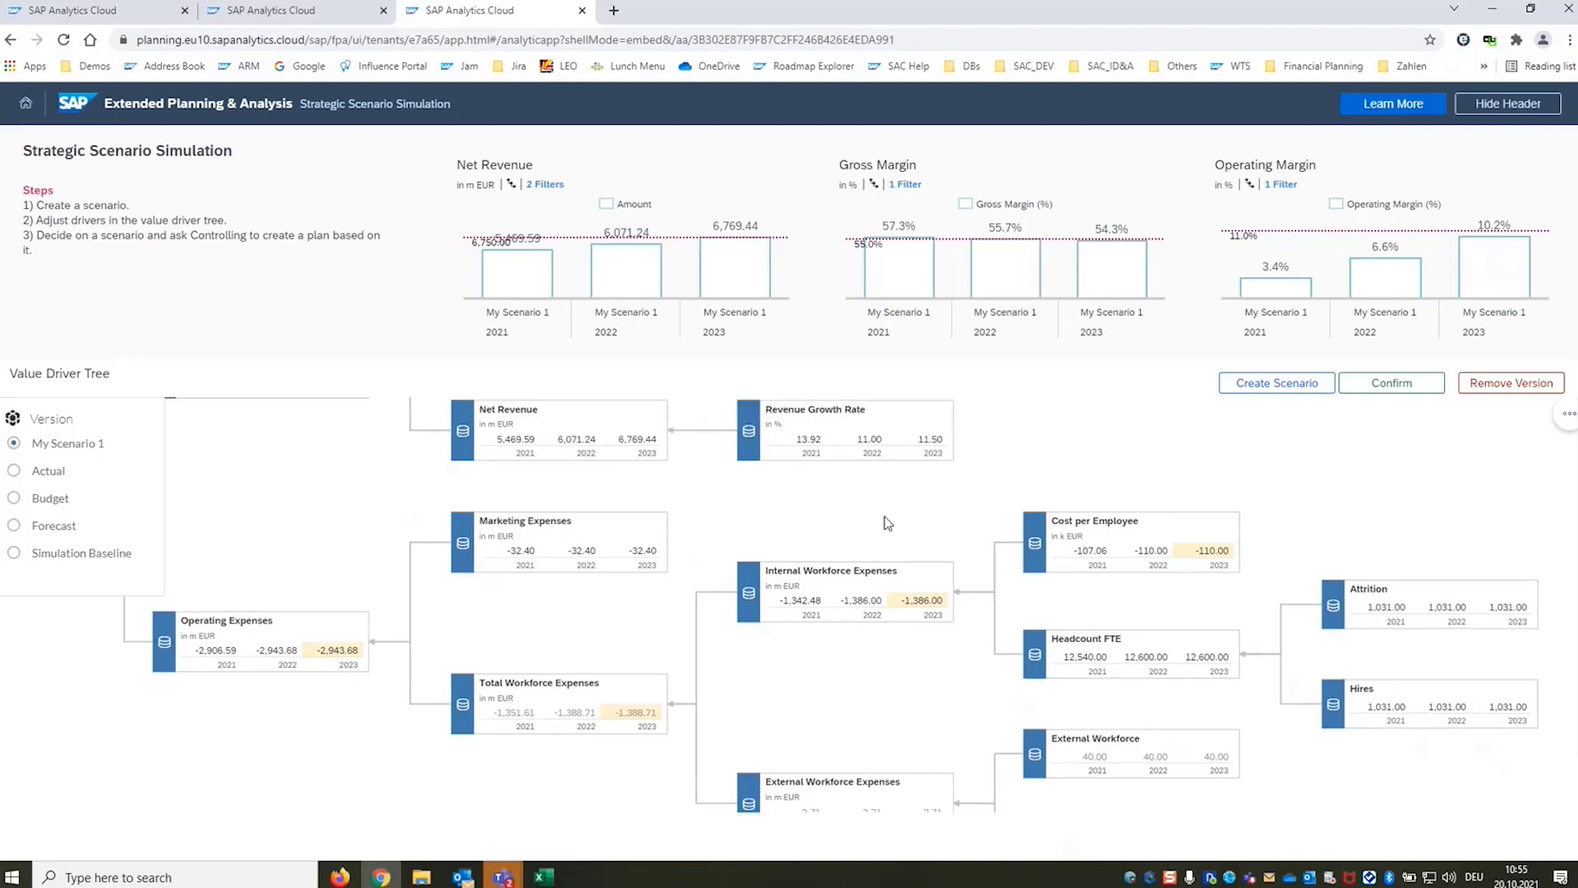
mouse_move(822, 538)
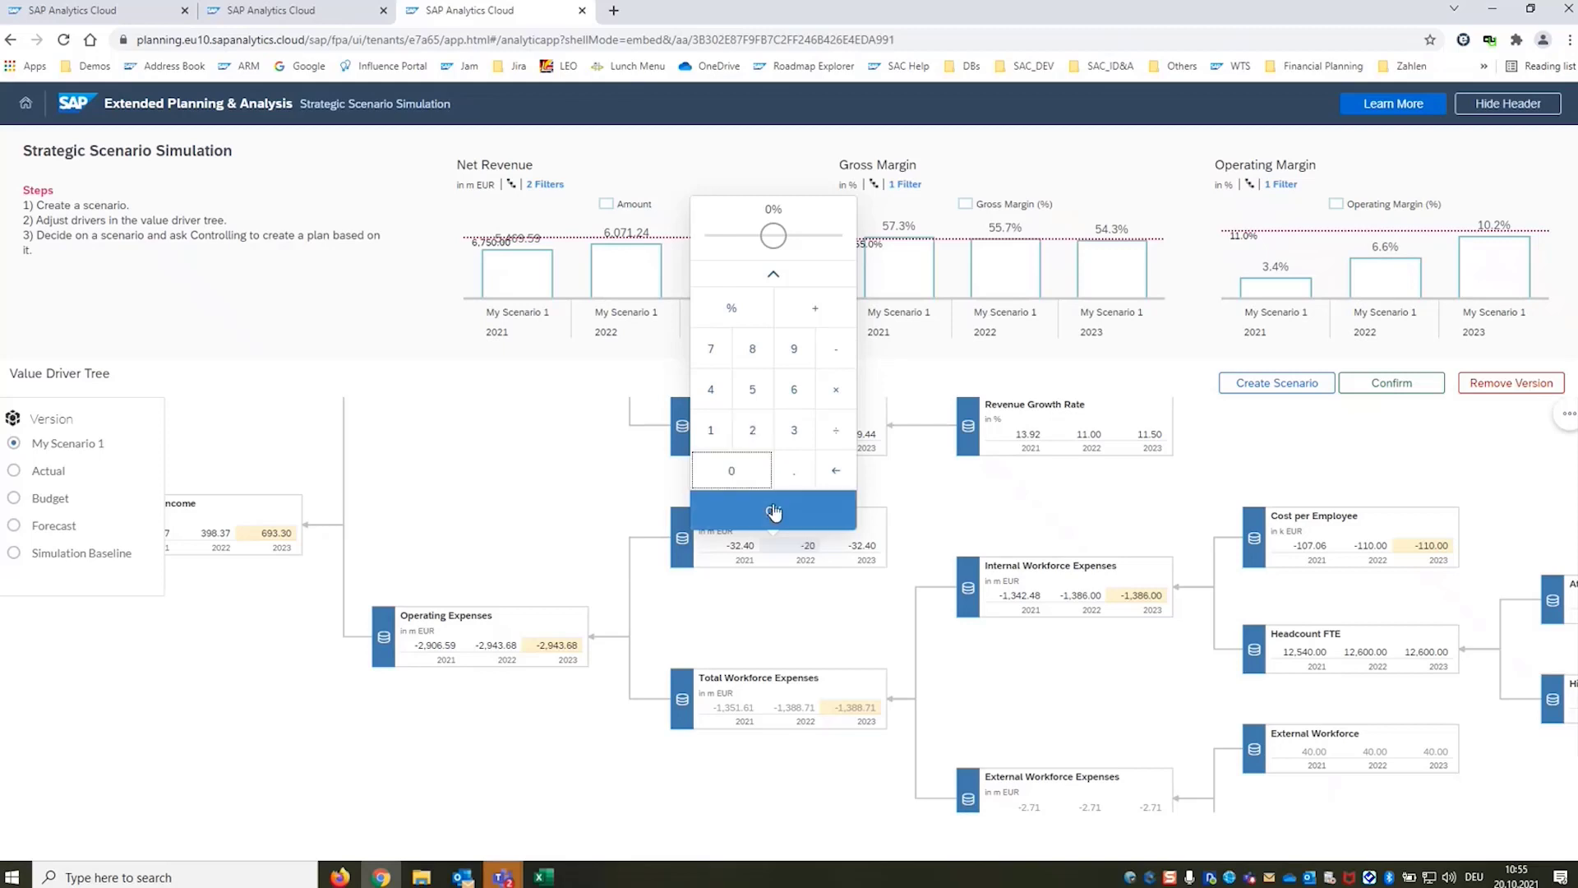
Set Marketing Expenses to -20.00 for 2022 and -16.00 for 2023
click(773, 512)
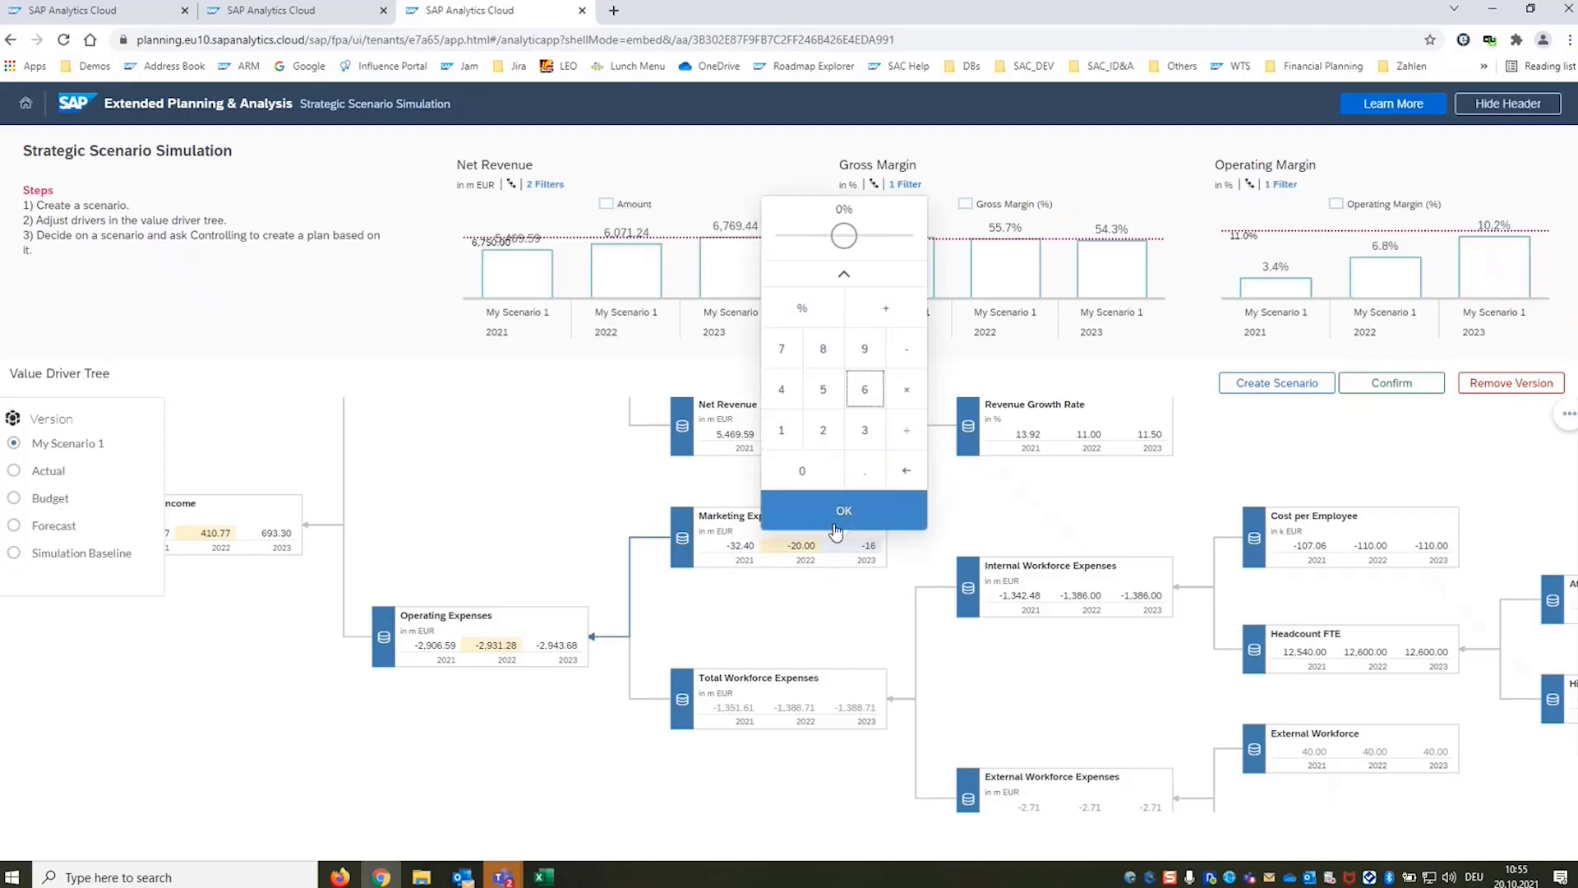
click(843, 511)
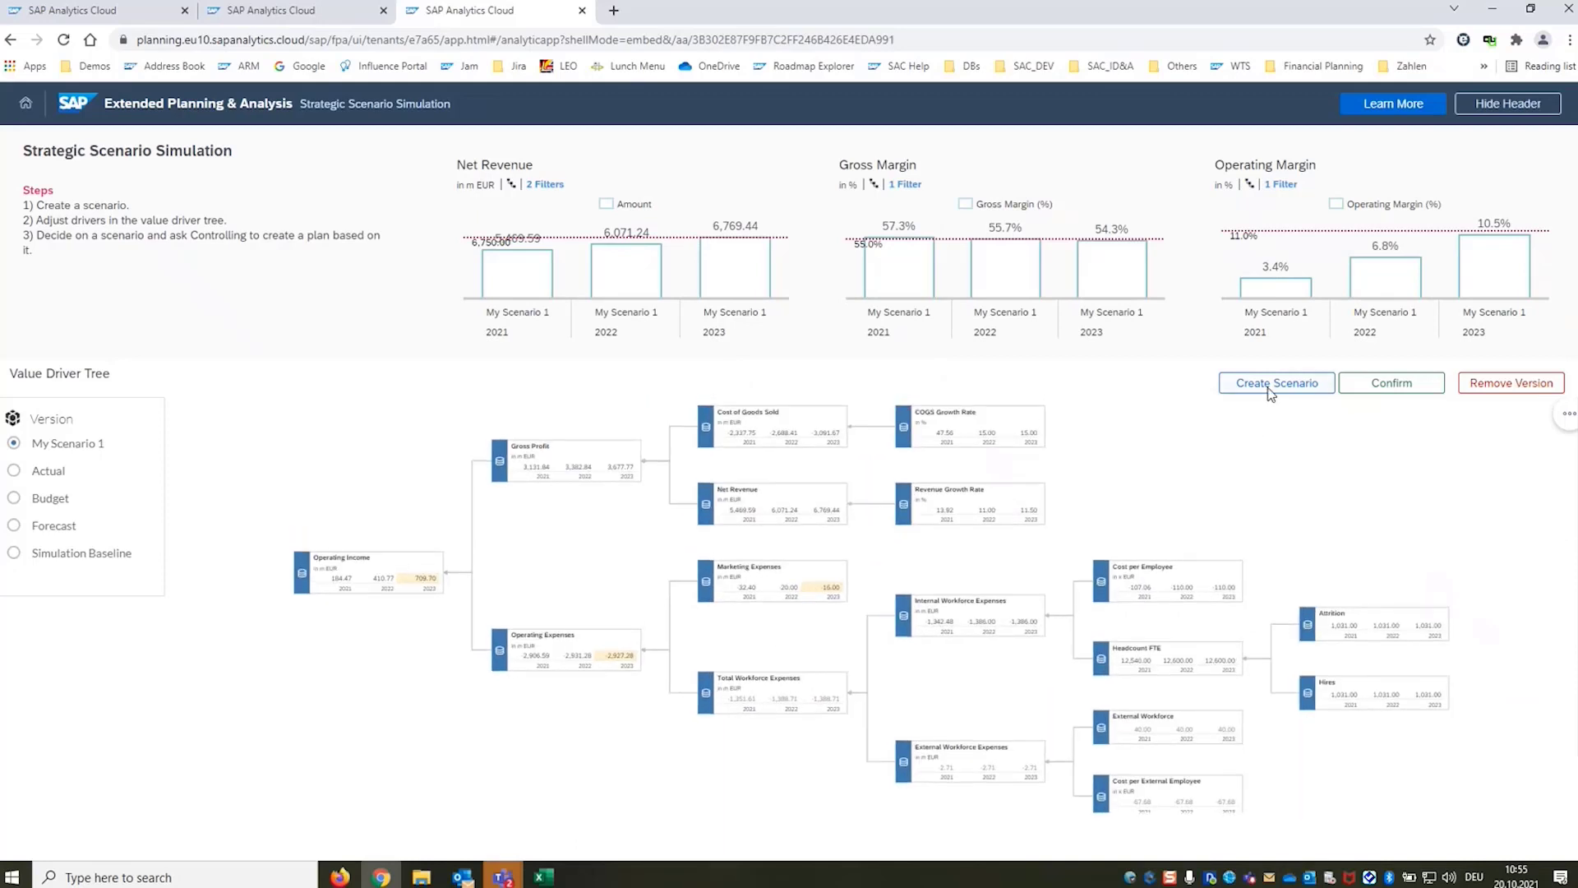
Create another scenario version and publish My Scenario 1
click(1276, 382)
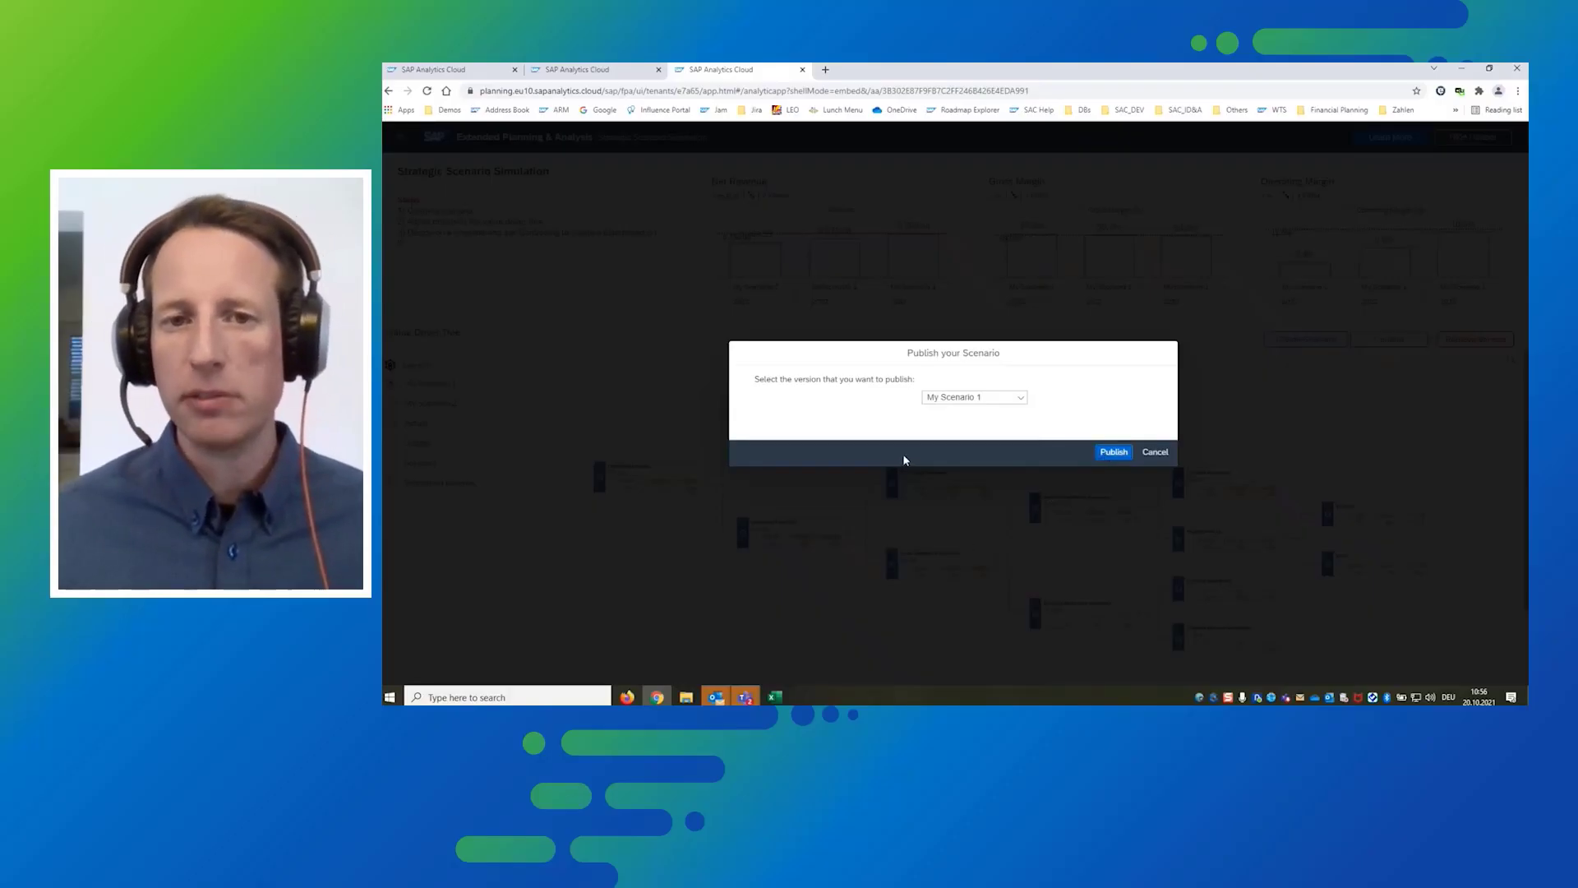
click(1113, 452)
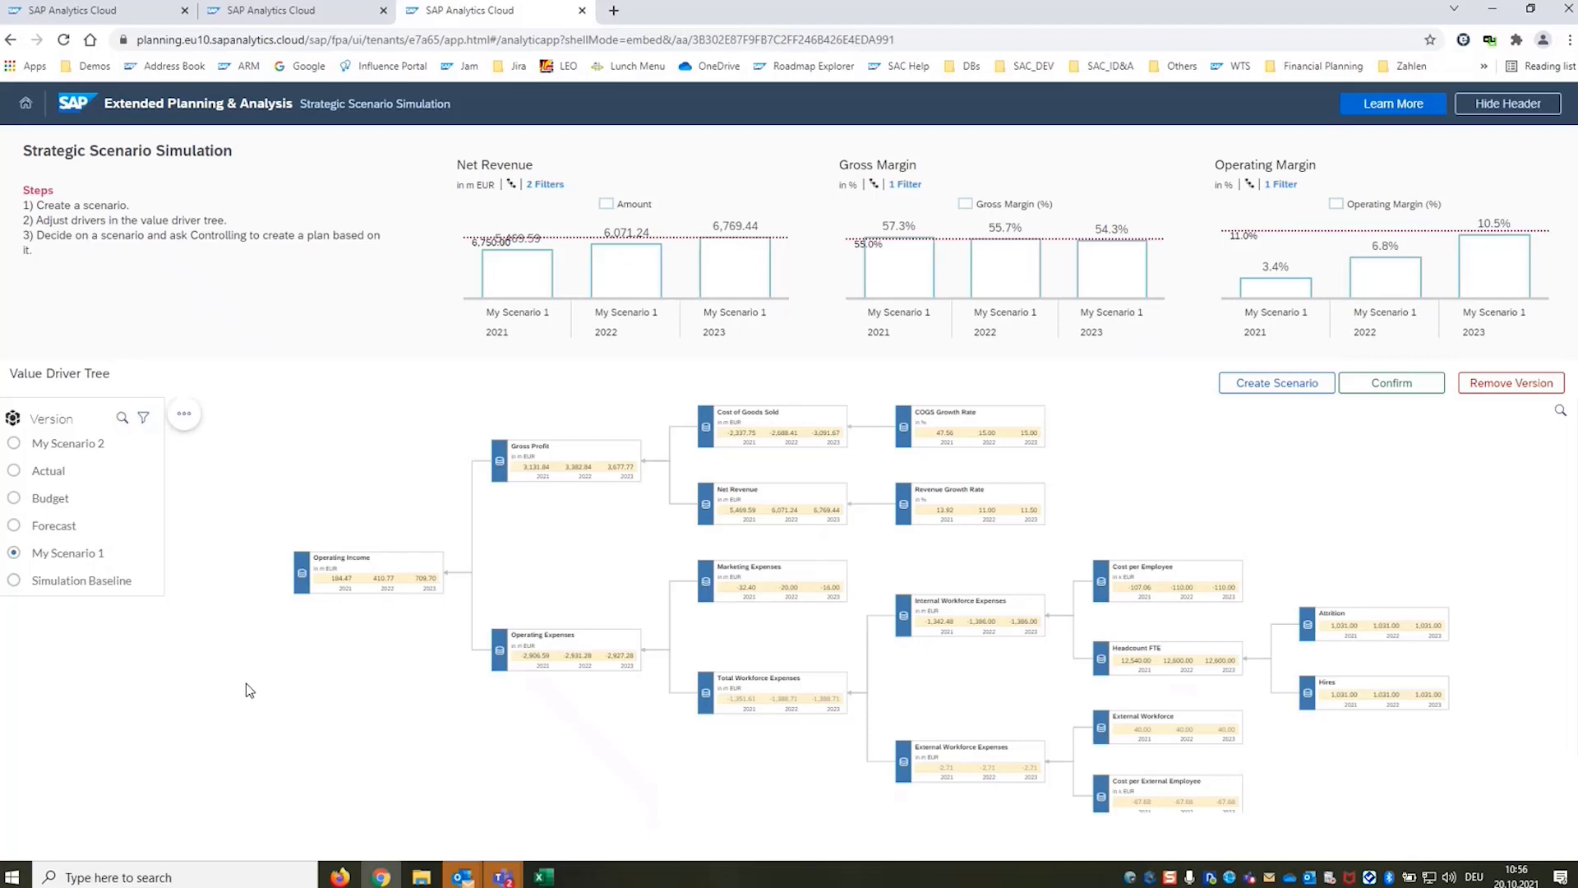
mouse_move(338, 686)
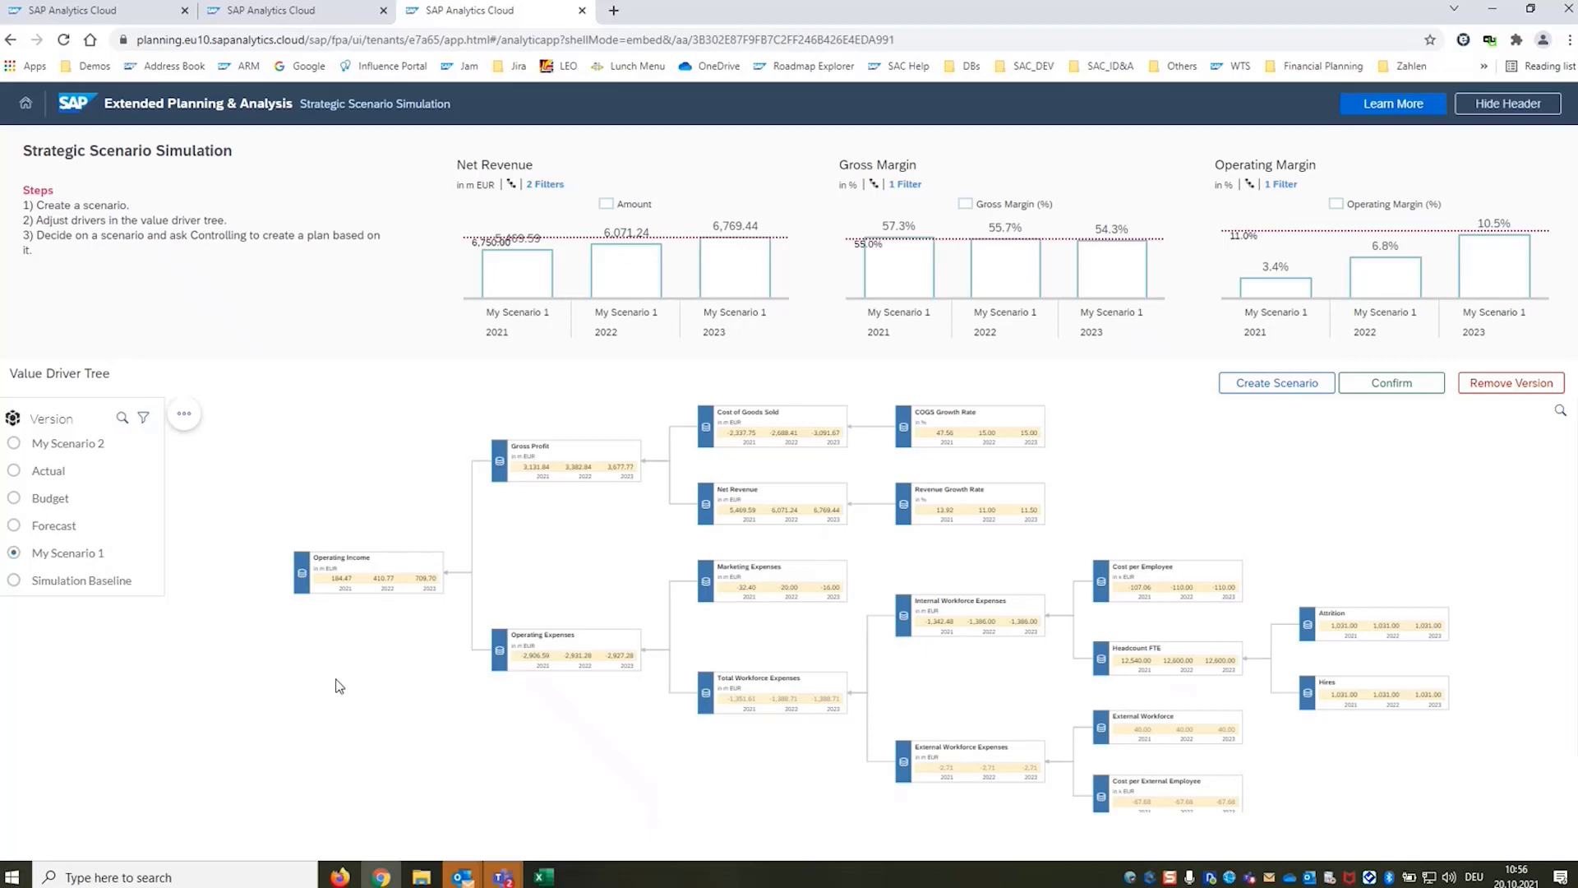